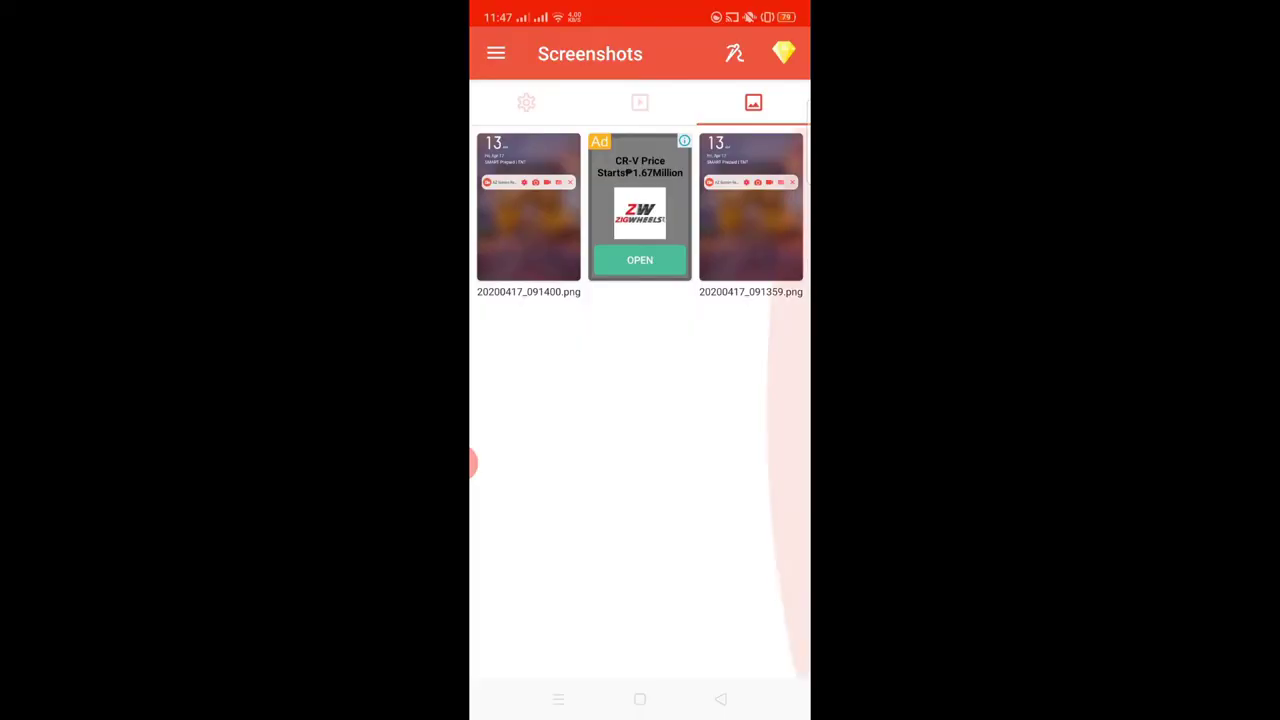
# - Search the Play Store for 'picsart', then return to the home screen
pyautogui.click(640, 102)
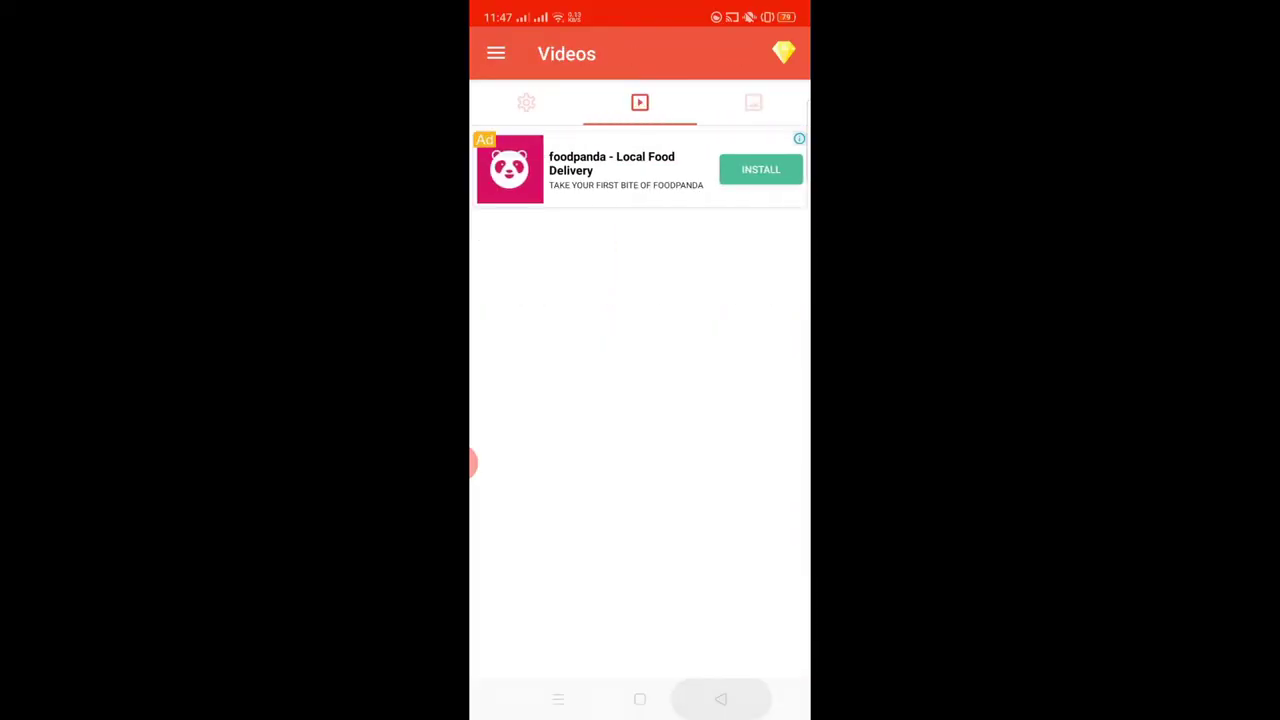
pyautogui.click(640, 700)
pyautogui.write('p')
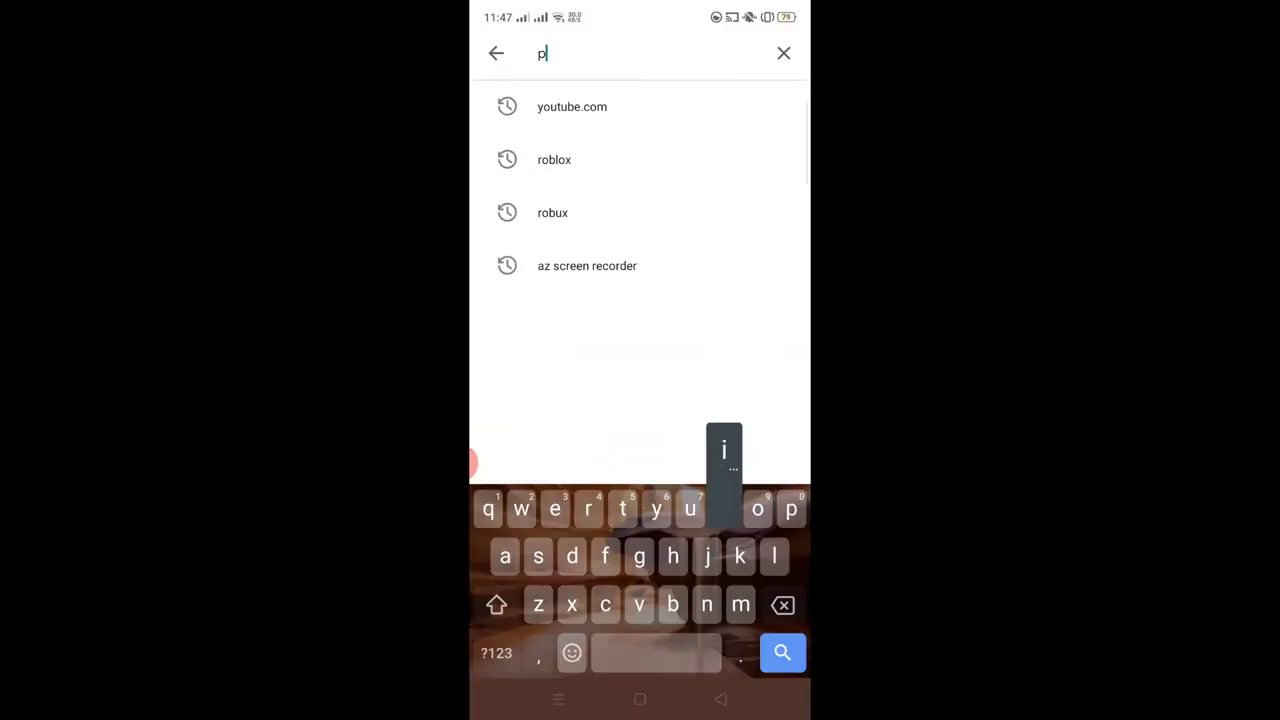
pyautogui.write('ics')
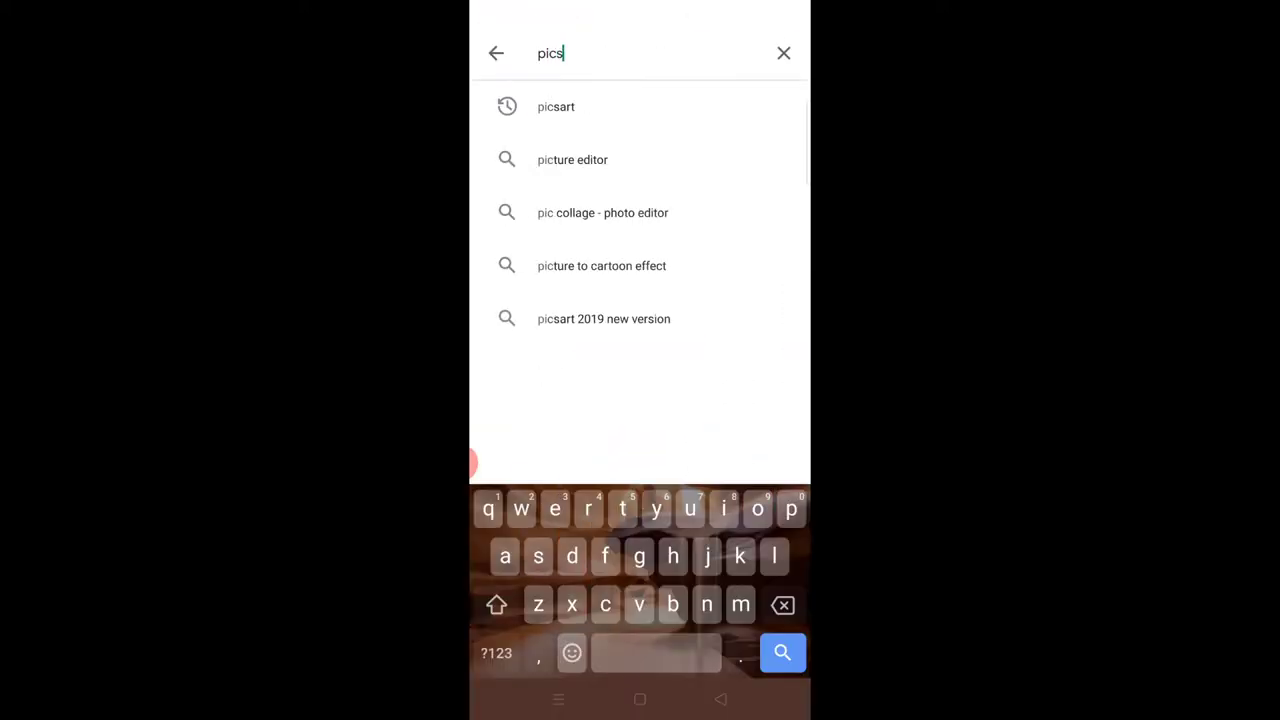
pyautogui.click(556, 106)
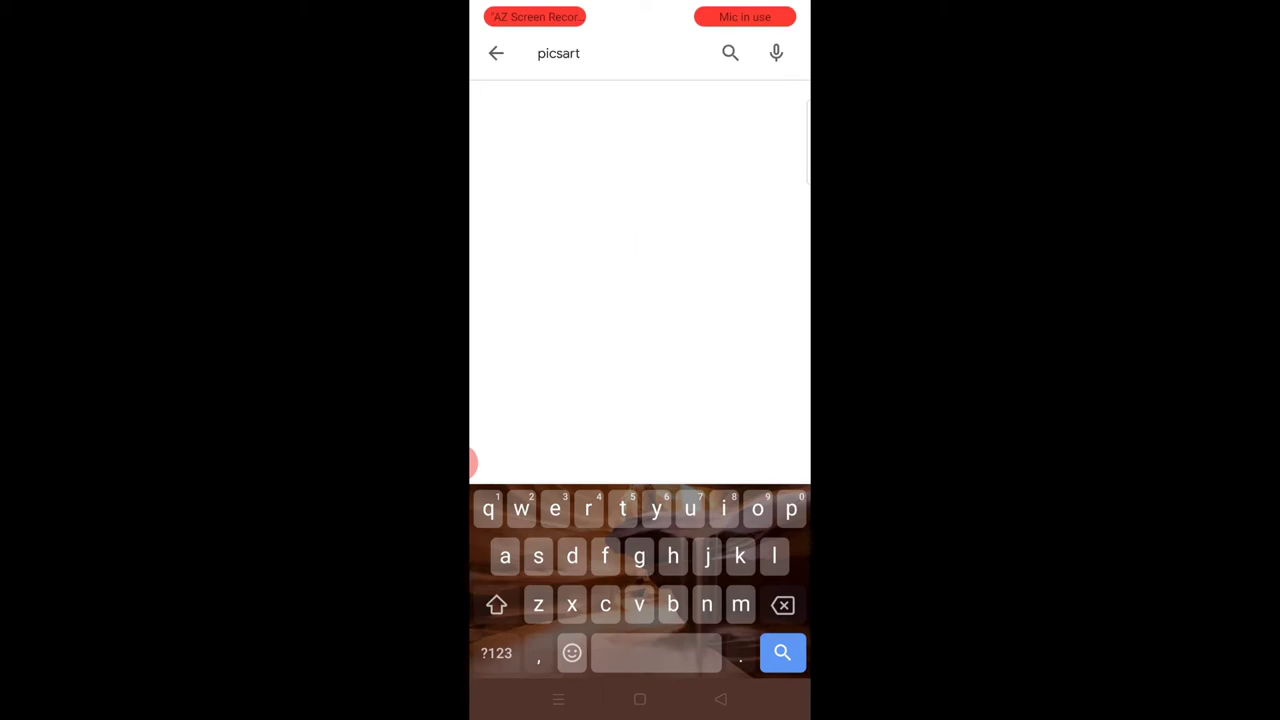
pyautogui.click(780, 652)
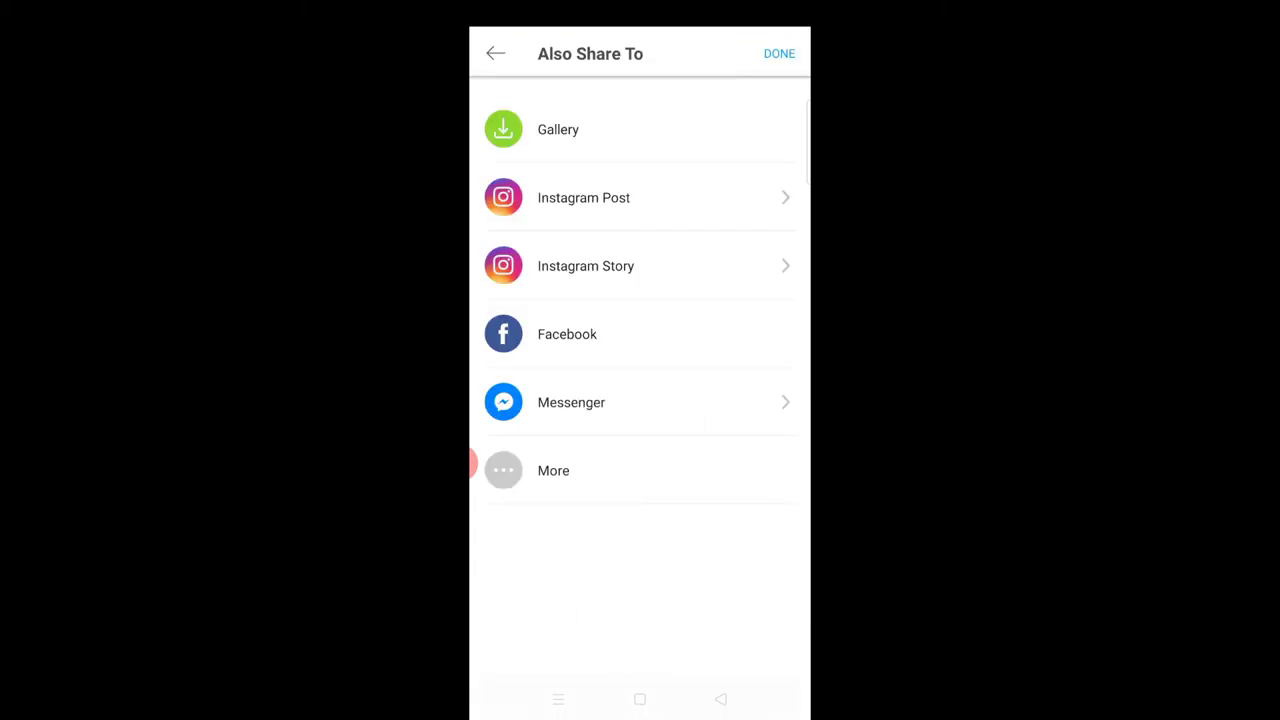
pyautogui.click(640, 700)
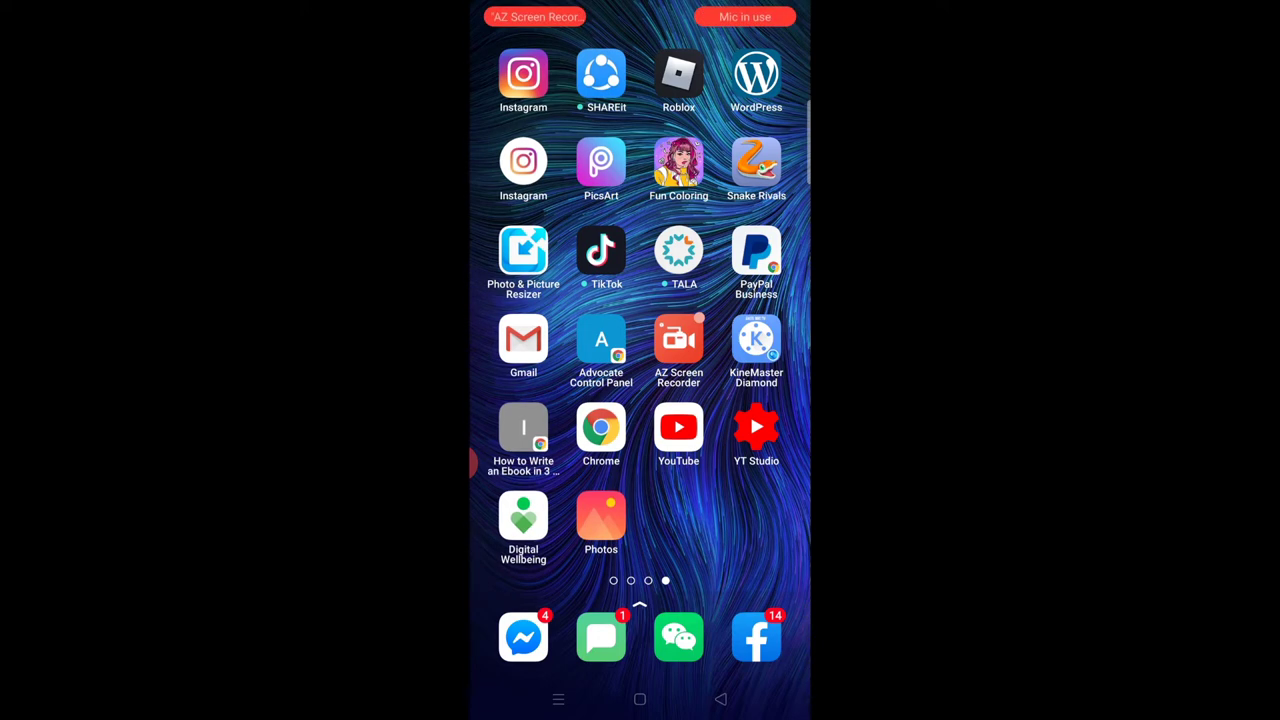
# - Search Chrome for 'channel art template' and download the grey template image
pyautogui.click(600, 428)
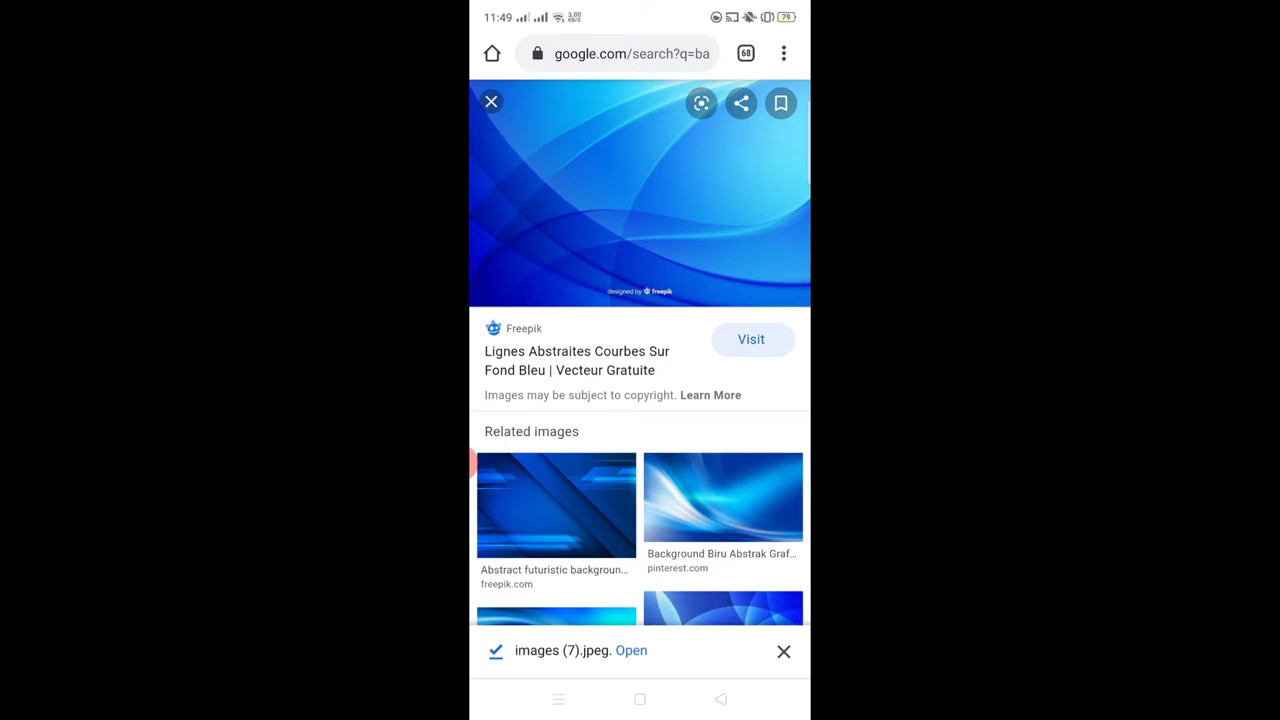
pyautogui.click(616, 52)
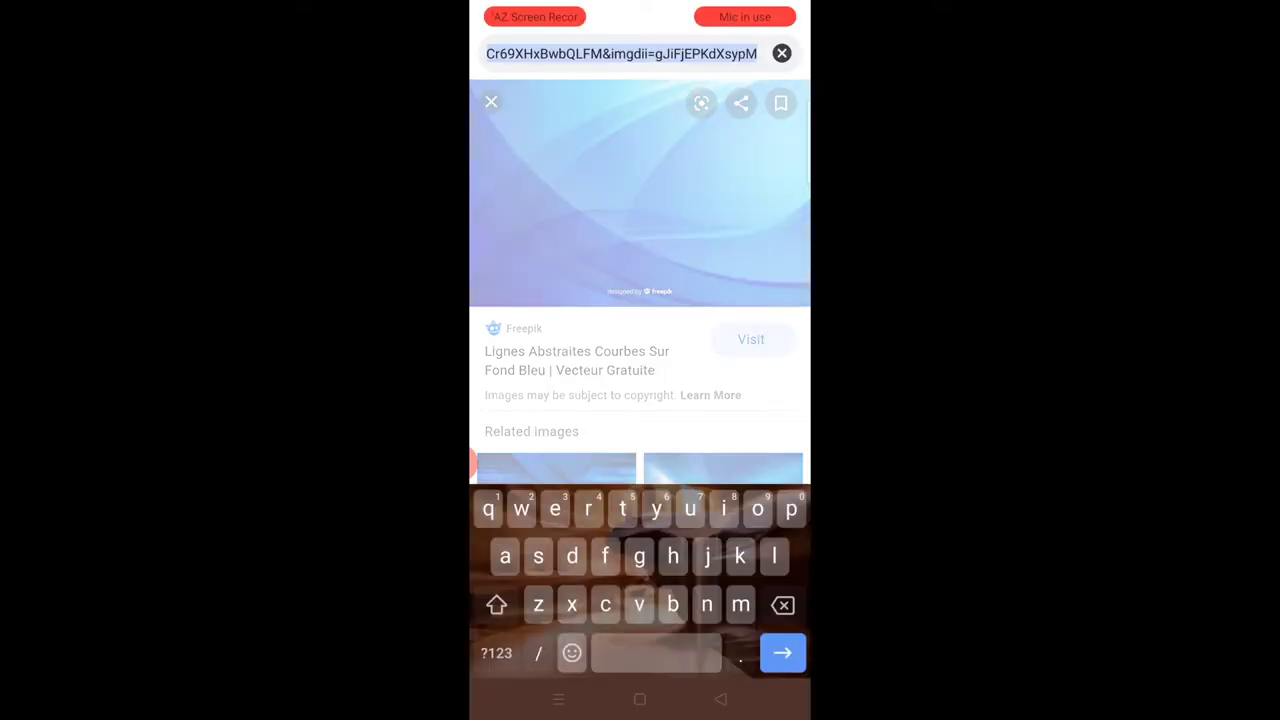
pyautogui.write('te')
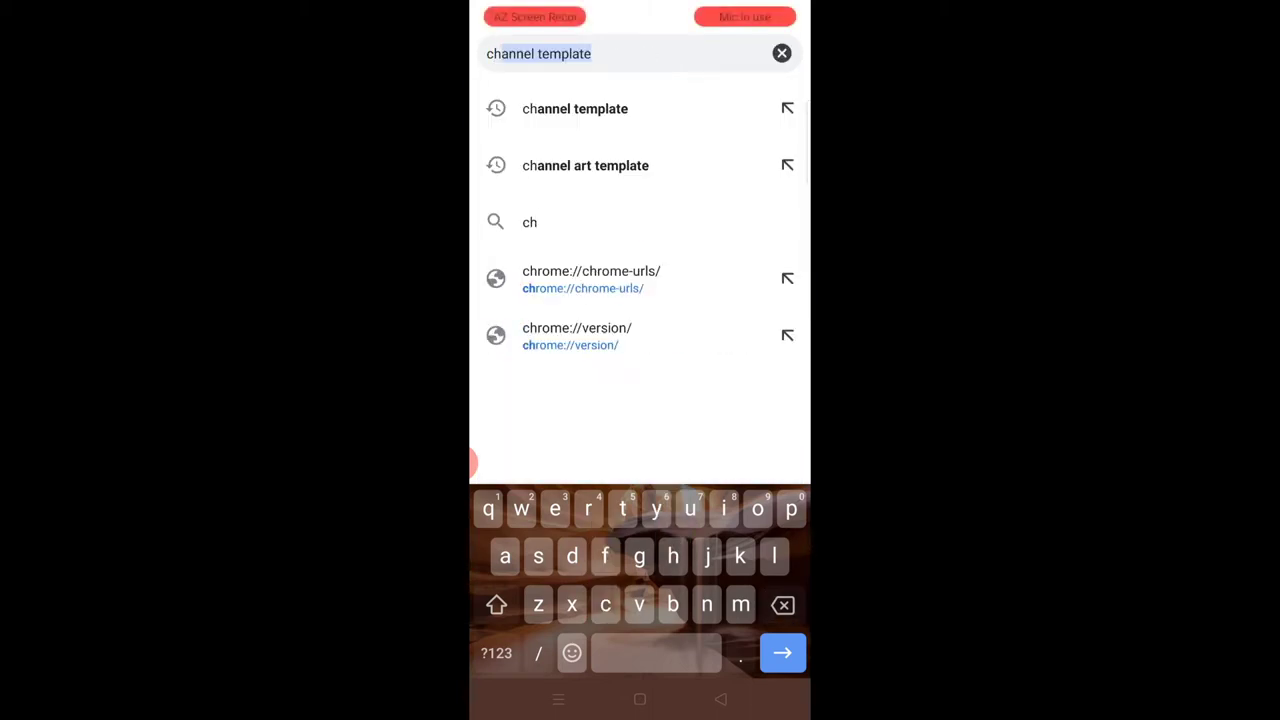
pyautogui.click(584, 164)
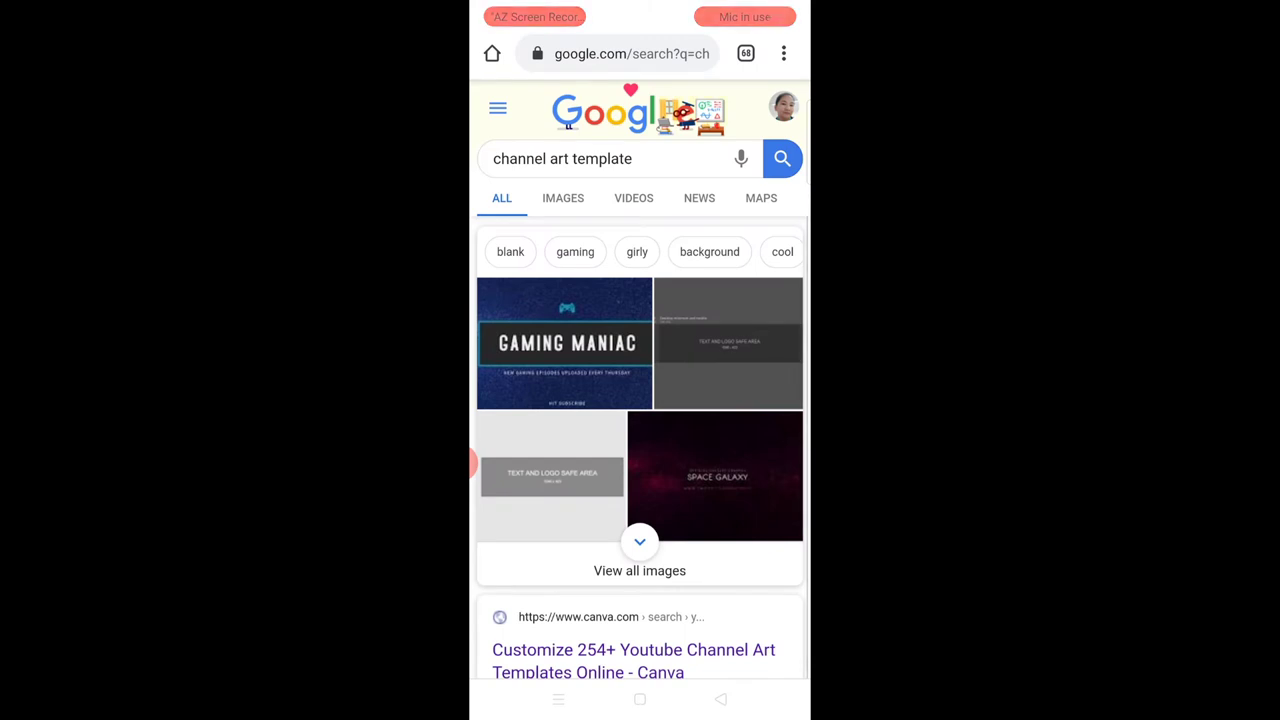
pyautogui.click(564, 342)
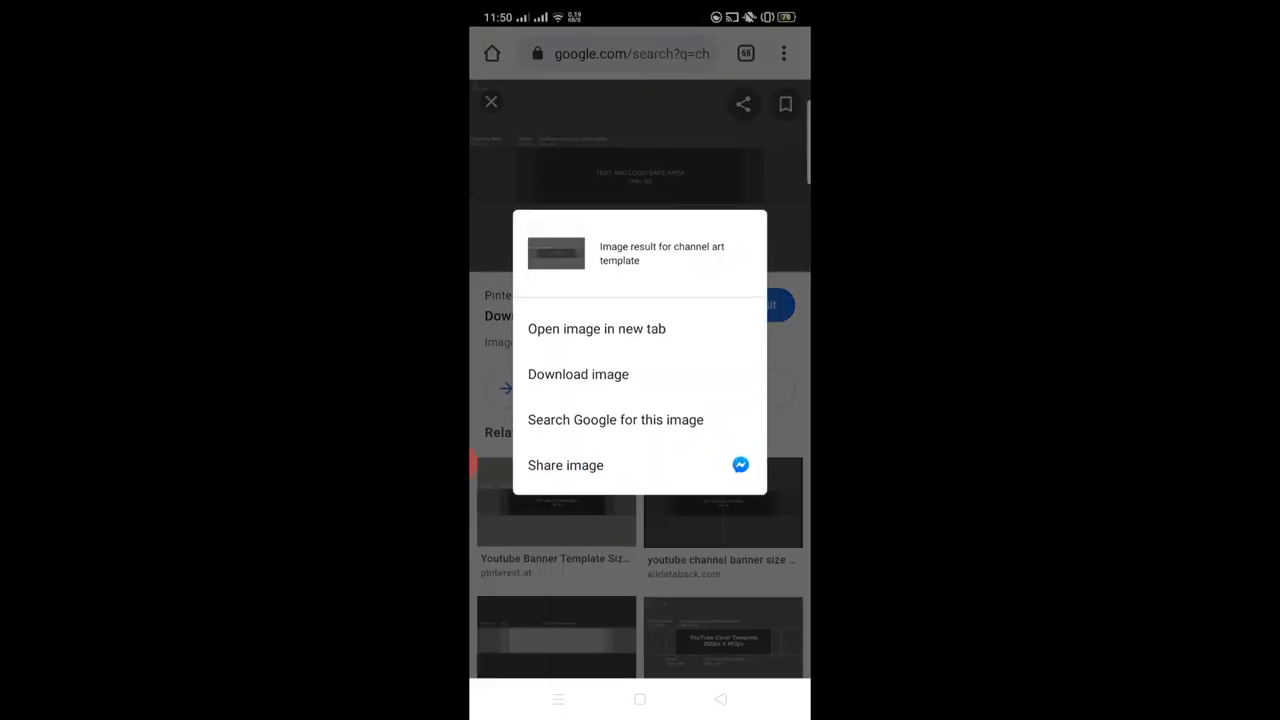
pyautogui.click(578, 374)
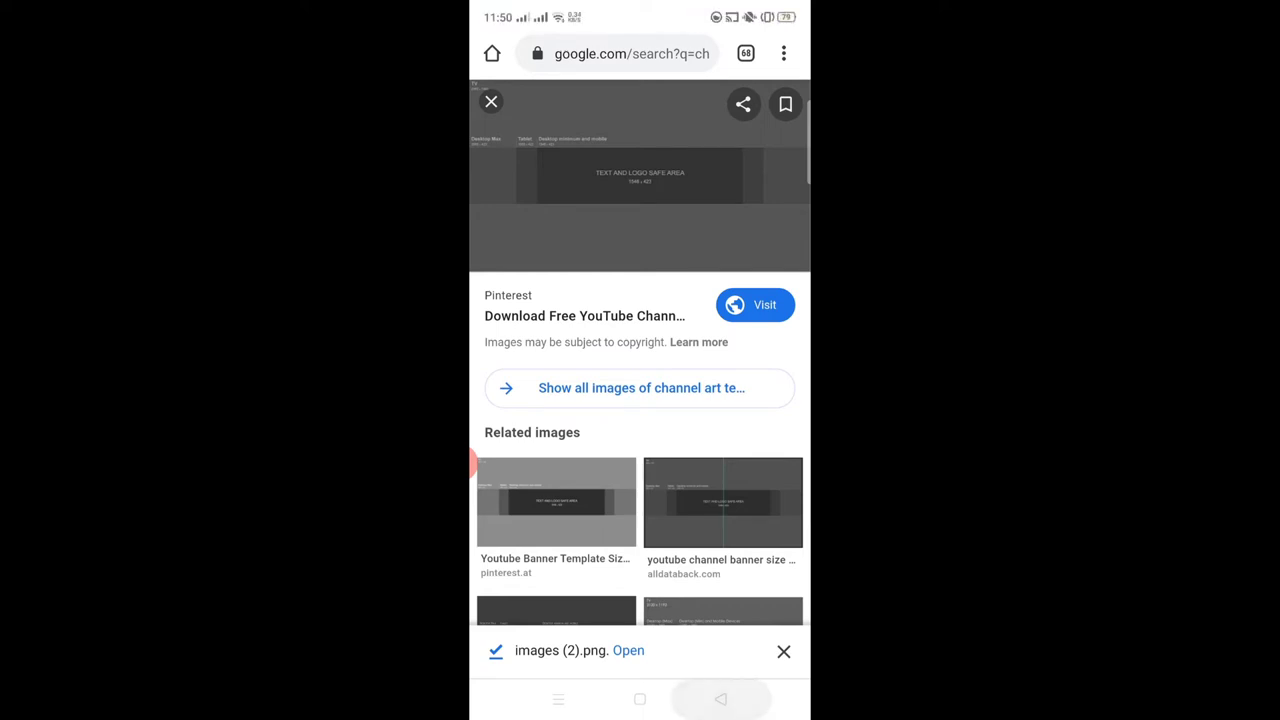
# - Search for 'background images' and show only image results
pyautogui.click(492, 100)
pyautogui.write('background im')
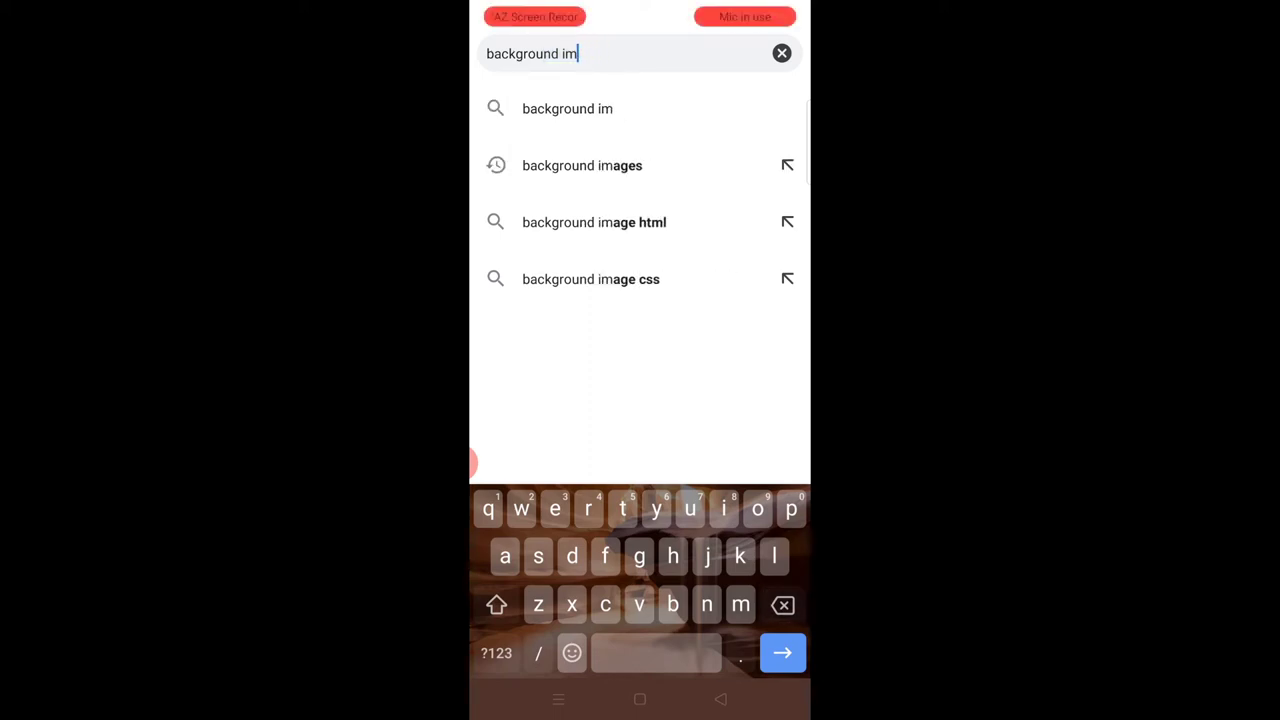
pyautogui.click(784, 604)
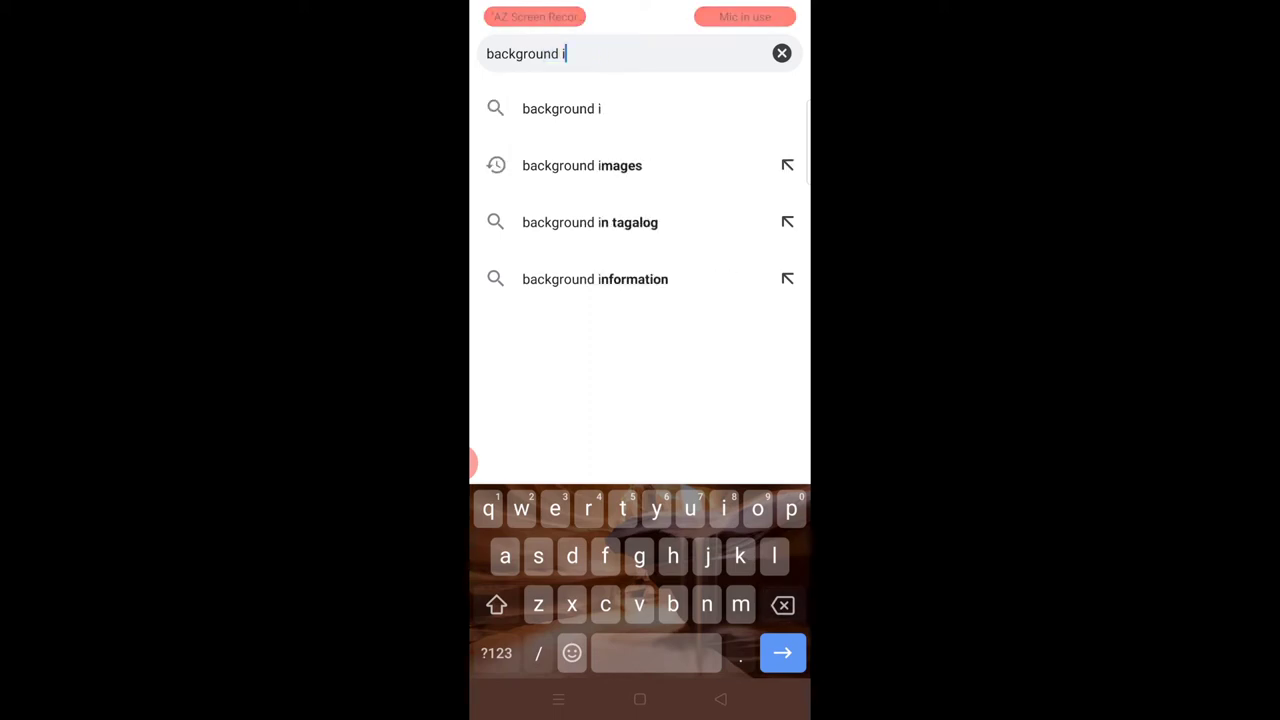
pyautogui.press('Backspace')
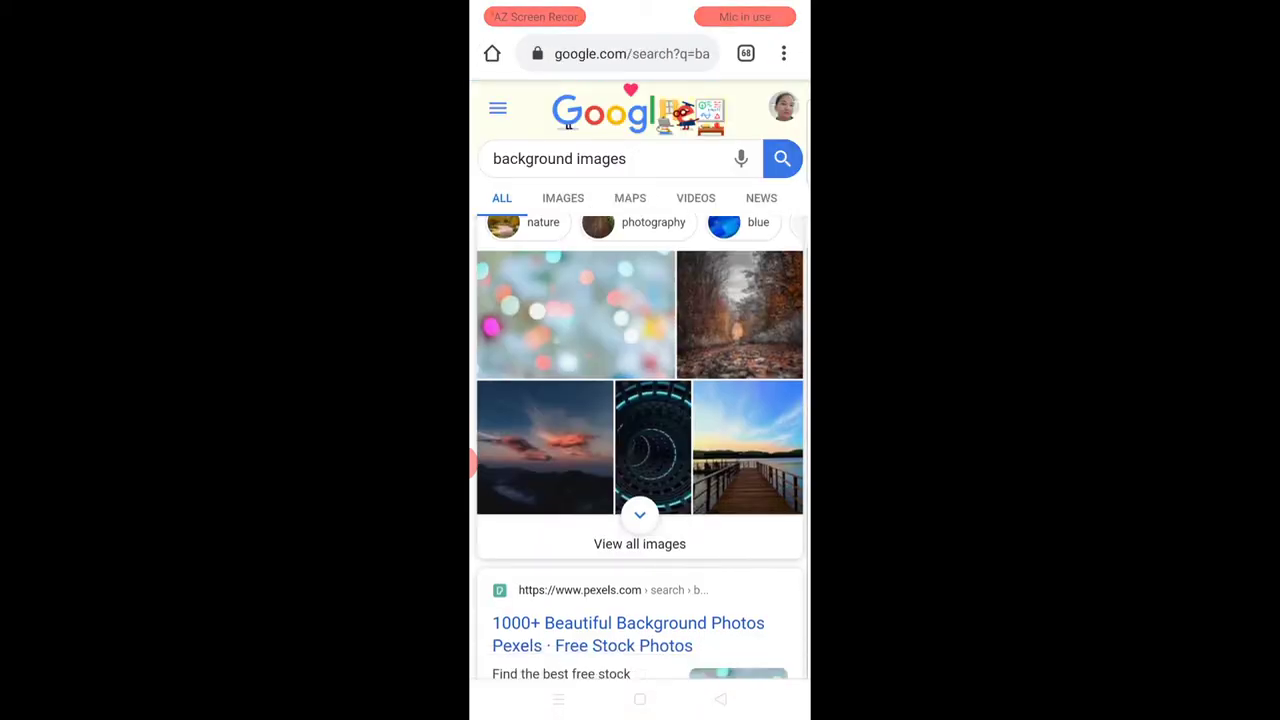
pyautogui.scroll(3)
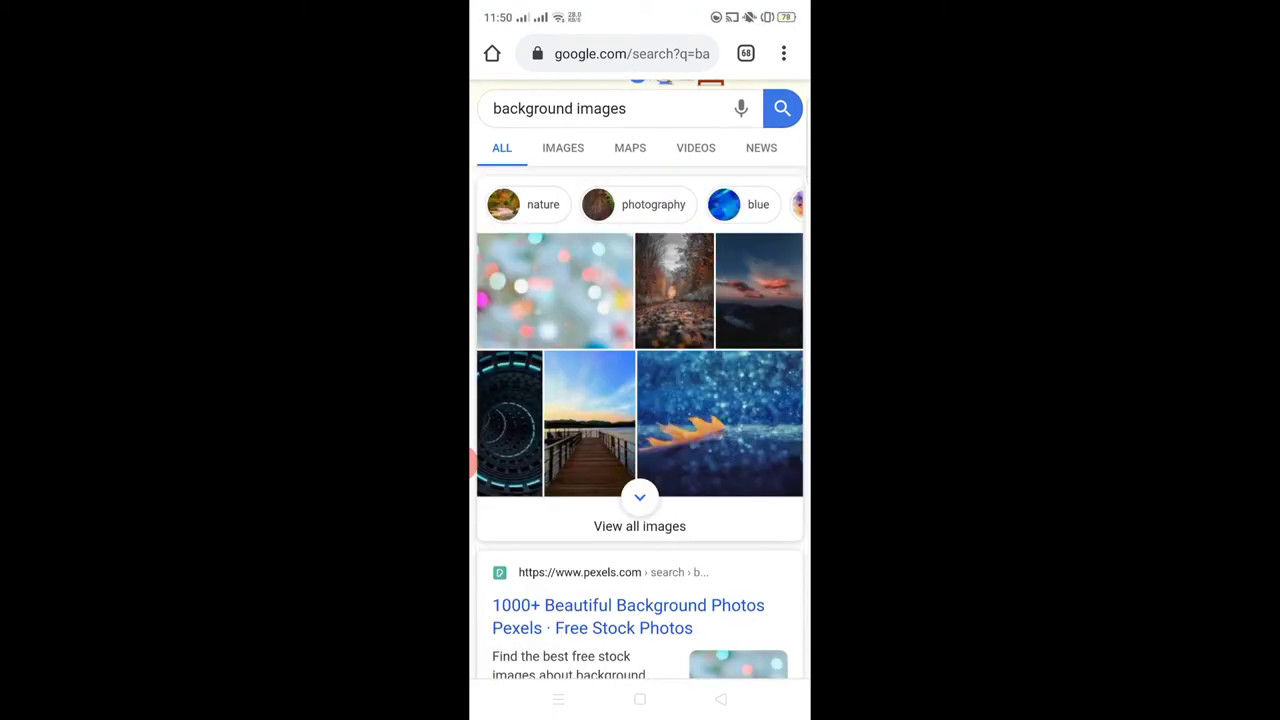
pyautogui.click(562, 148)
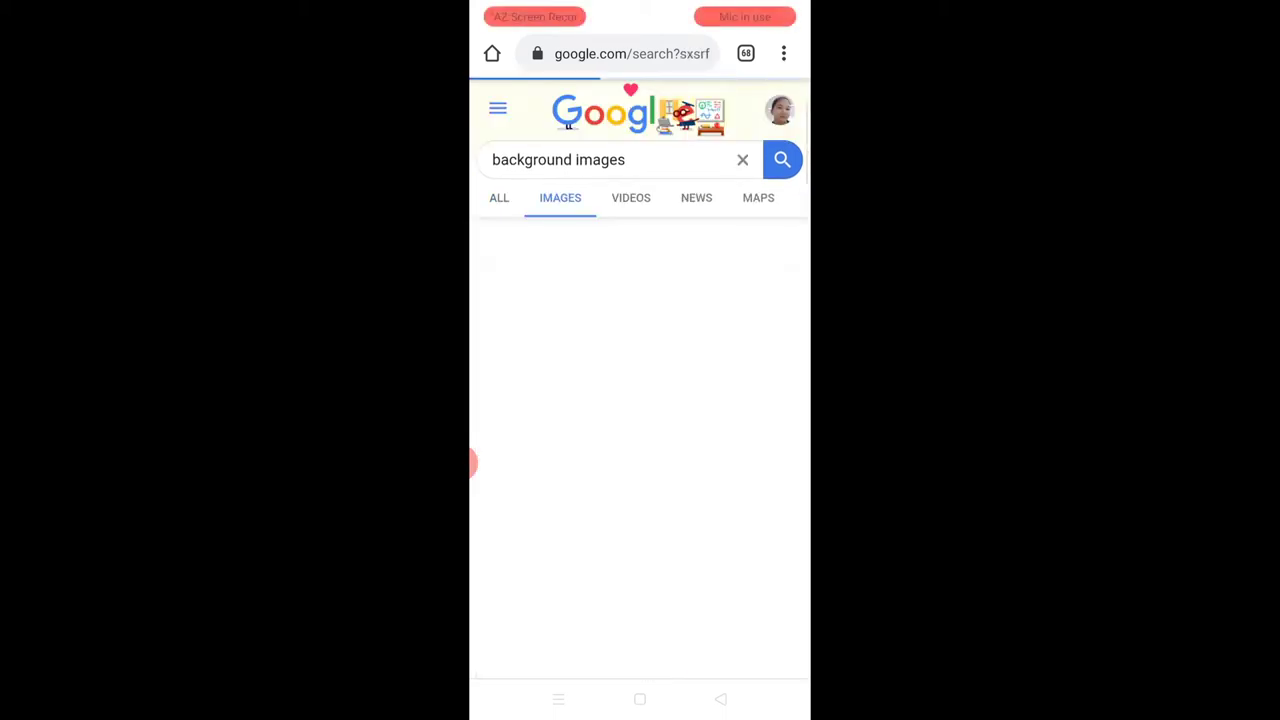
# - Download the curved blue abstract background image and return to the home screen
pyautogui.scroll(-3)
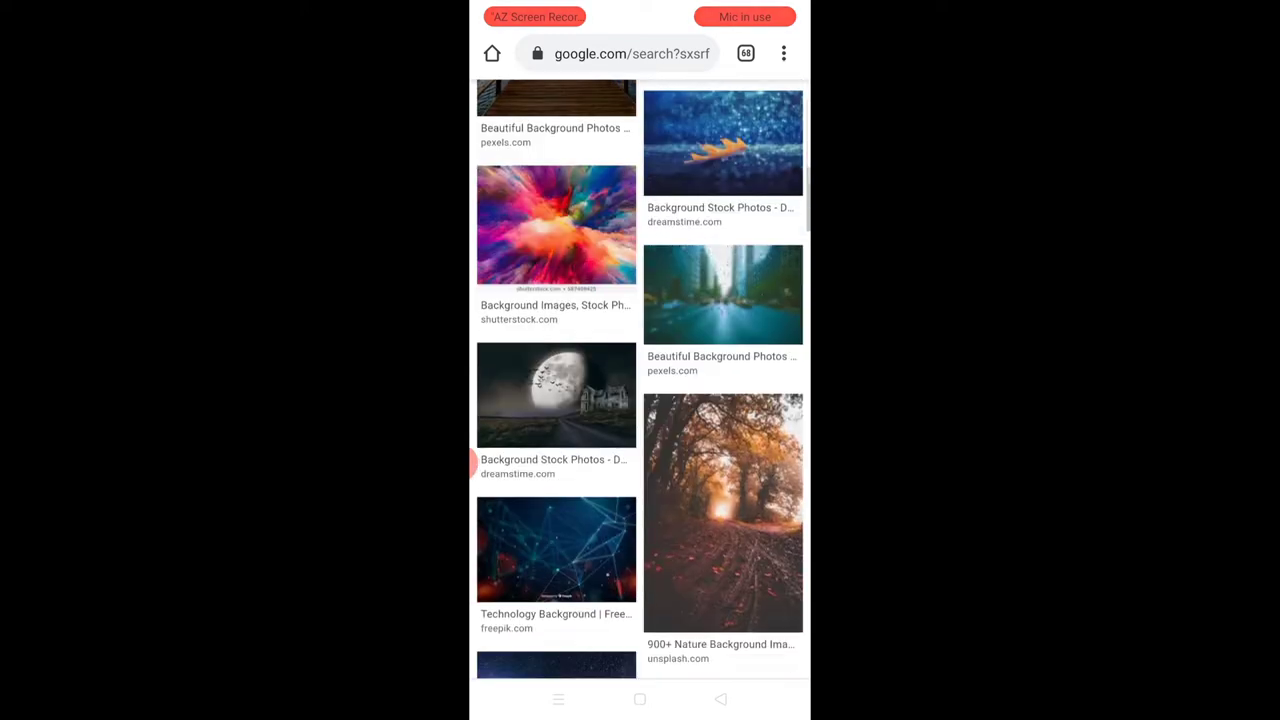
pyautogui.scroll(-3)
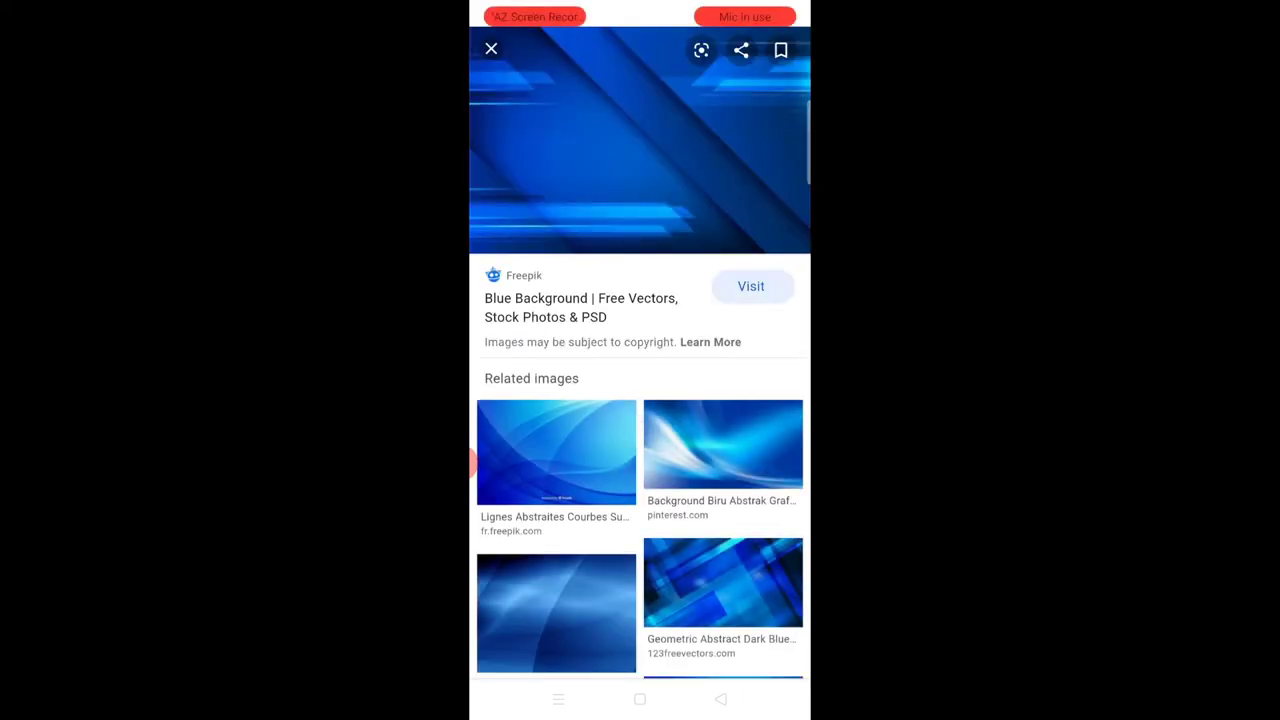
pyautogui.scroll(-3)
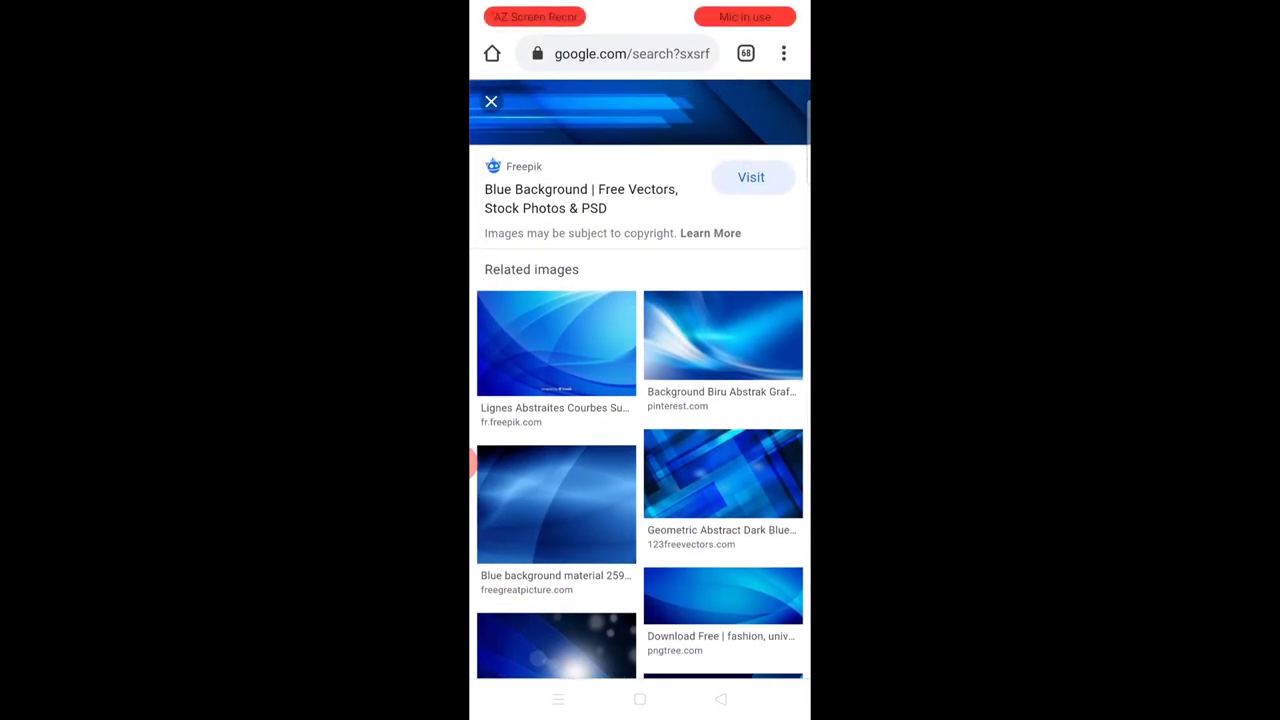
pyautogui.click(556, 344)
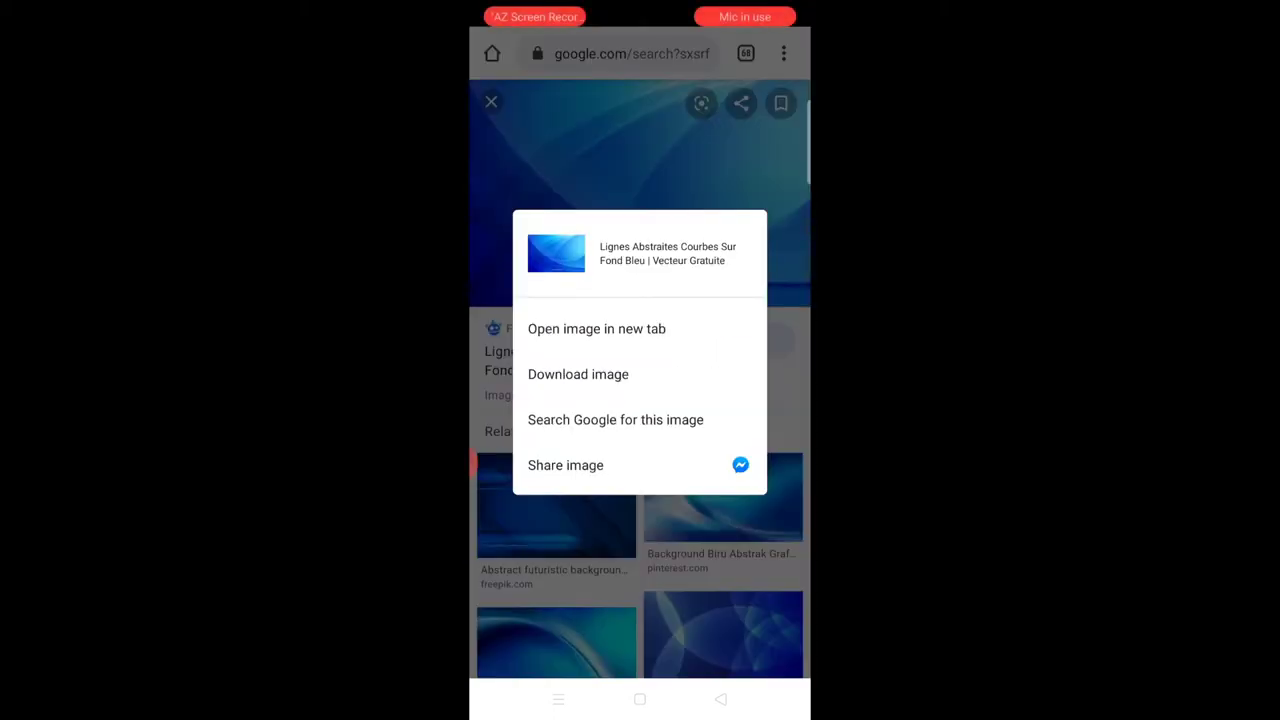
pyautogui.click(578, 374)
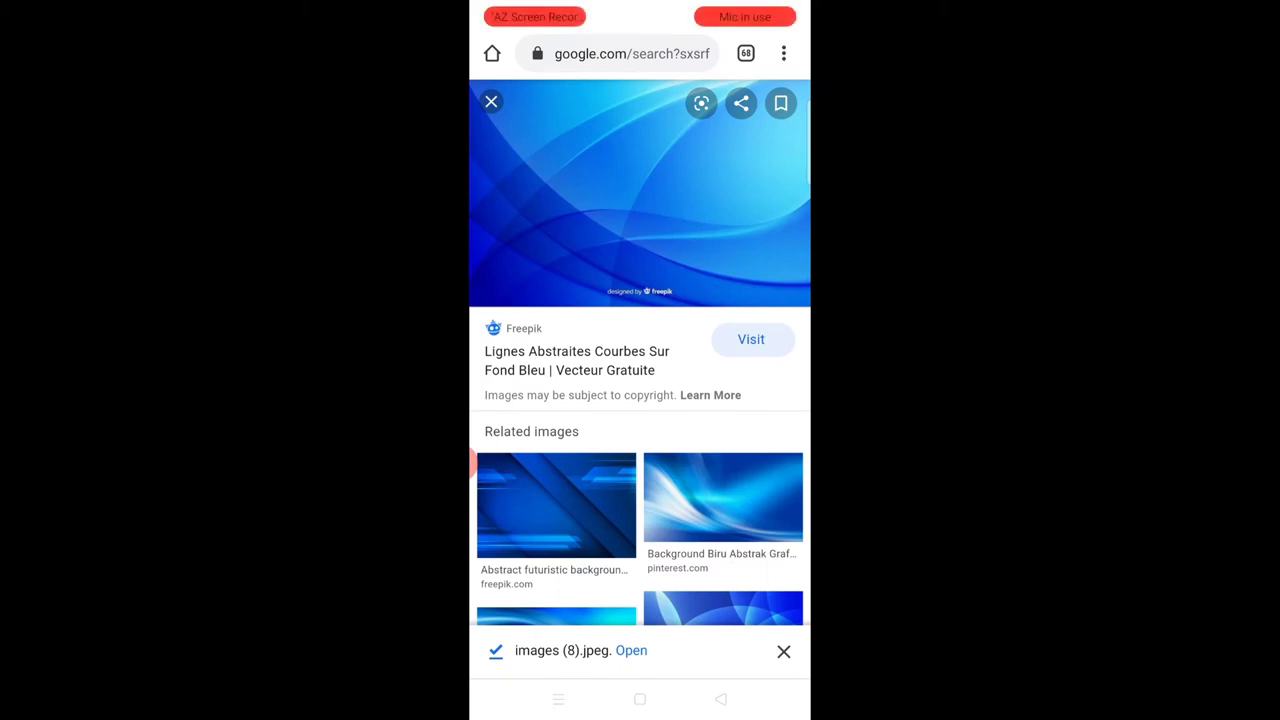
pyautogui.click(640, 700)
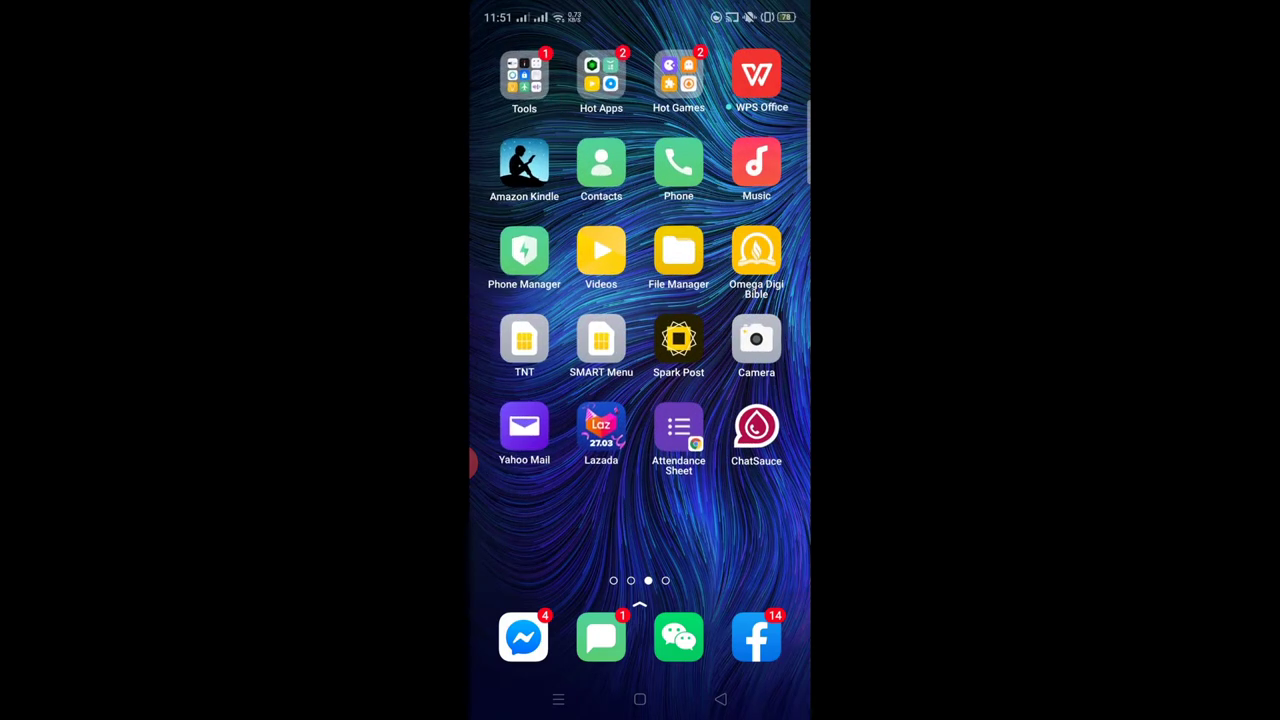
# - Start a new PicsArt project on the plain pink colour background
pyautogui.hscroll(-3)
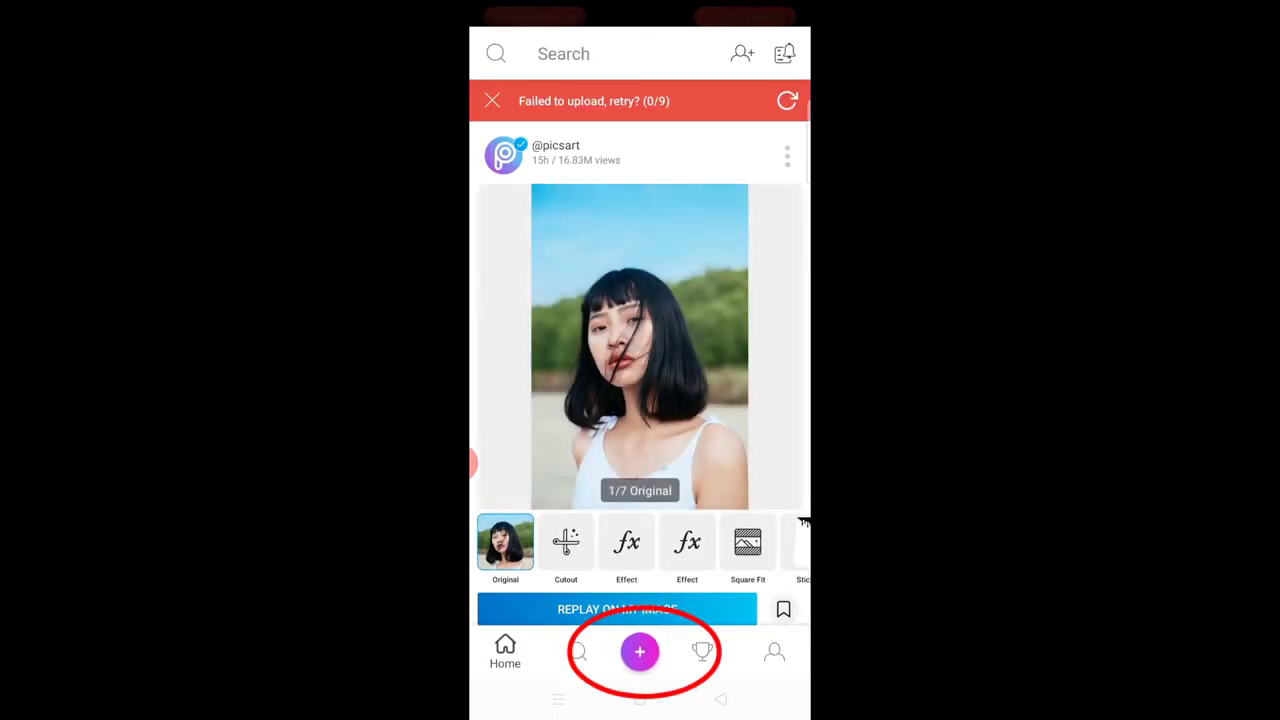
pyautogui.click(640, 652)
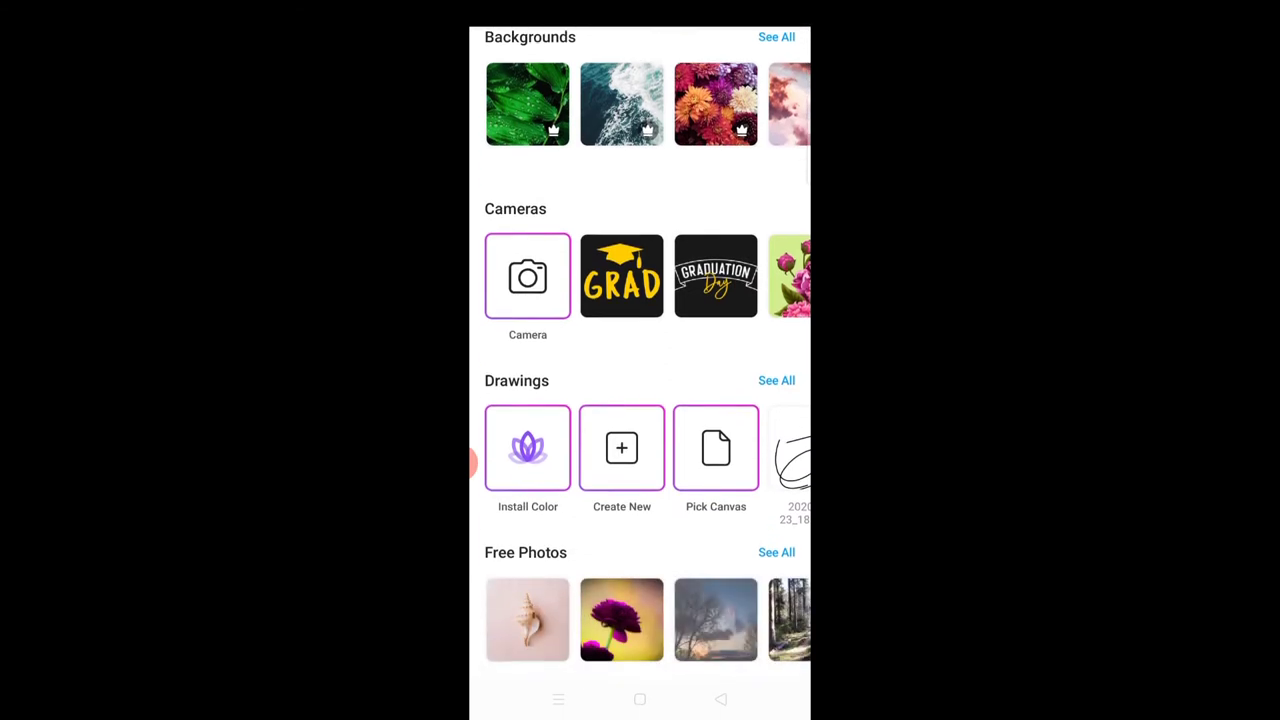
pyautogui.scroll(-3)
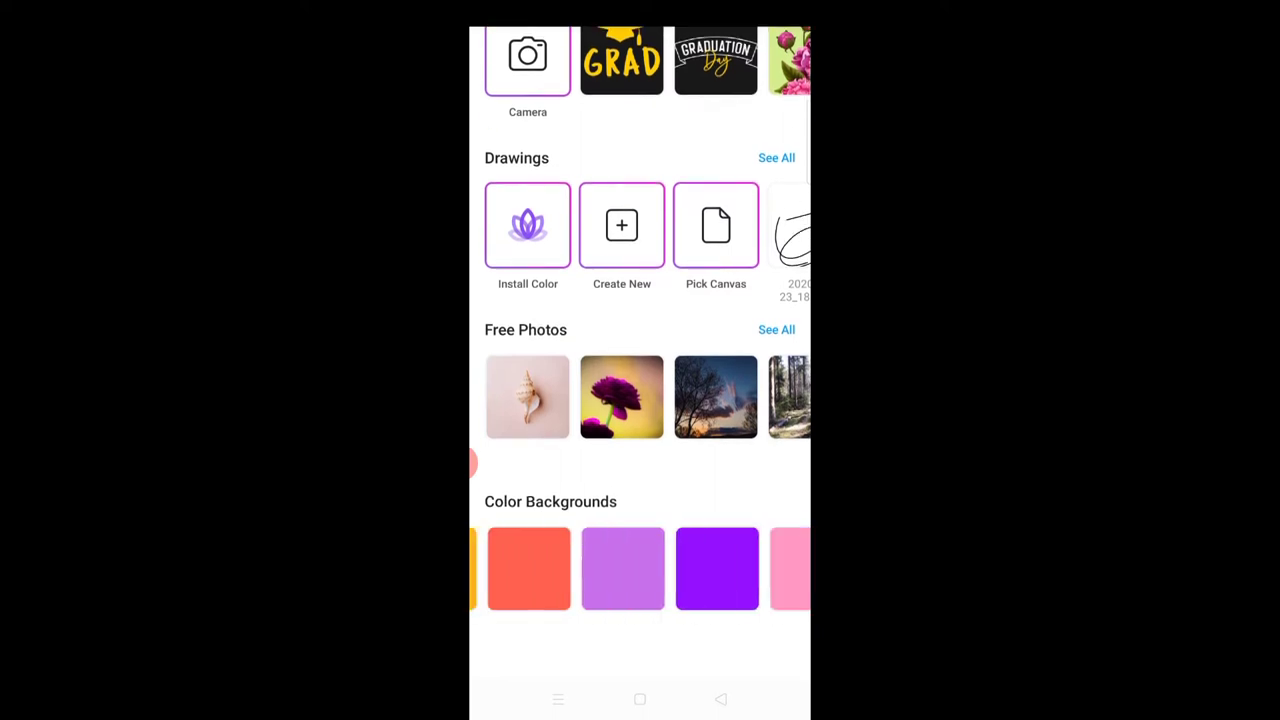
pyautogui.hscroll(-3)
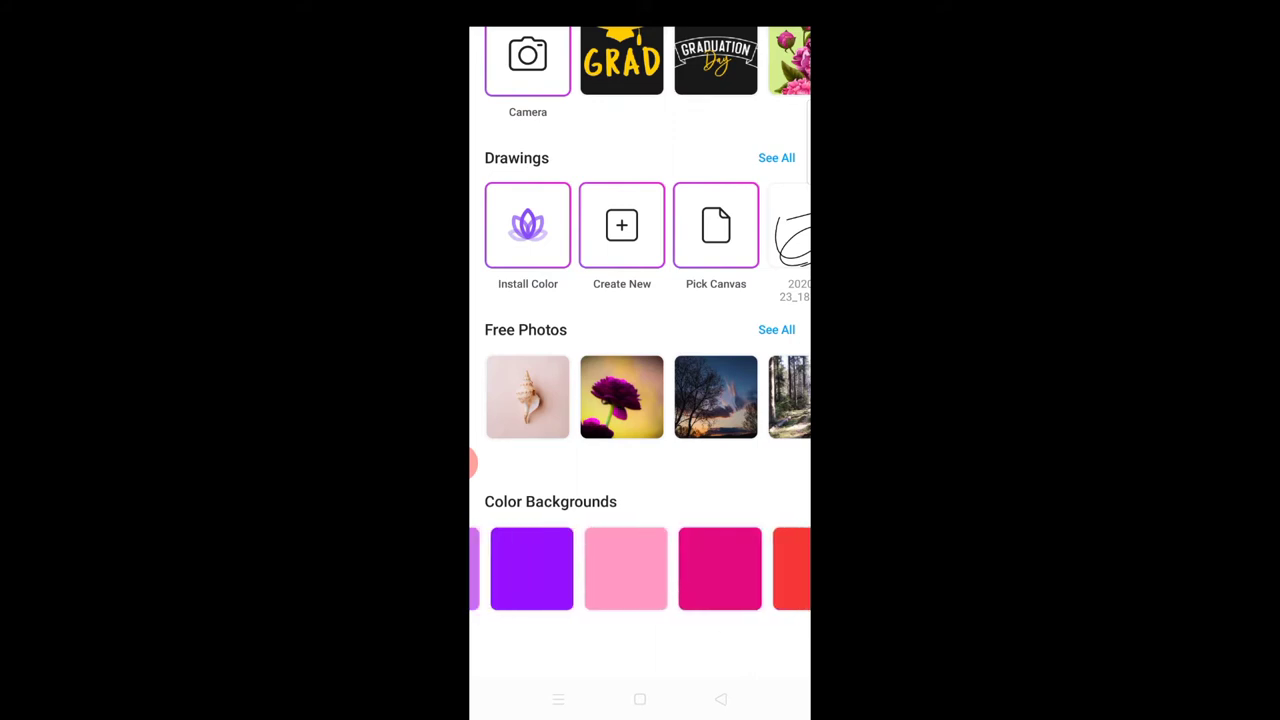
pyautogui.click(624, 568)
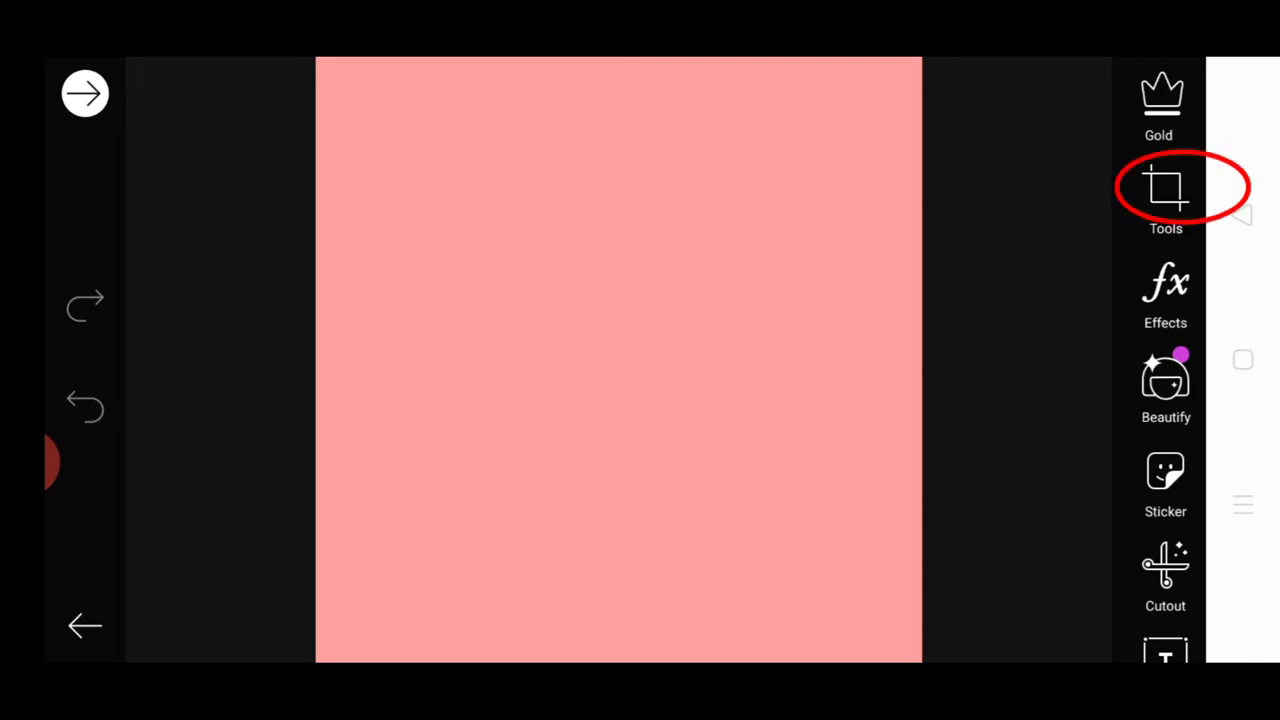
# - Crop the pink canvas to the YouTube banner proportion
pyautogui.click(1164, 190)
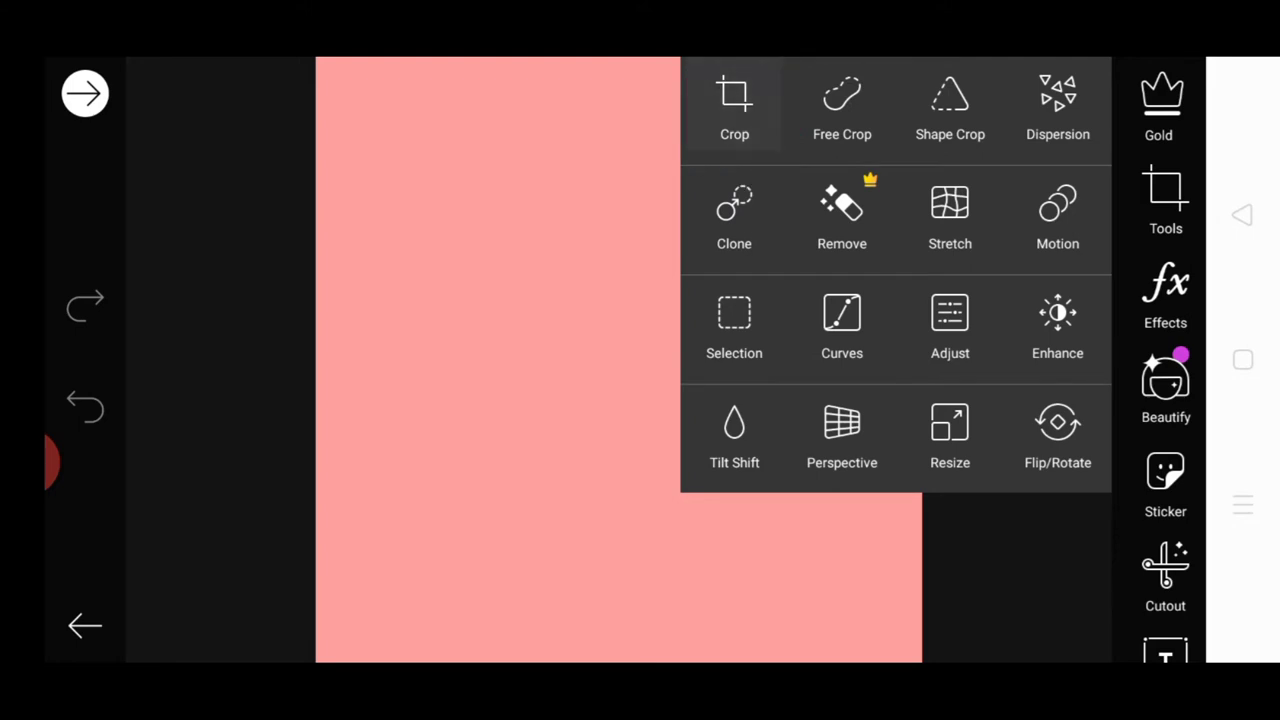
pyautogui.click(734, 108)
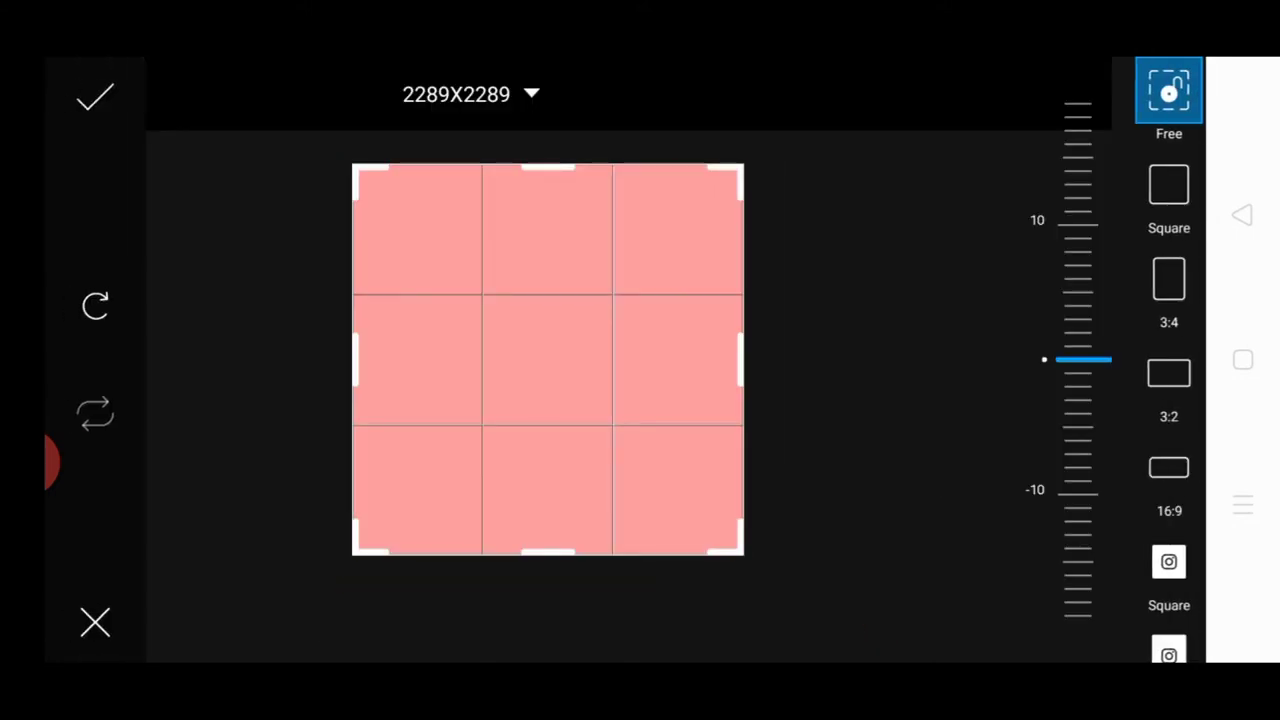
pyautogui.scroll(-3)
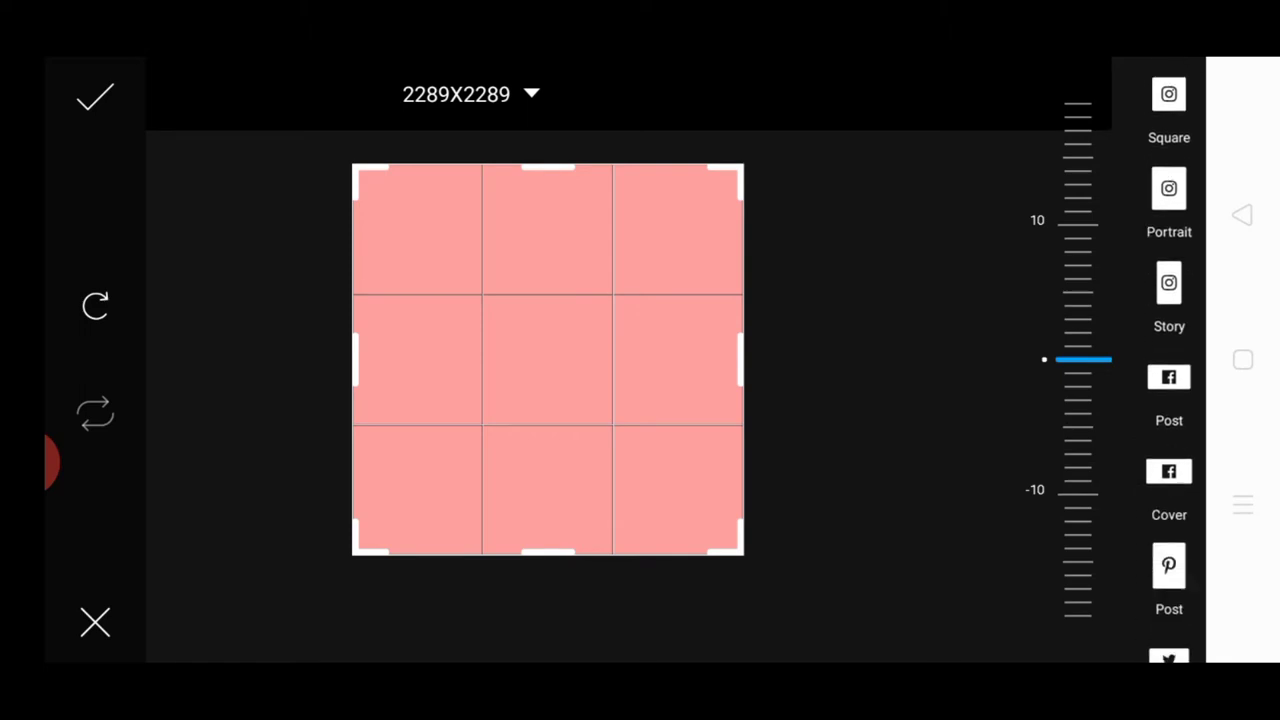
pyautogui.scroll(-3)
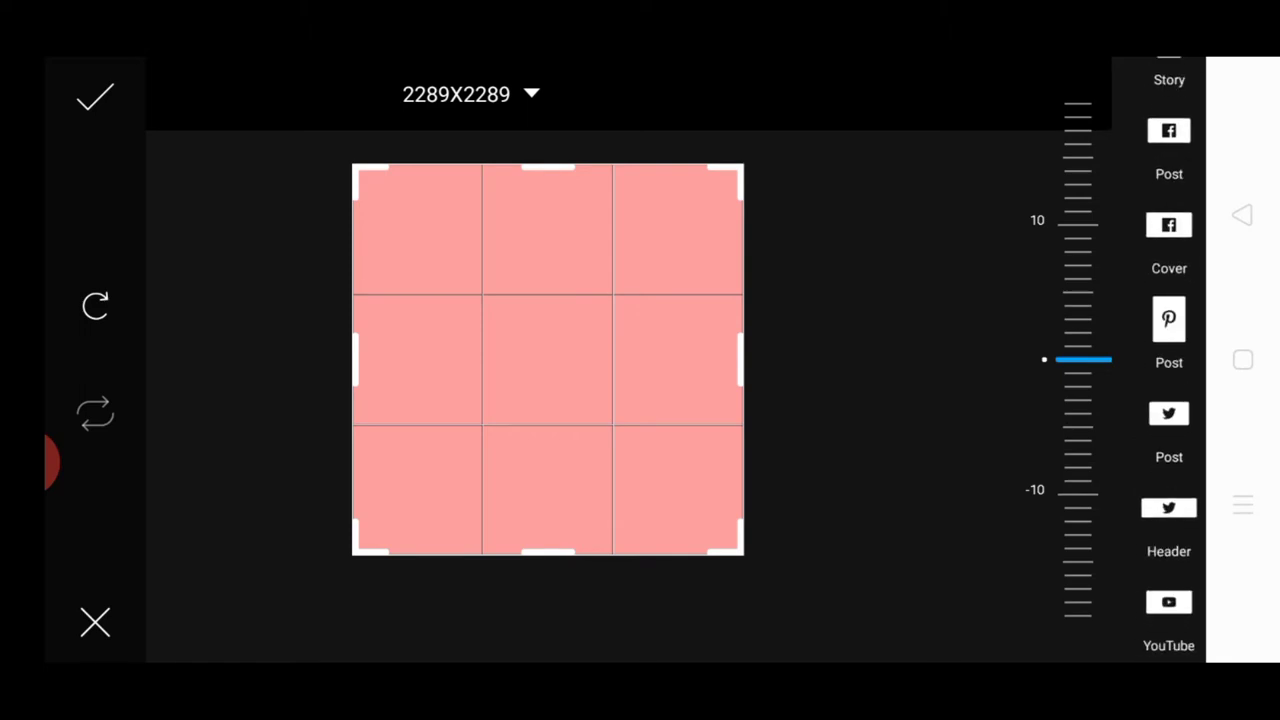
pyautogui.click(1168, 610)
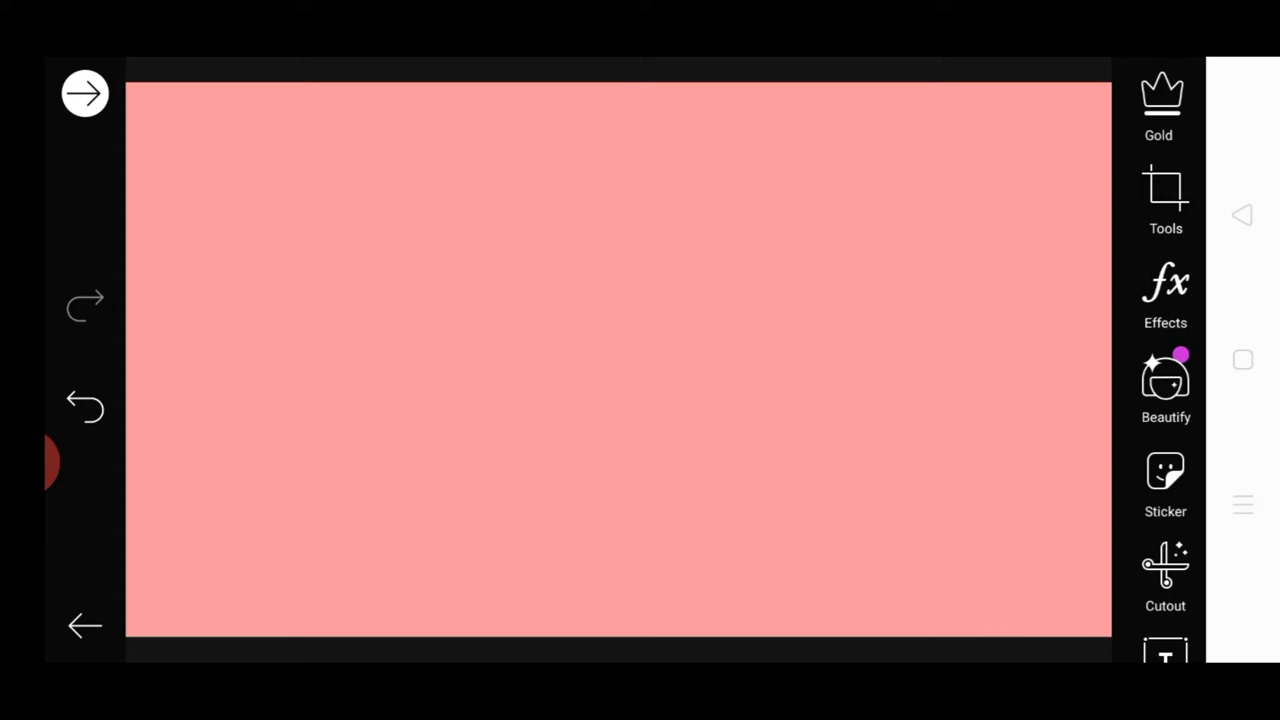
# - Resize the banner to 2048 by 1152 pixels via Tools > Resize
pyautogui.click(1164, 196)
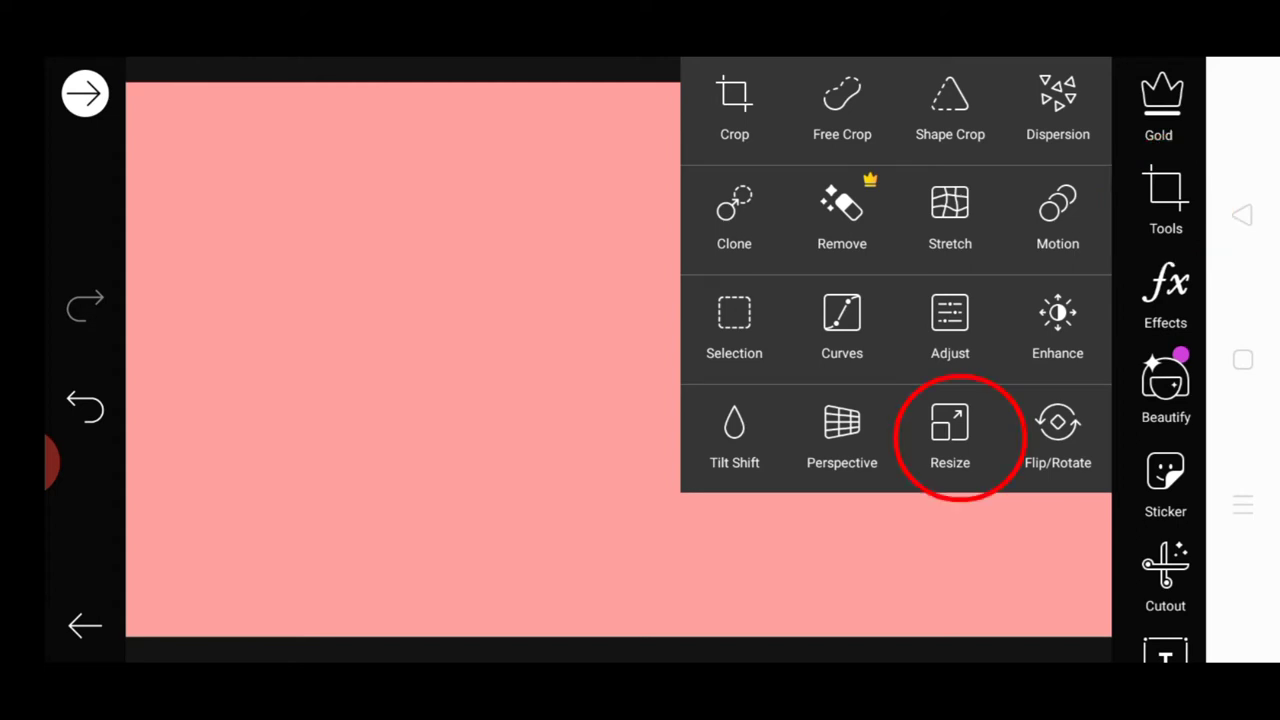
pyautogui.click(948, 430)
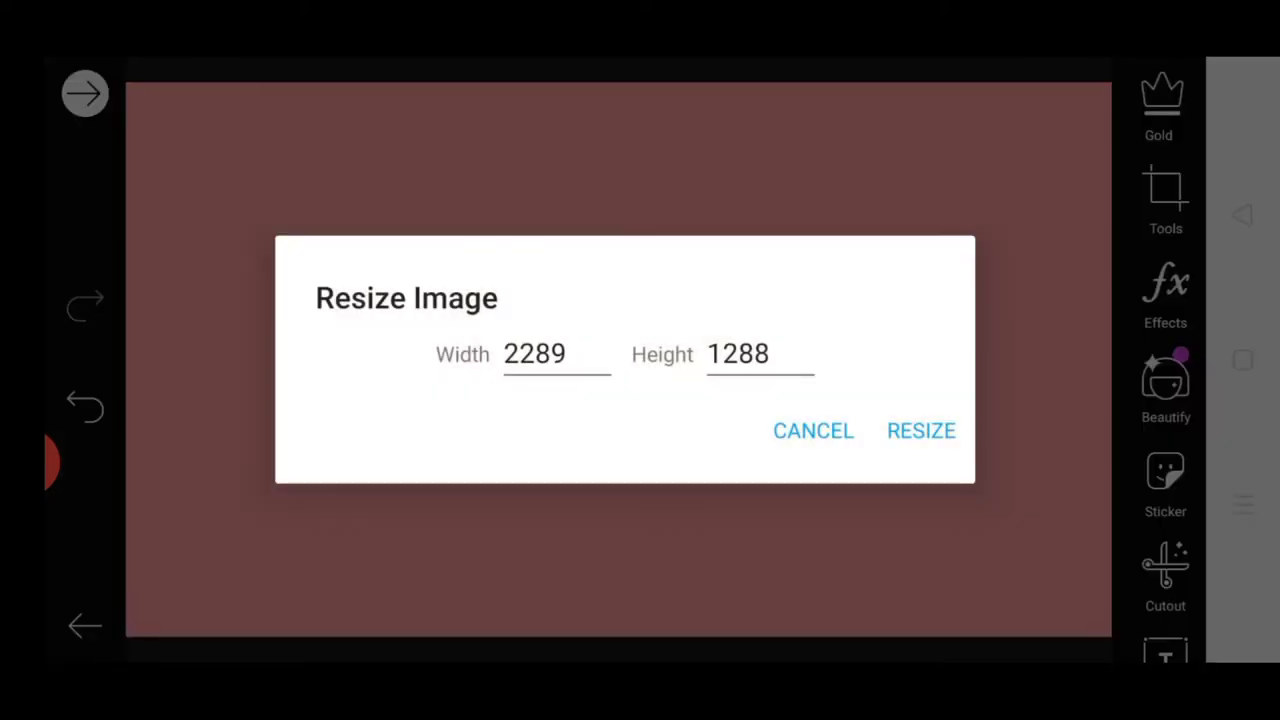
pyautogui.click(556, 354)
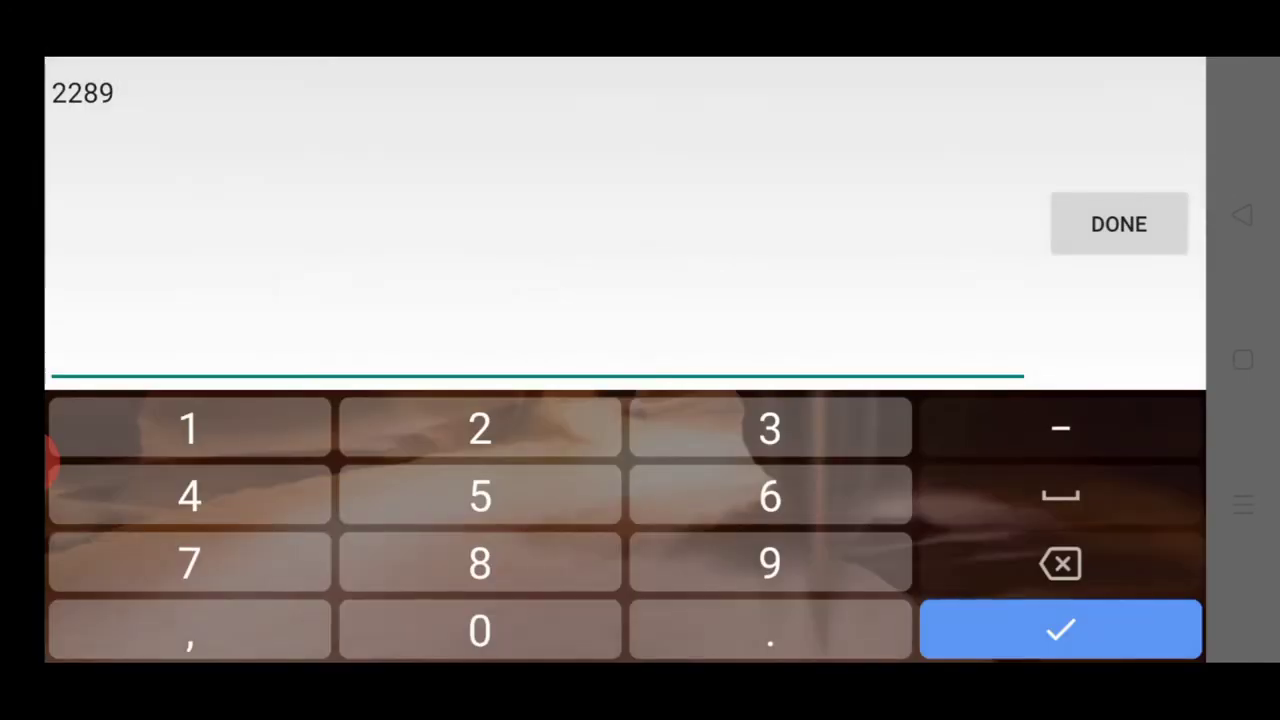
pyautogui.click(1060, 564)
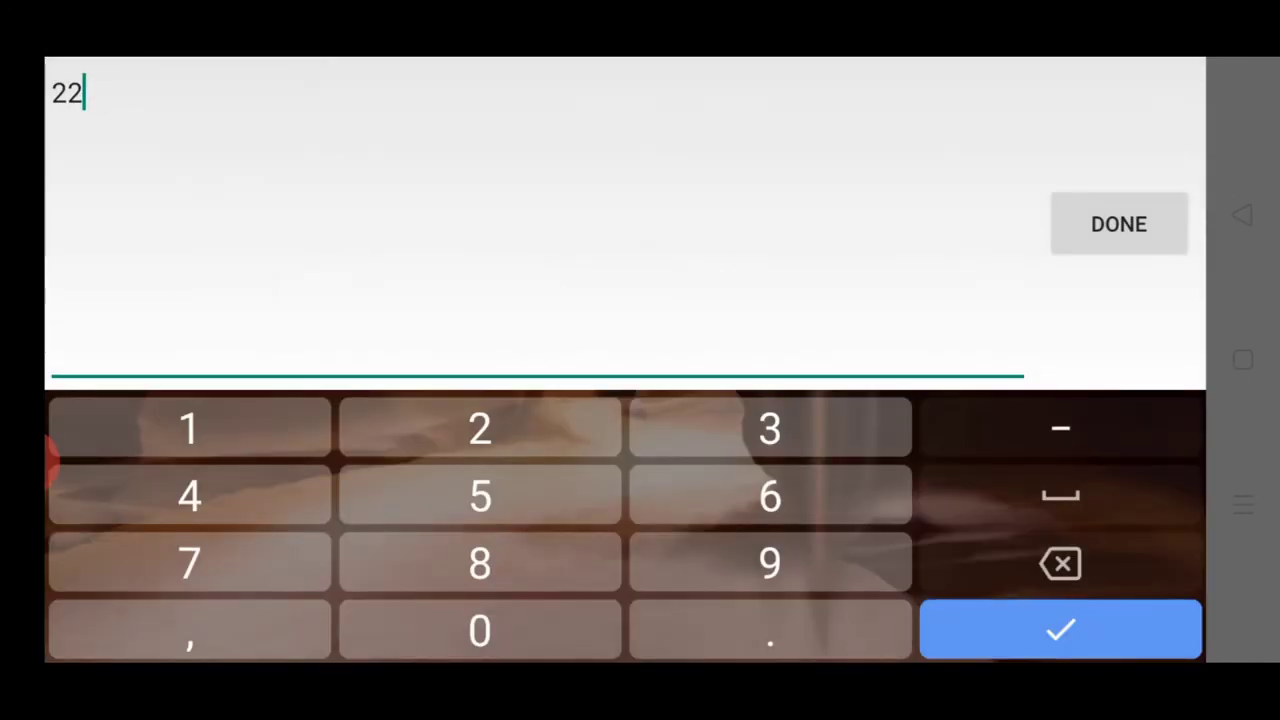
pyautogui.click(1060, 564)
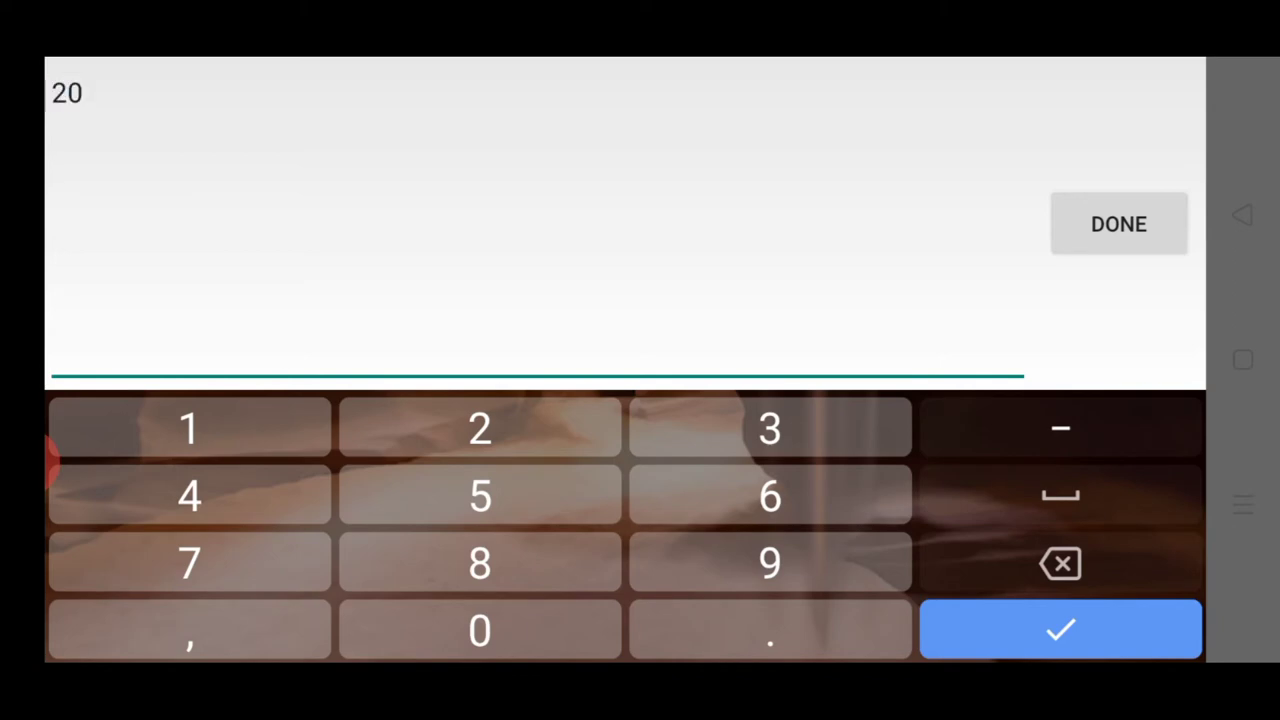
pyautogui.write('48')
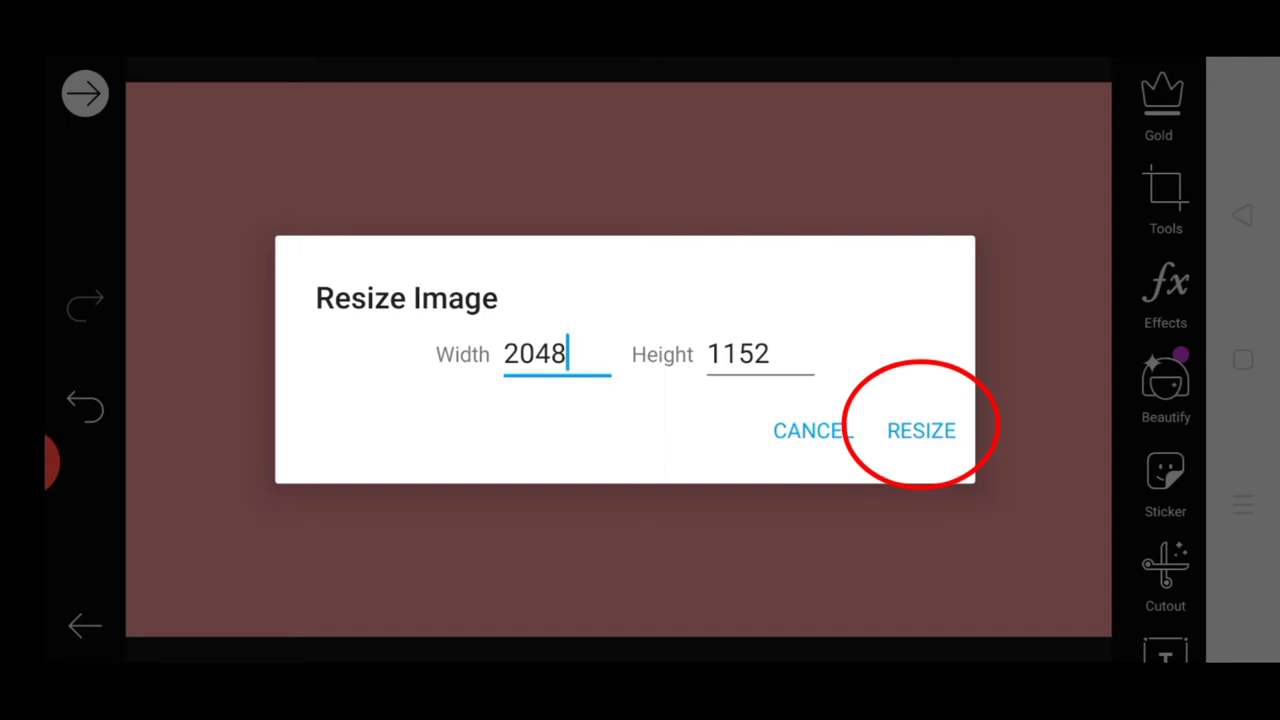
pyautogui.click(920, 430)
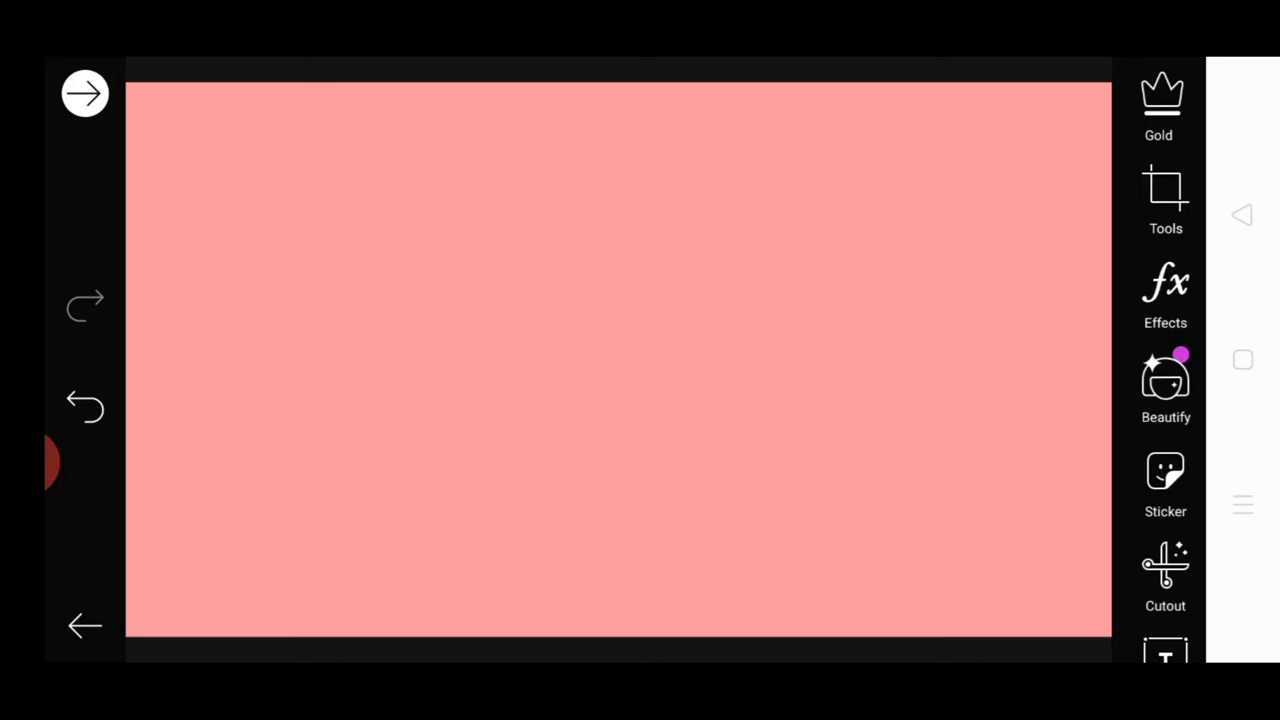
# - Open Add Photo to bring up the recent images gallery
pyautogui.scroll(-3)
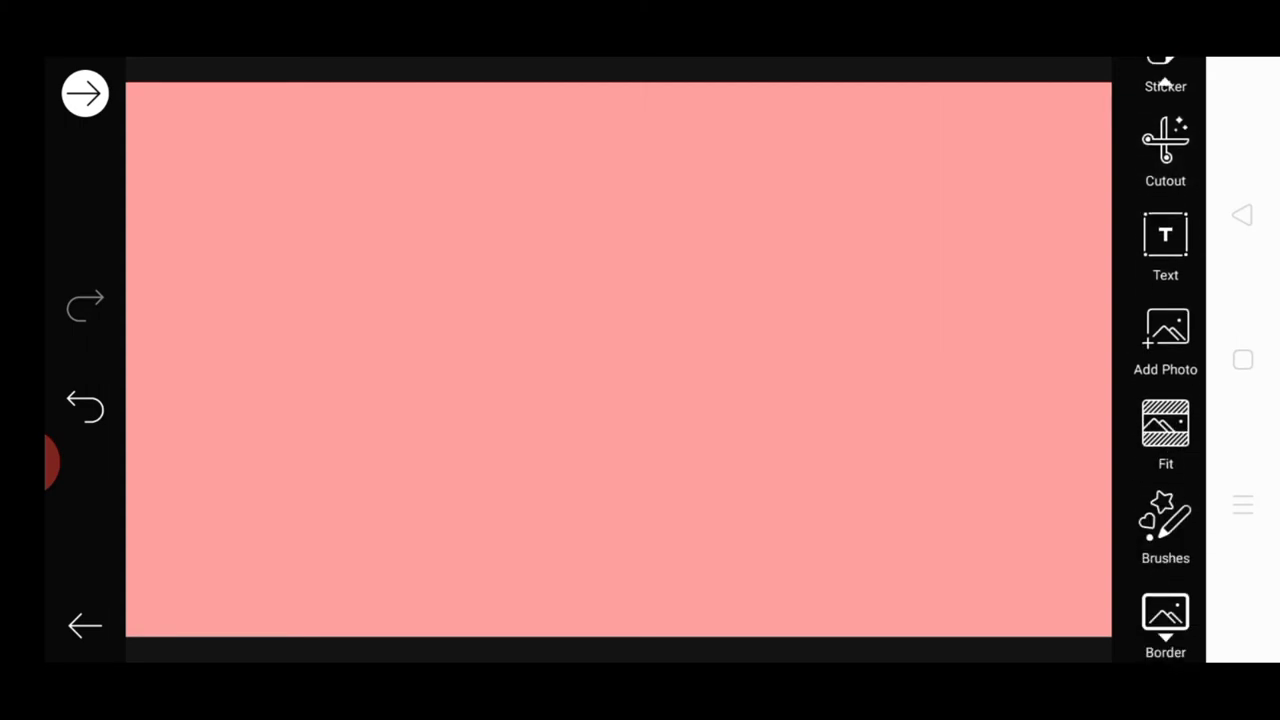
pyautogui.scroll(-3)
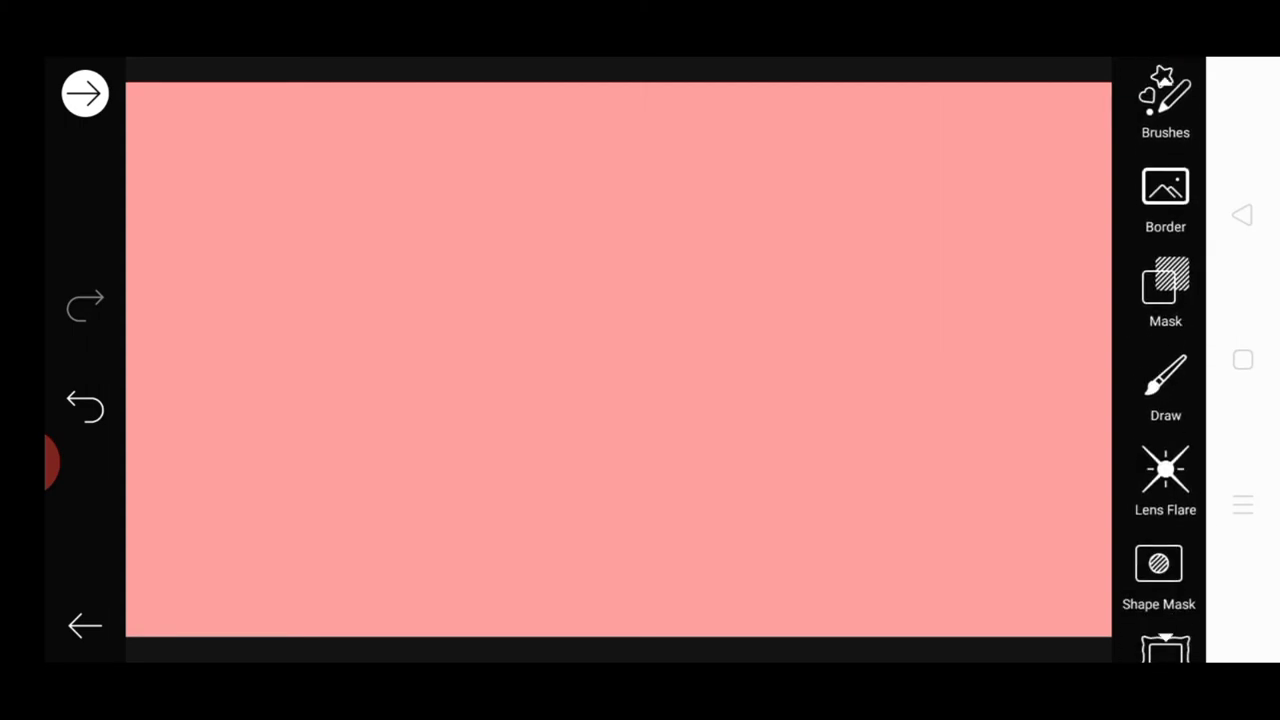
pyautogui.scroll(3)
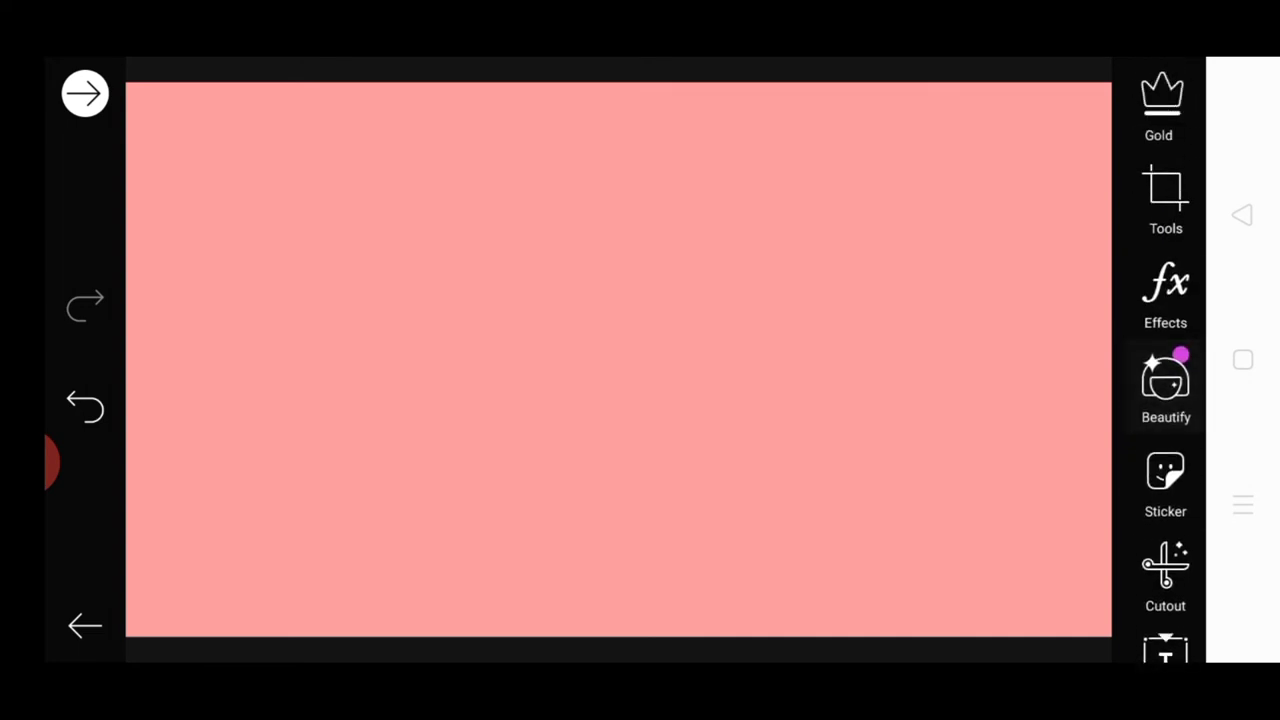
pyautogui.scroll(-3)
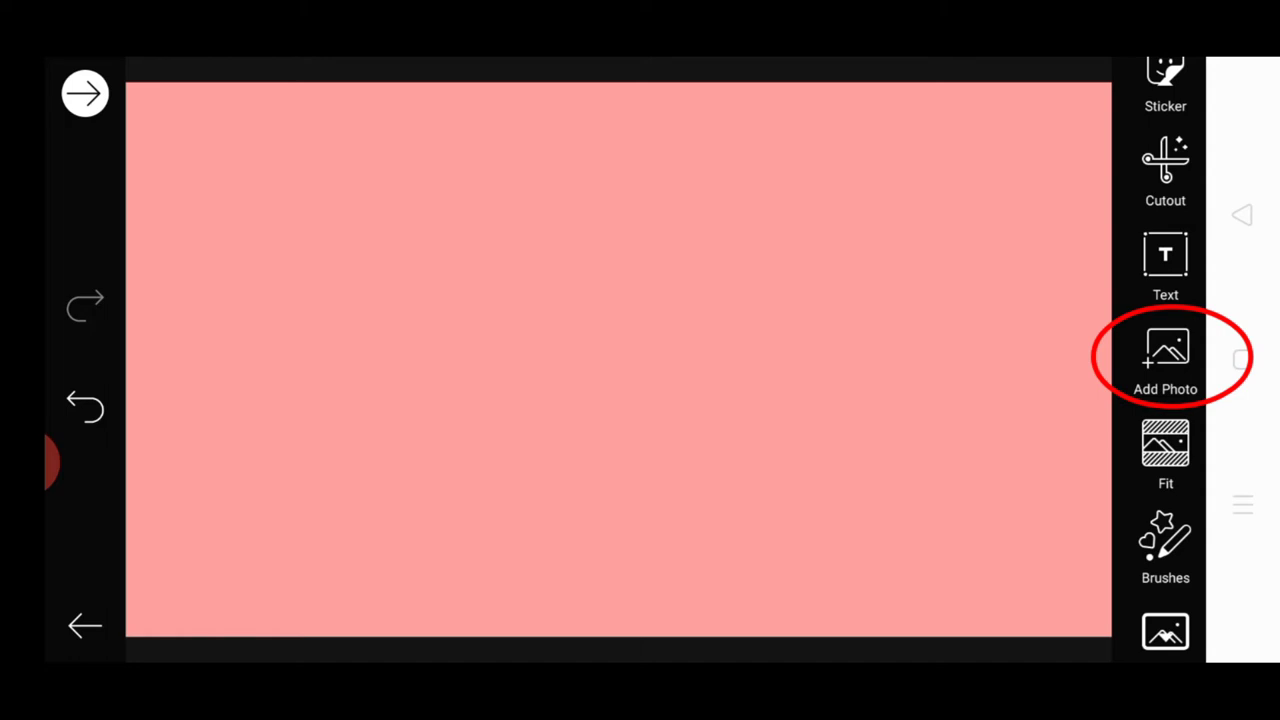
pyautogui.click(1164, 356)
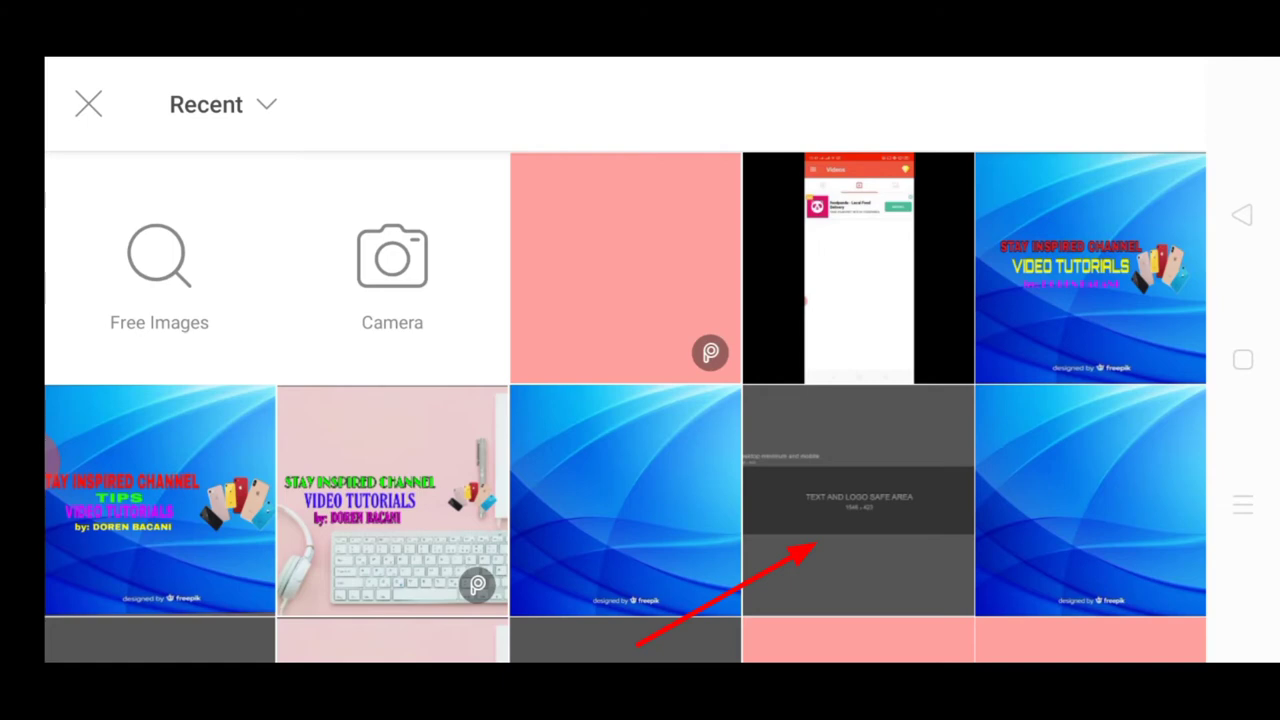
# - Place the grey channel-art template image stretched over the whole canvas
pyautogui.click(856, 500)
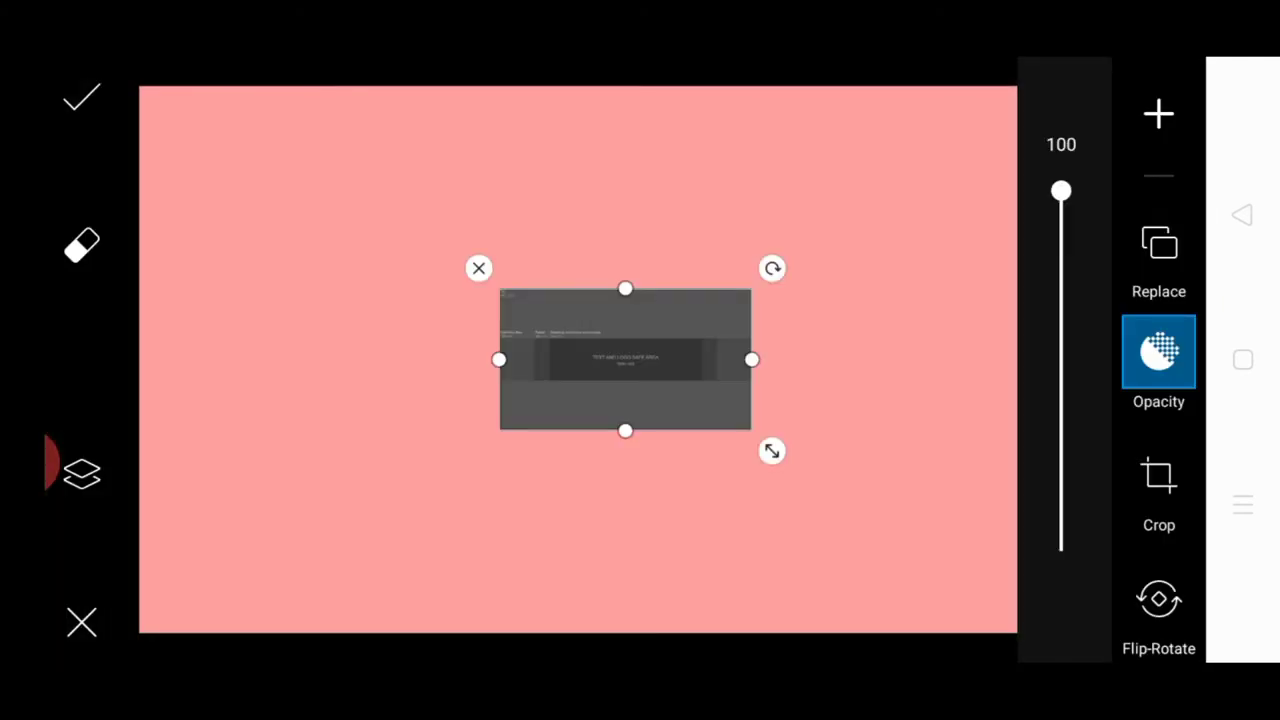
pyautogui.click(1160, 114)
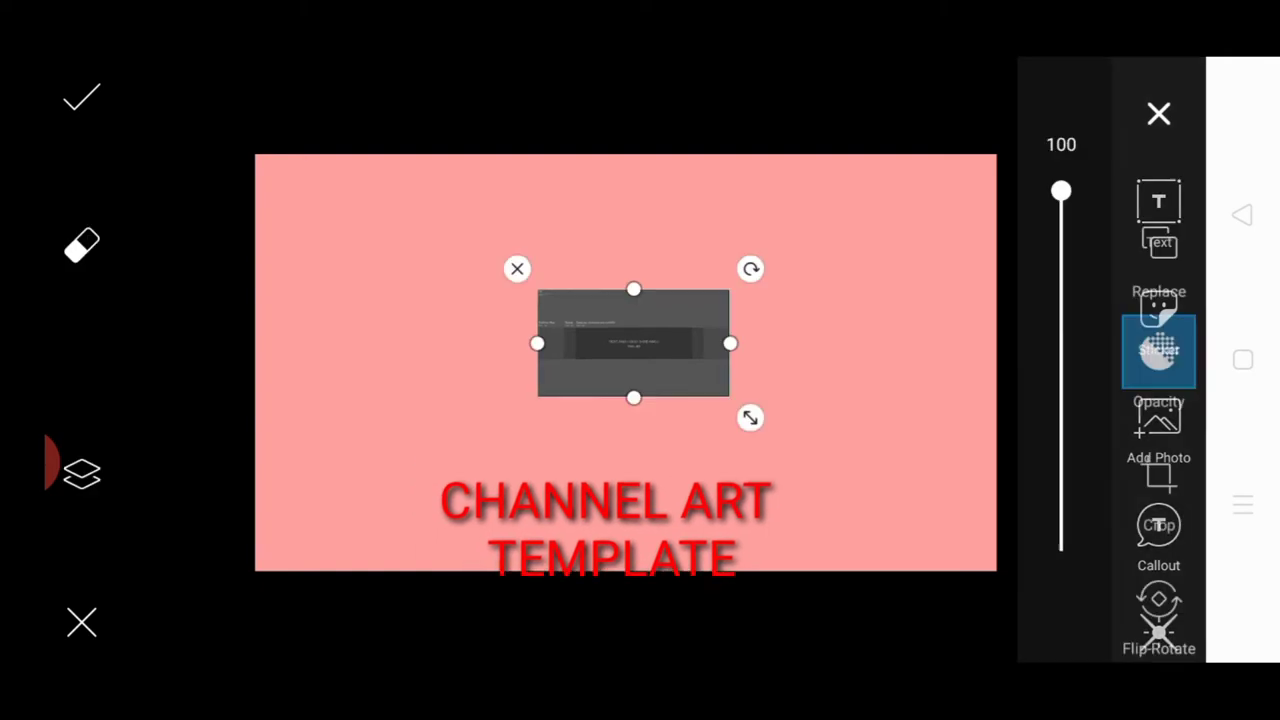
pyautogui.moveTo(632, 344); pyautogui.dragTo(352, 208)
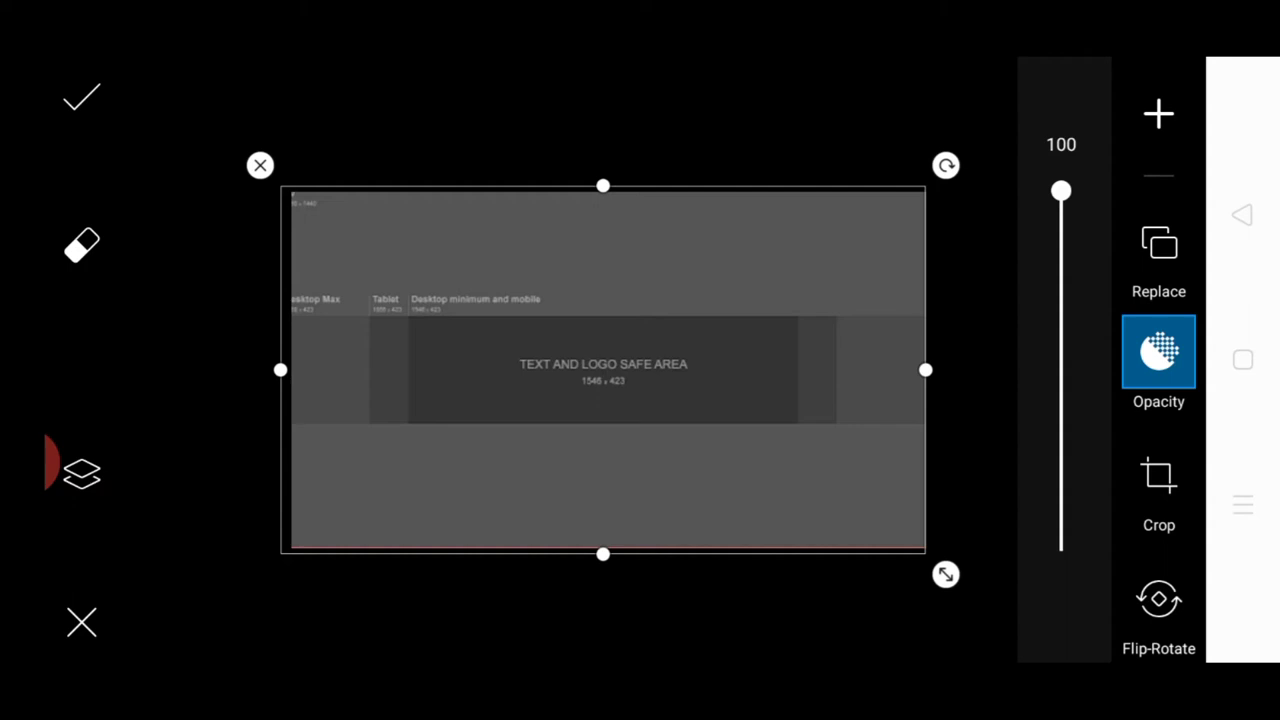
pyautogui.click(82, 96)
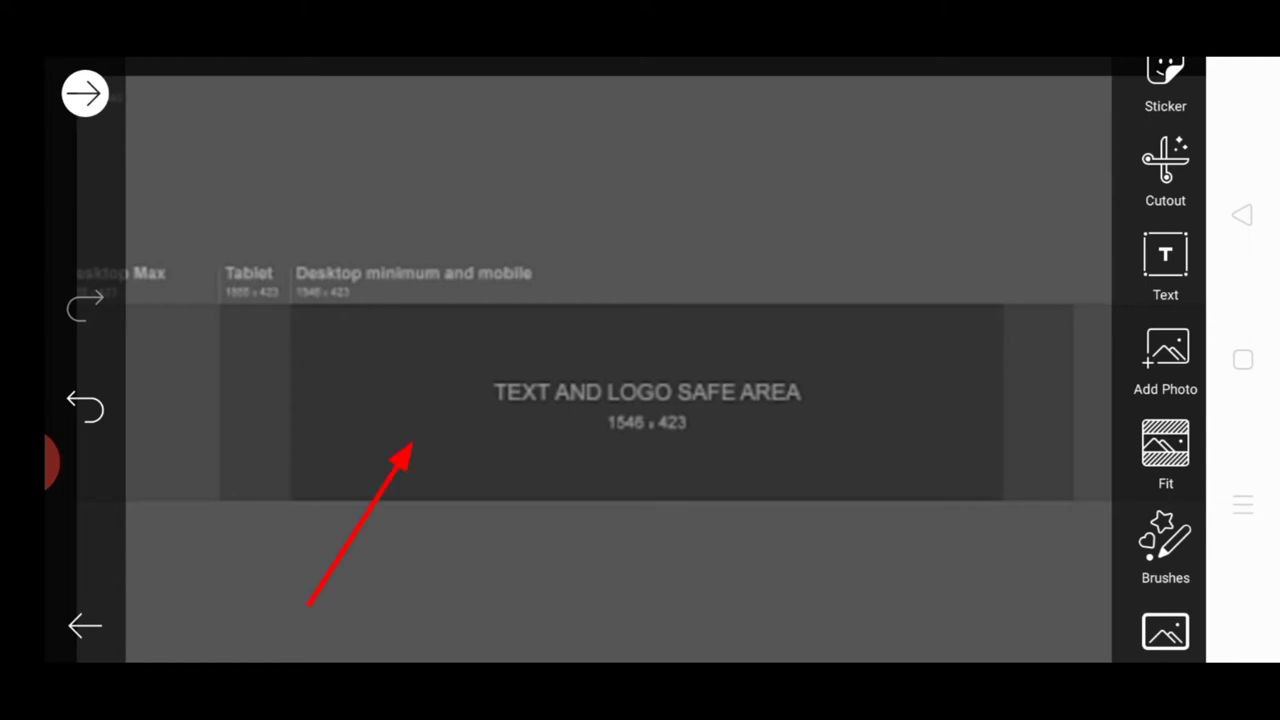
# - Open Add Photo again for another image over the template
pyautogui.scroll(3)
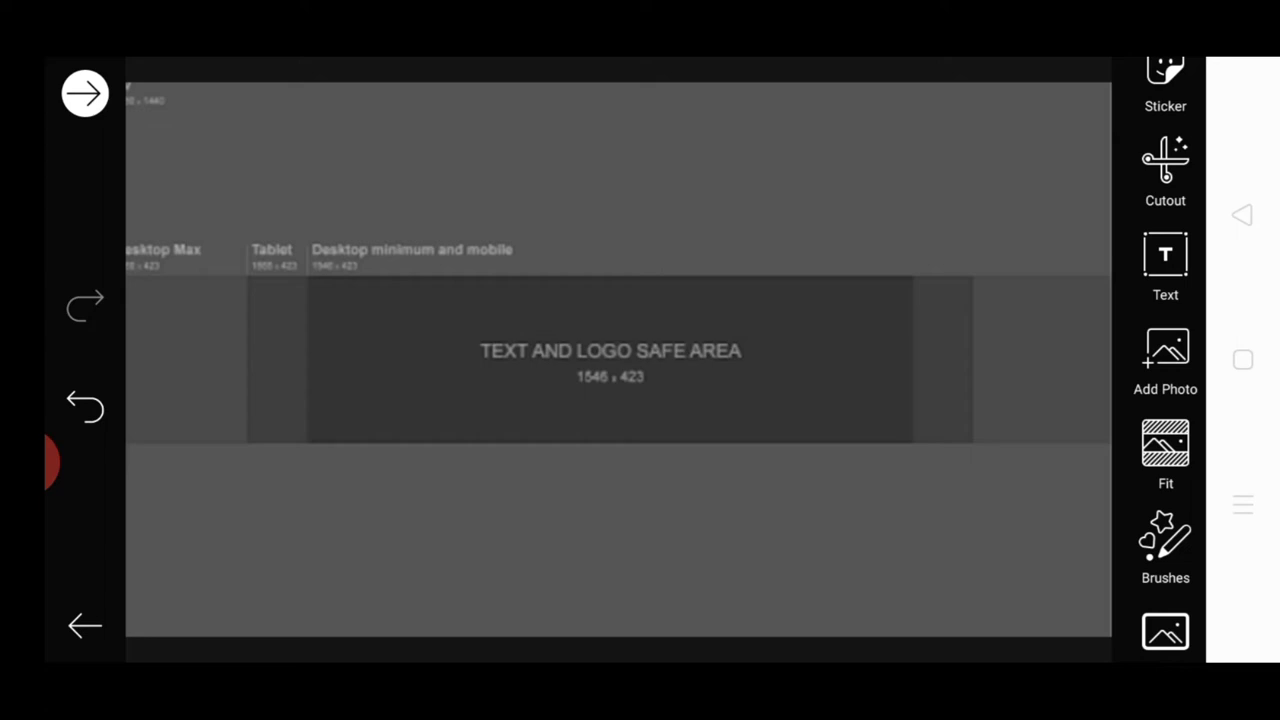
pyautogui.click(1164, 360)
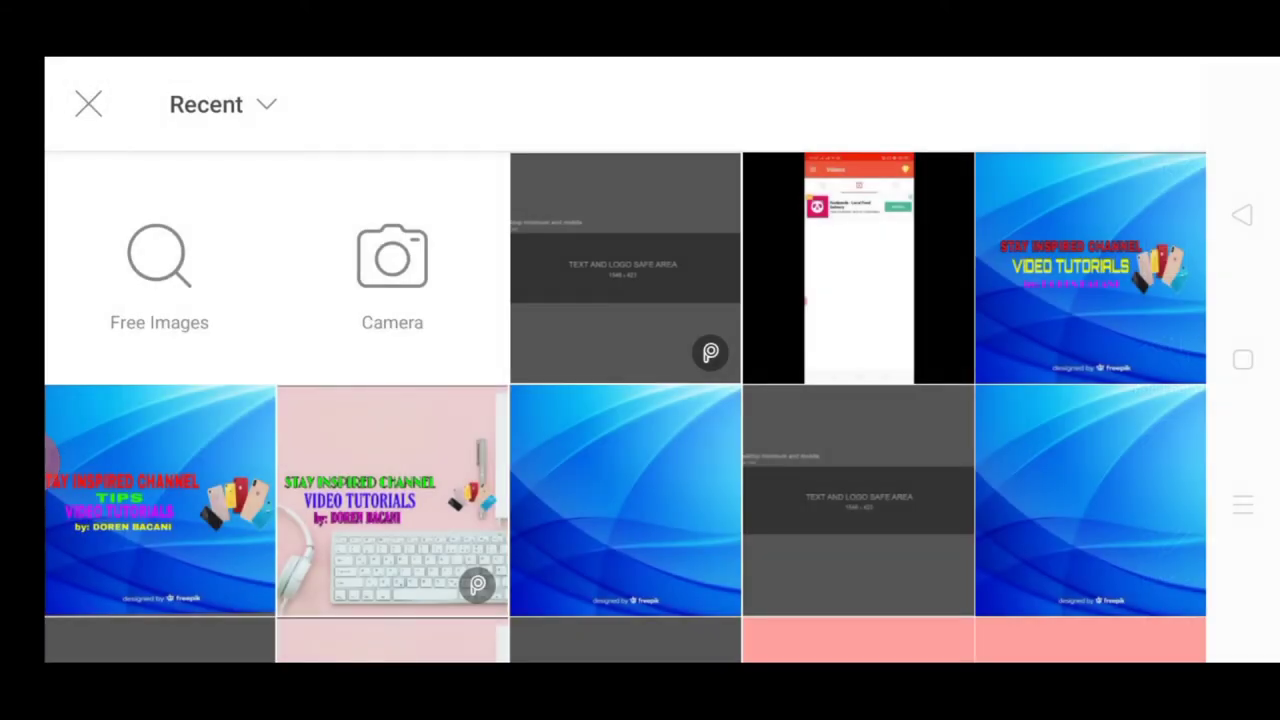
# - Add the blue wave background image and stretch it to fill the banner
pyautogui.click(160, 500)
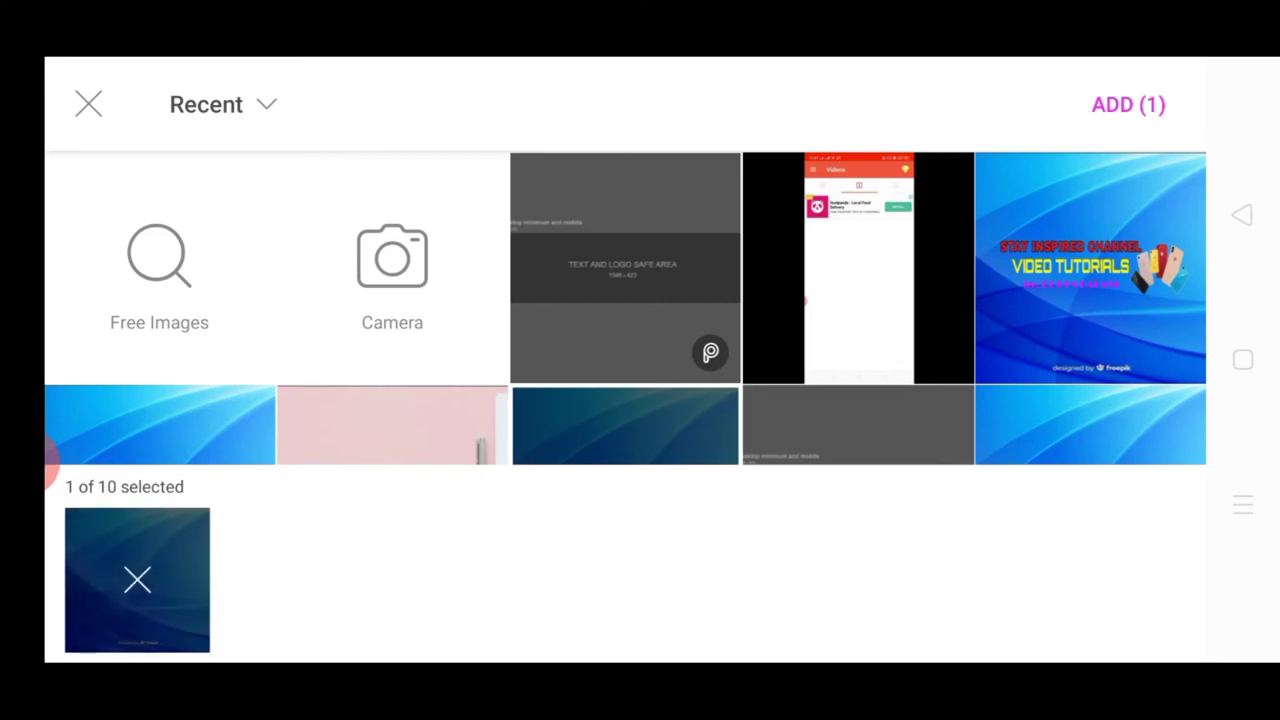
pyautogui.click(1128, 104)
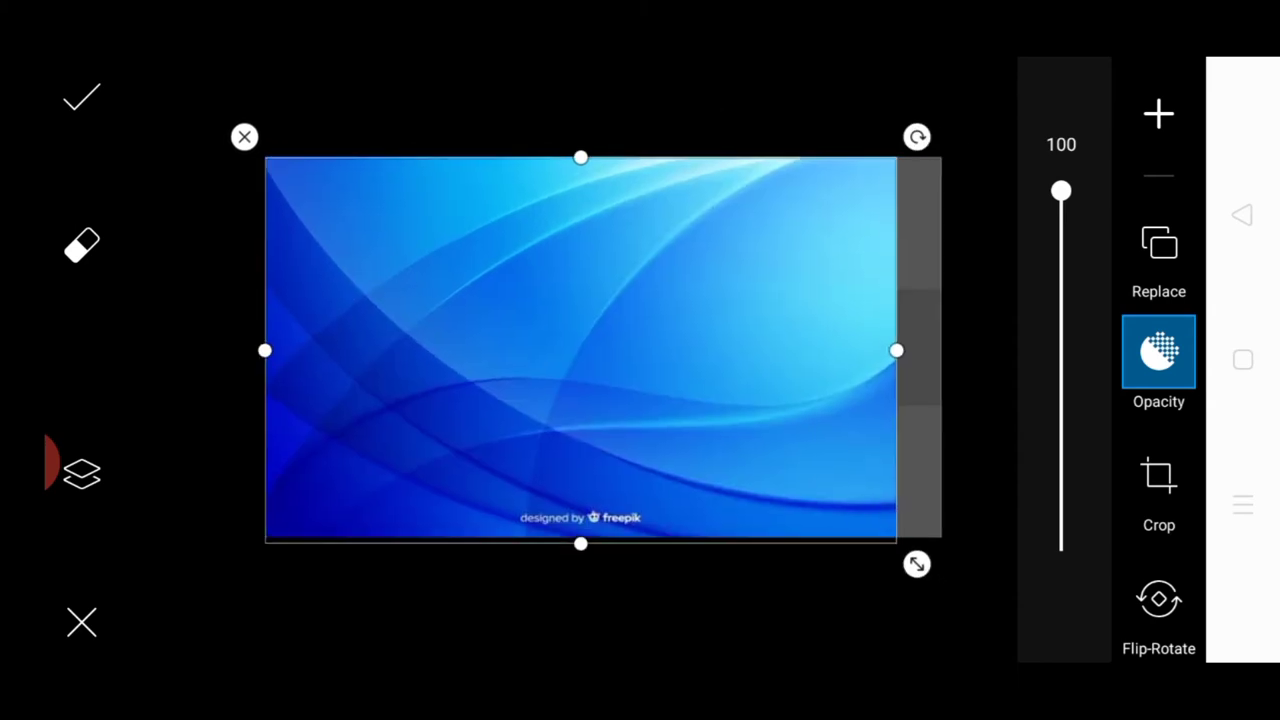
pyautogui.moveTo(896, 350); pyautogui.dragTo(952, 348)
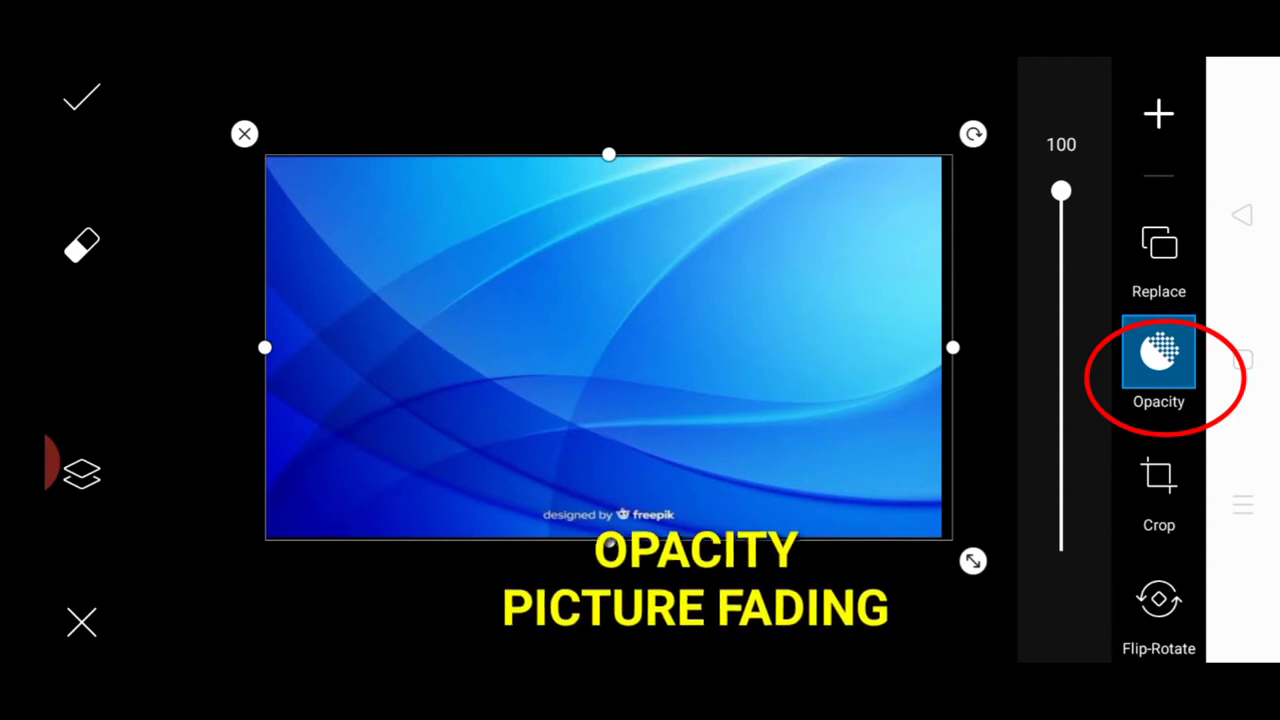
# - Lower the overlaid template layer's opacity to 23 so the safe-area guides show faintly
pyautogui.moveTo(1060, 190); pyautogui.dragTo(1060, 362)
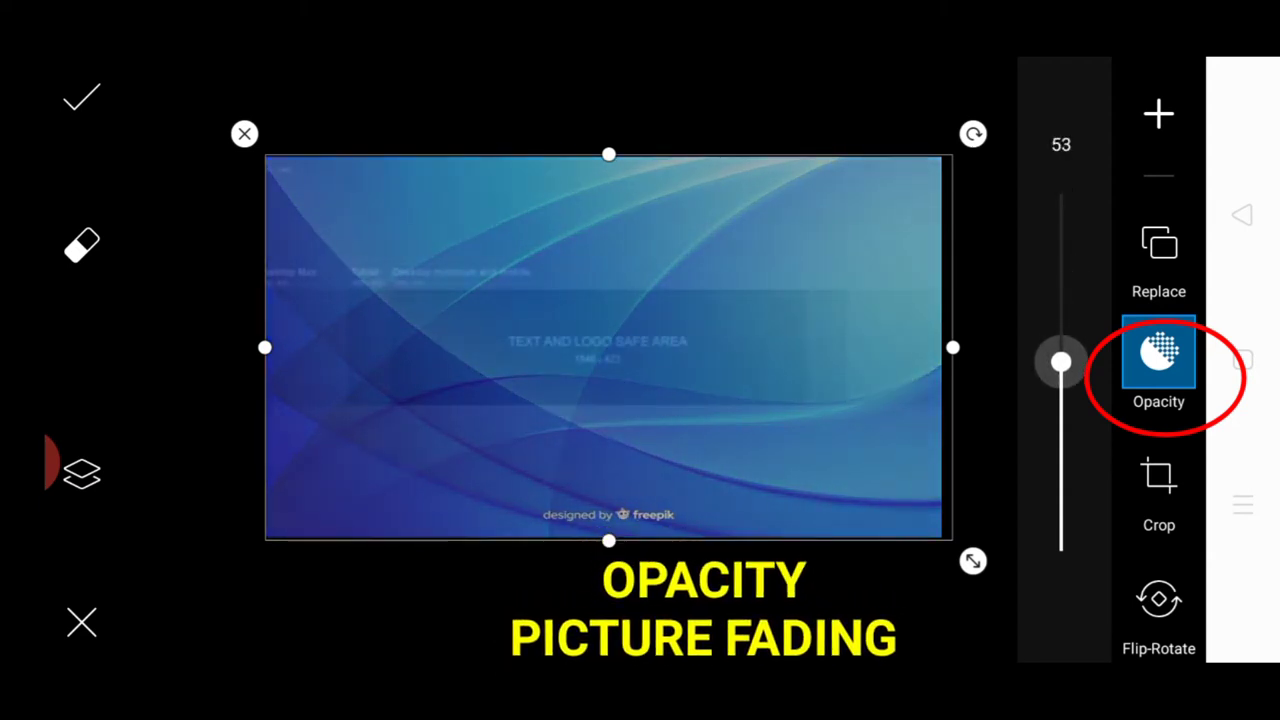
pyautogui.moveTo(1060, 362); pyautogui.dragTo(1060, 478)
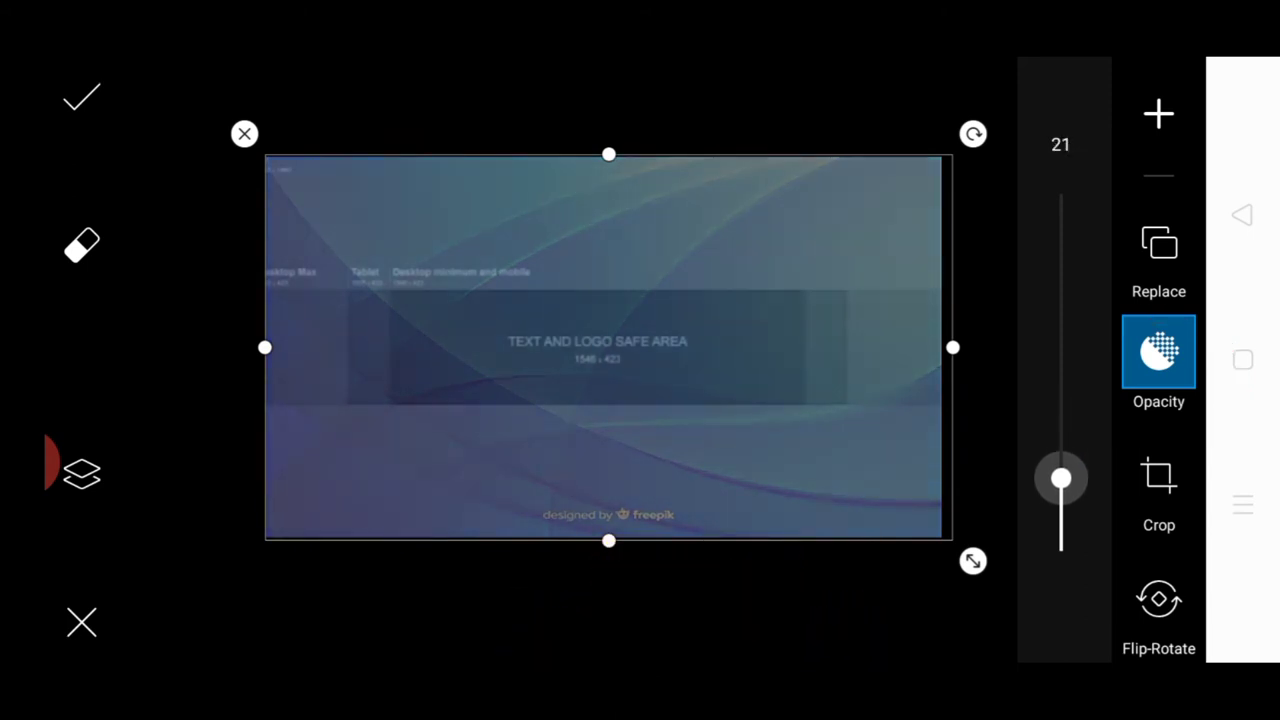
pyautogui.moveTo(1060, 476); pyautogui.dragTo(1060, 488)
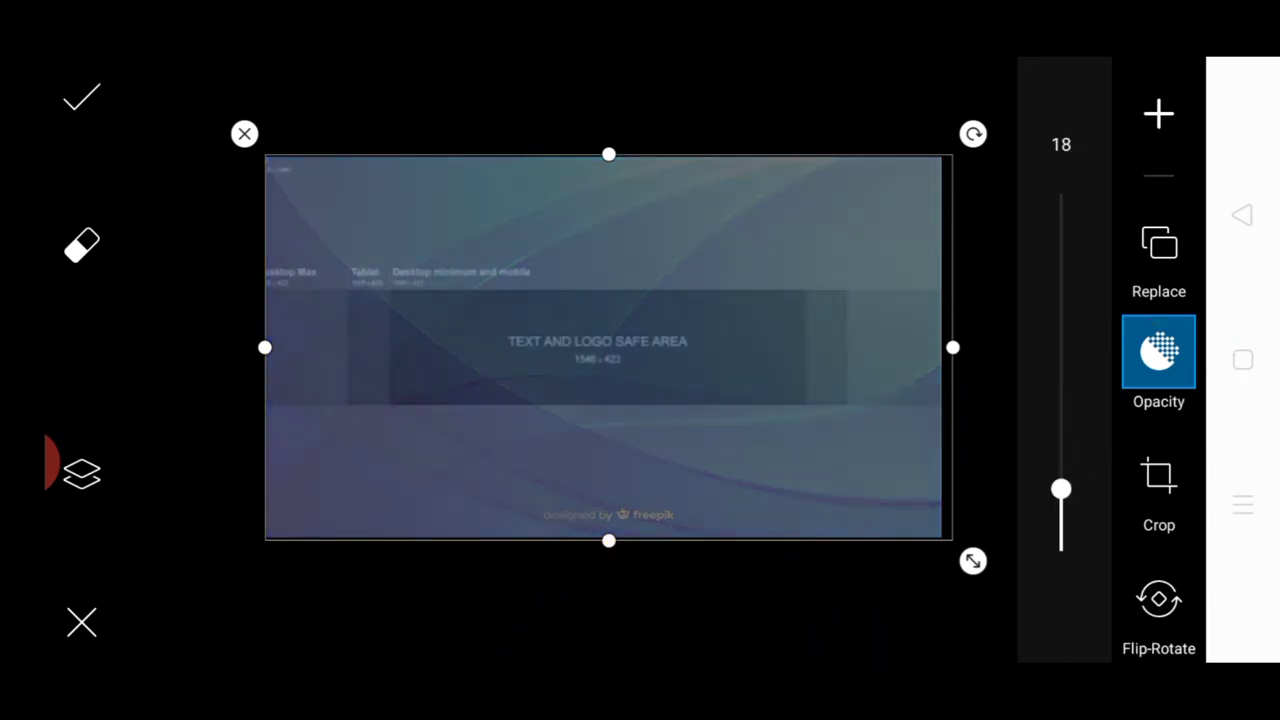
pyautogui.moveTo(1060, 490); pyautogui.dragTo(1060, 512)
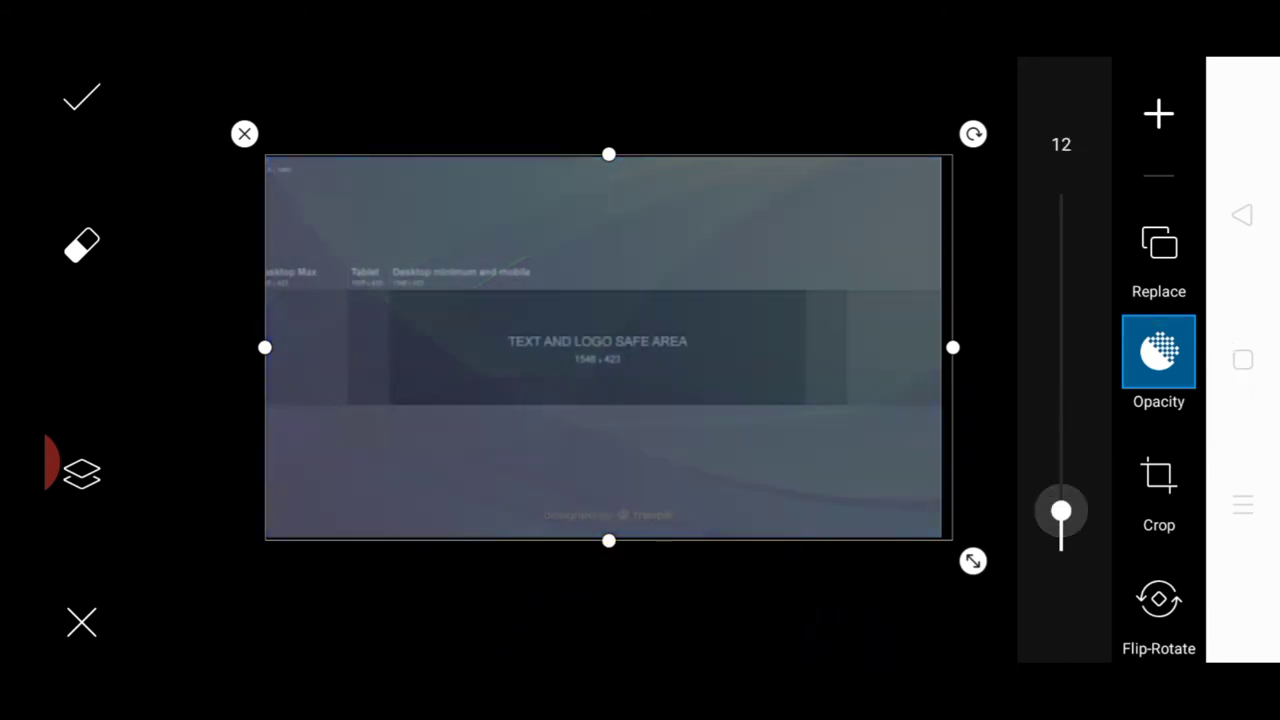
pyautogui.moveTo(1060, 512); pyautogui.dragTo(1060, 530)
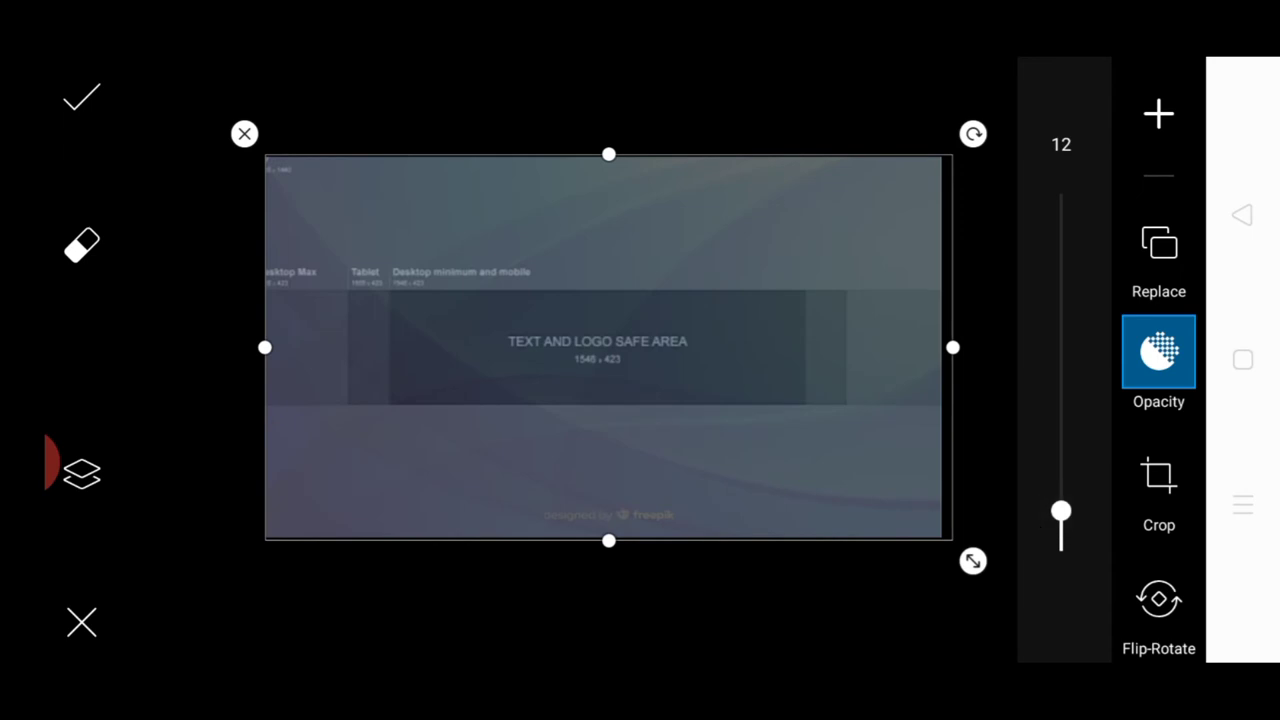
pyautogui.moveTo(1060, 518); pyautogui.dragTo(1060, 470)
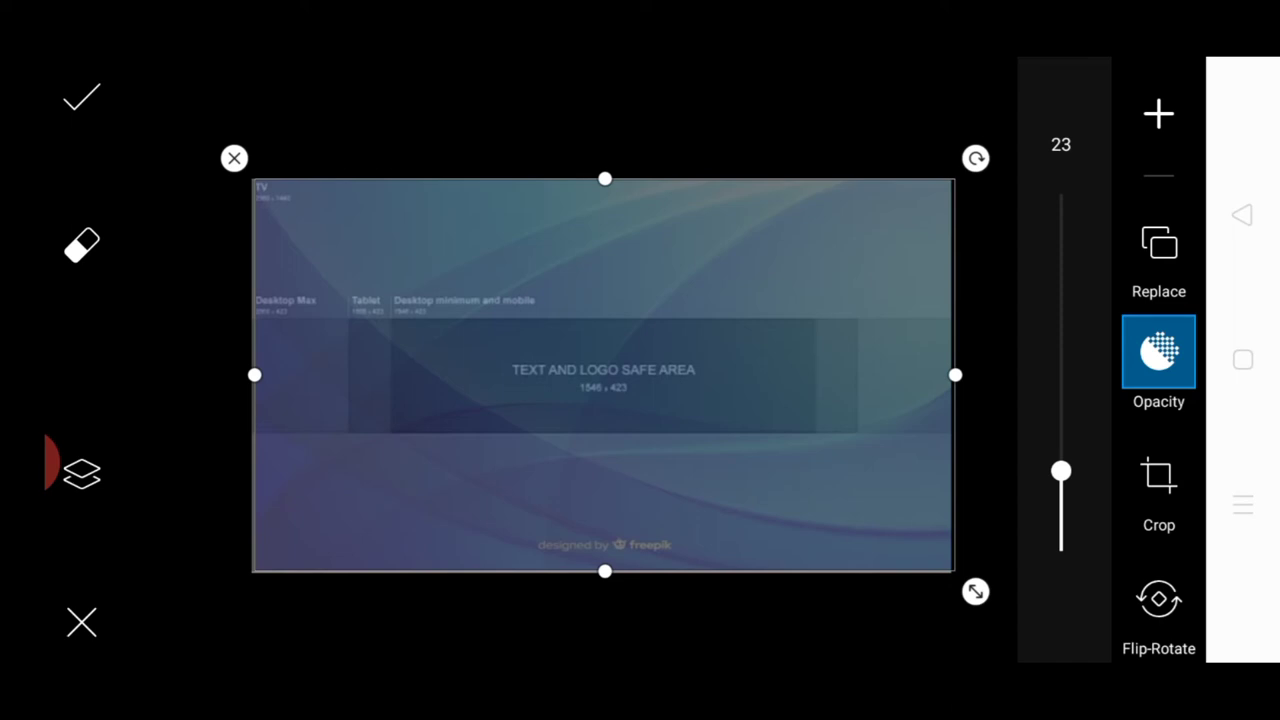
# - Stretch the faded template to cover the whole canvas and bring up the add-item menu
pyautogui.moveTo(956, 376); pyautogui.dragTo(648, 384)
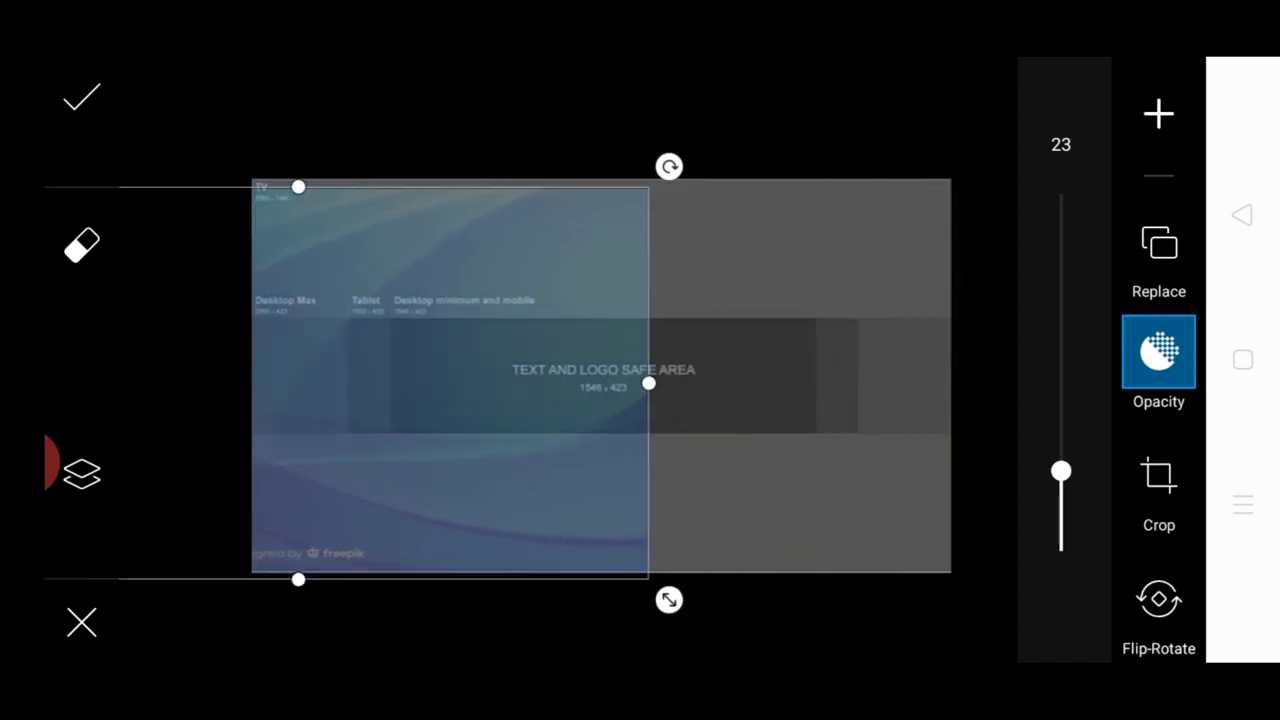
pyautogui.moveTo(648, 384); pyautogui.dragTo(364, 378)
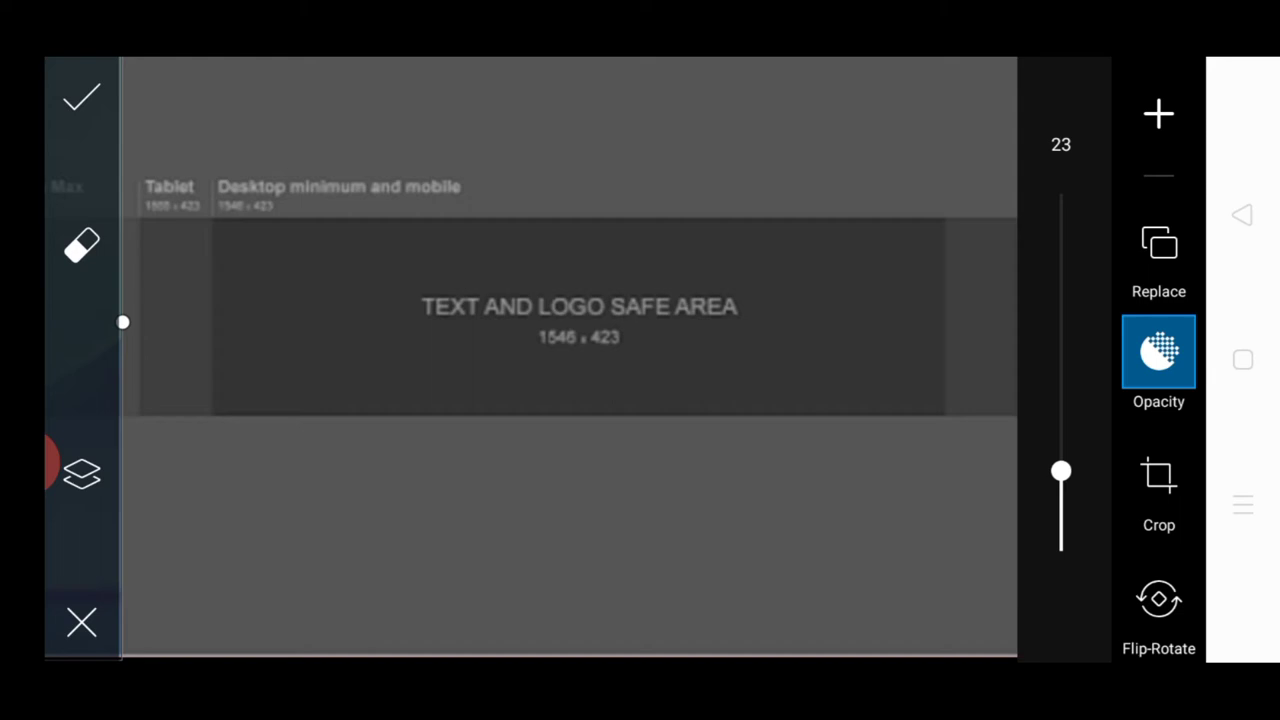
pyautogui.click(1158, 112)
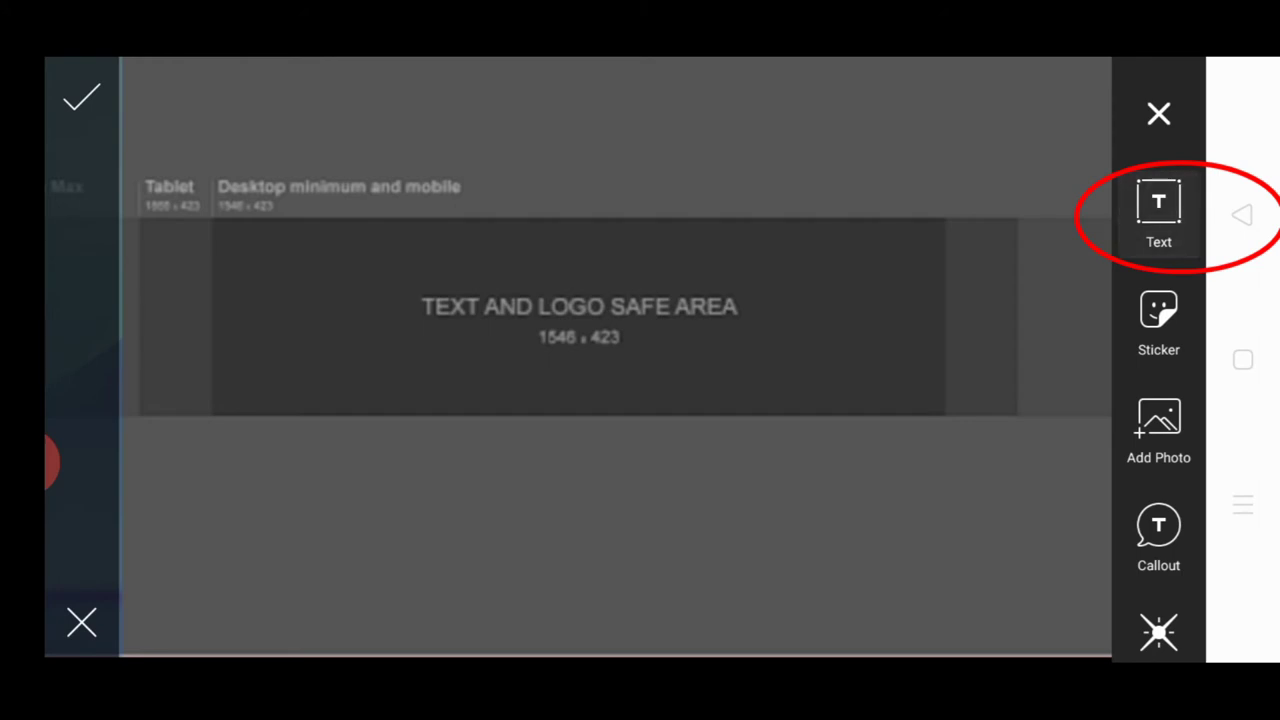
# - Add white text reading STAY INSPIRED CHANNEL onto the banner
pyautogui.click(1158, 210)
pyautogui.write('STAY INSPIRED CHANN')
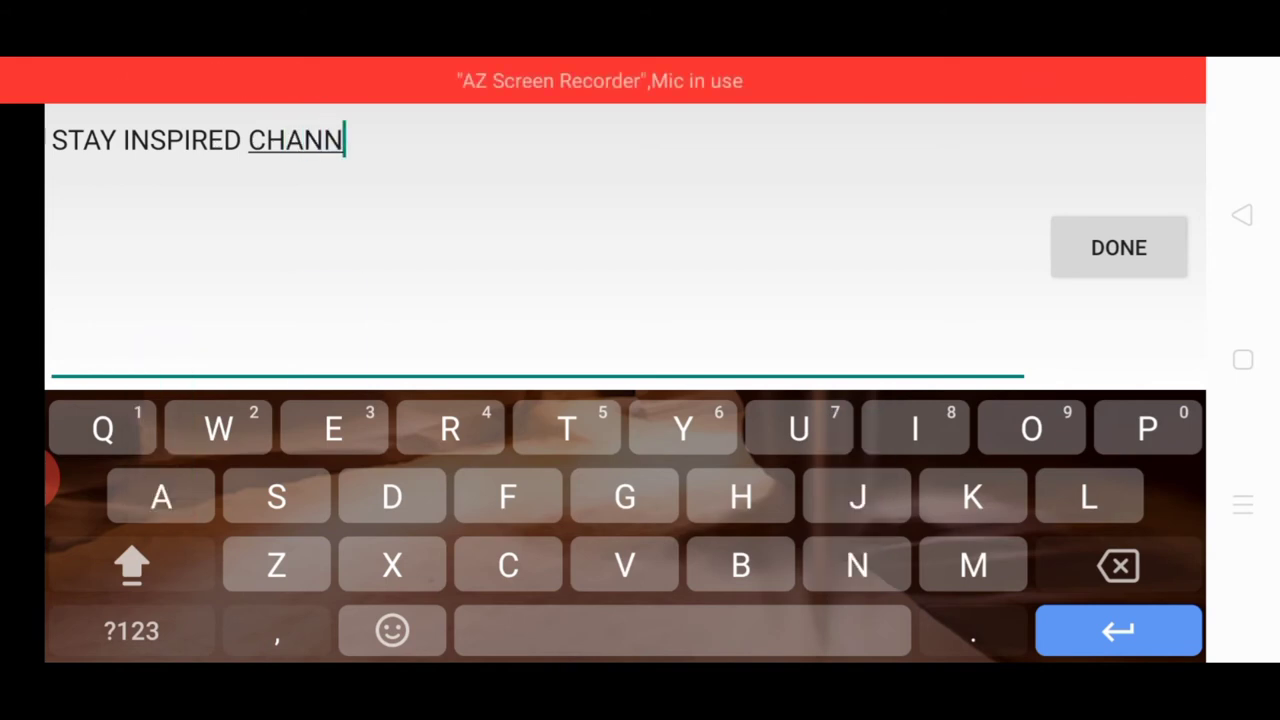
pyautogui.write('EL')
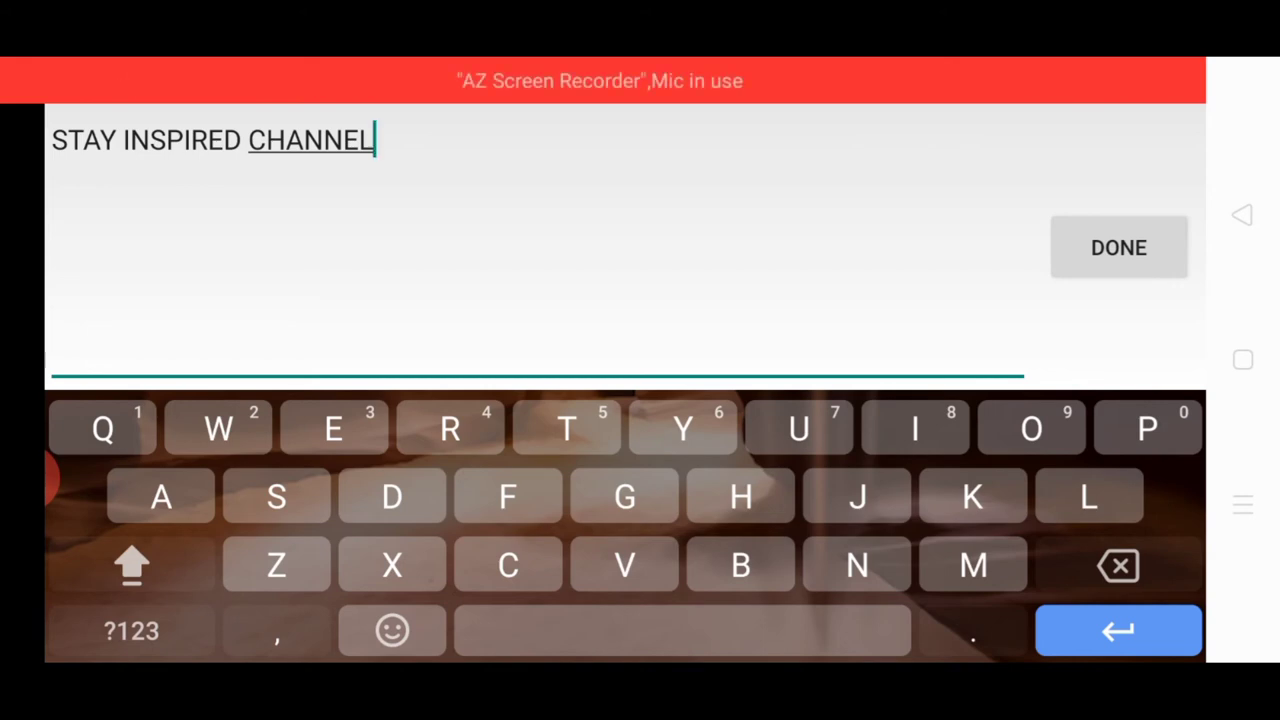
pyautogui.click(1118, 248)
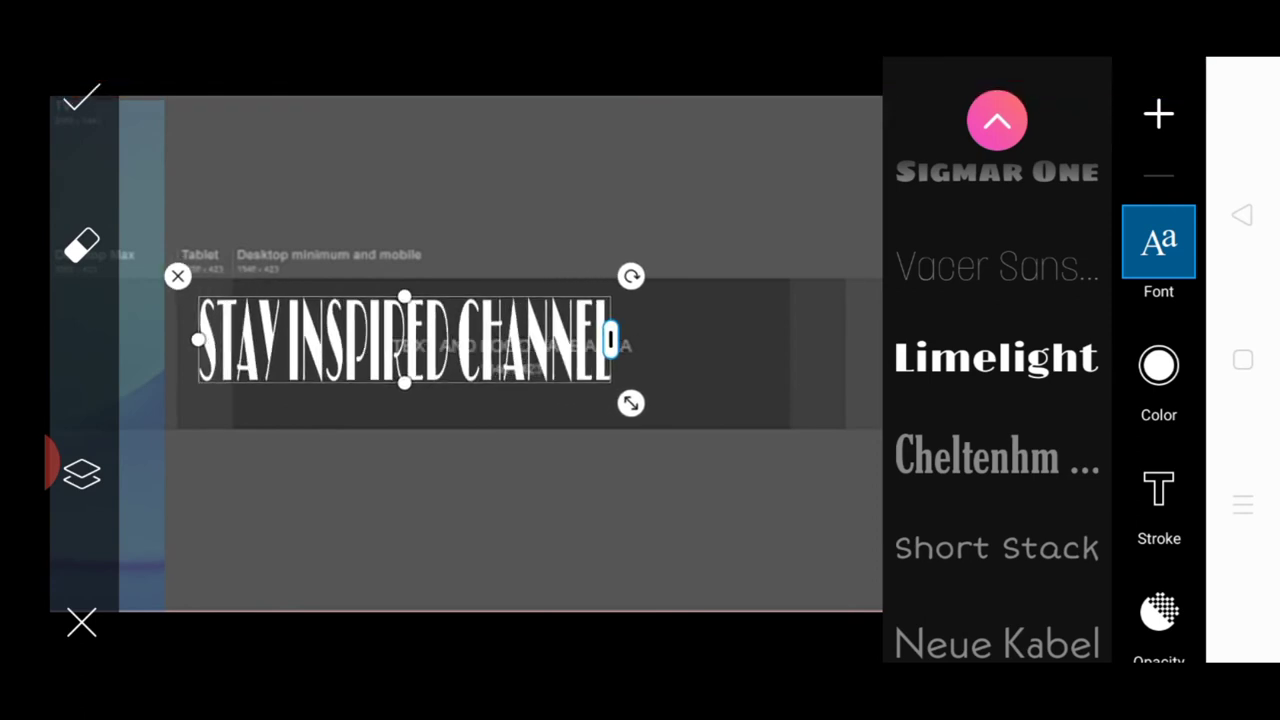
# - Shrink the title into the upper safe area and set it in Archivo Black
pyautogui.moveTo(404, 340); pyautogui.dragTo(472, 336)
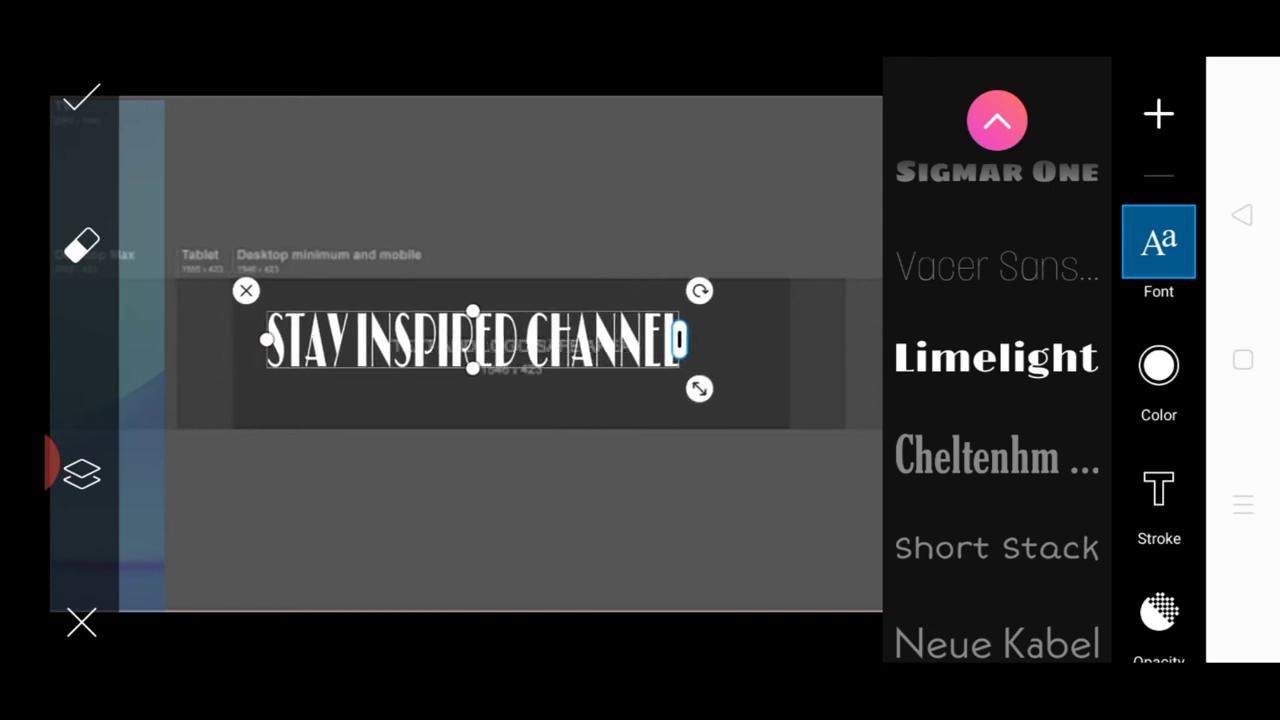
pyautogui.moveTo(472, 340); pyautogui.dragTo(456, 320)
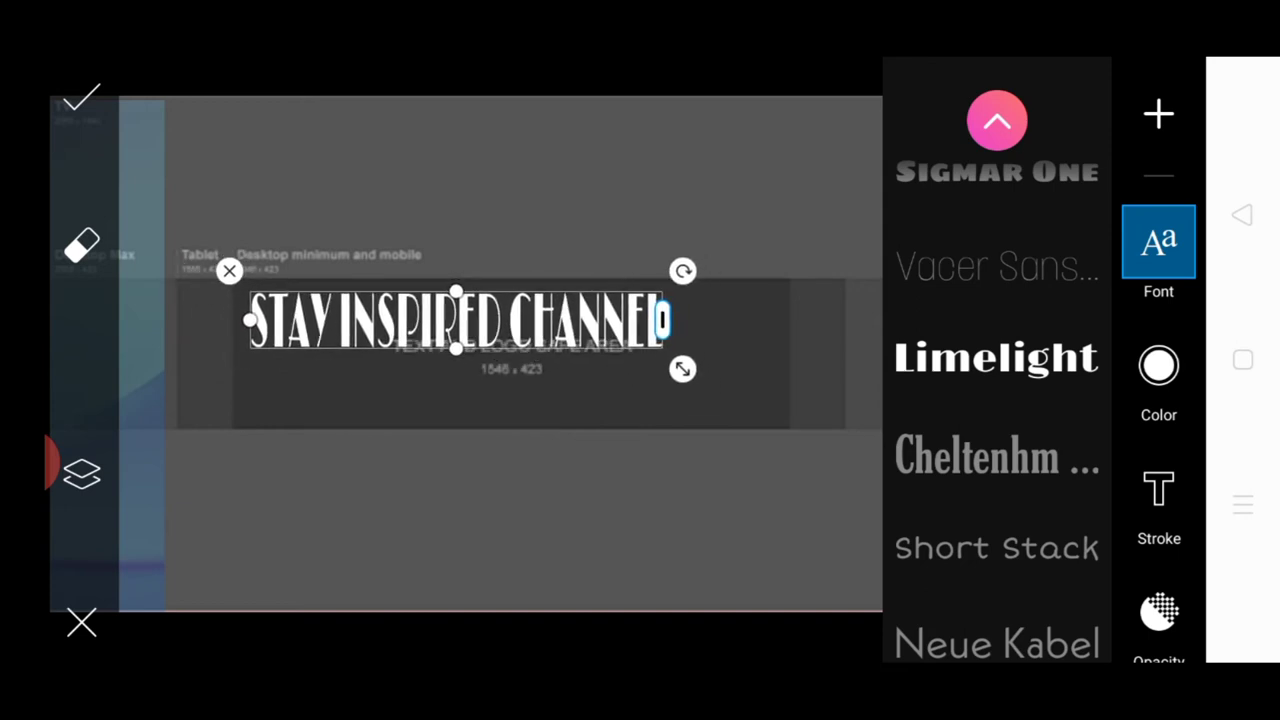
pyautogui.moveTo(456, 322); pyautogui.dragTo(460, 318)
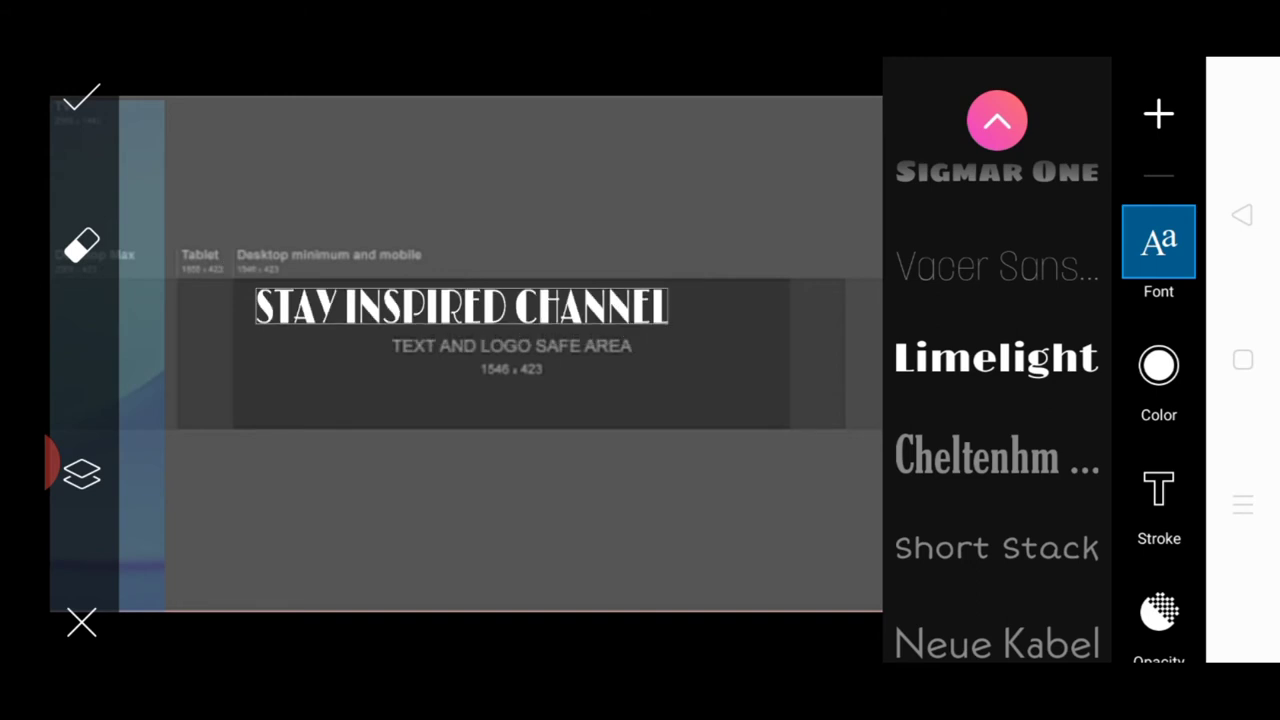
pyautogui.click(460, 308)
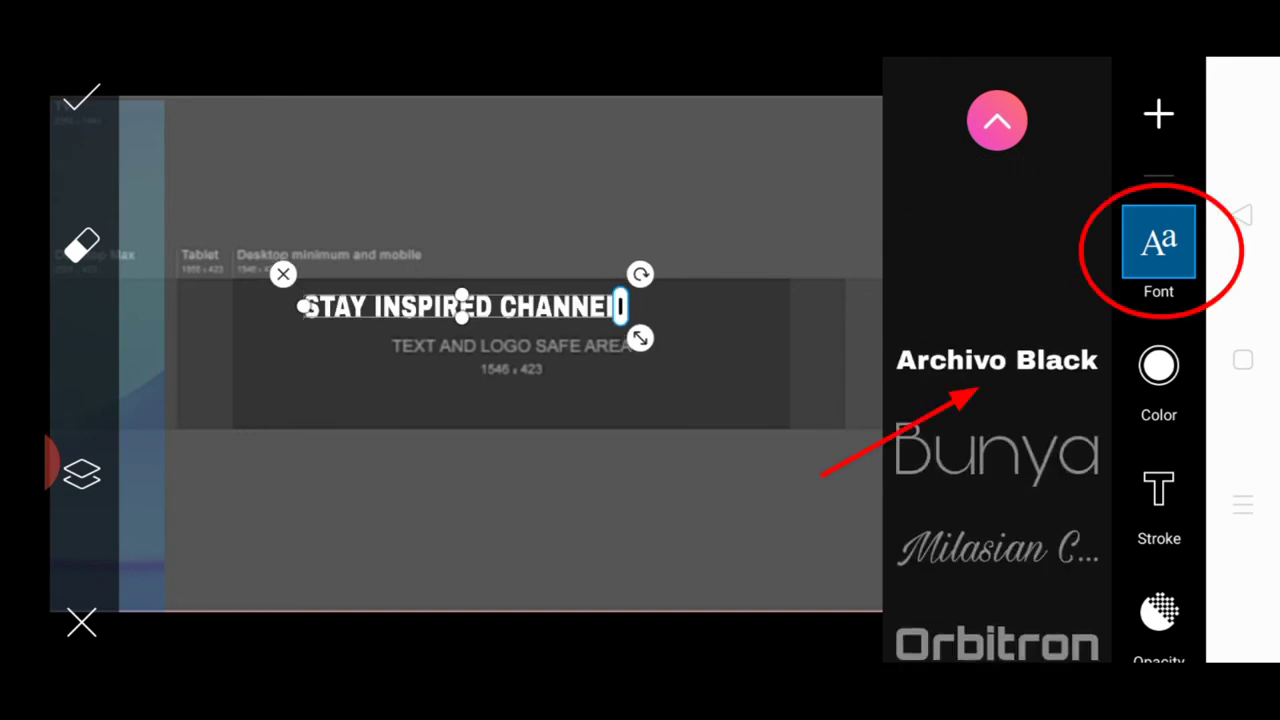
# - Colour the STAY INSPIRED CHANNEL title red and move on to its stroke settings
pyautogui.click(1158, 376)
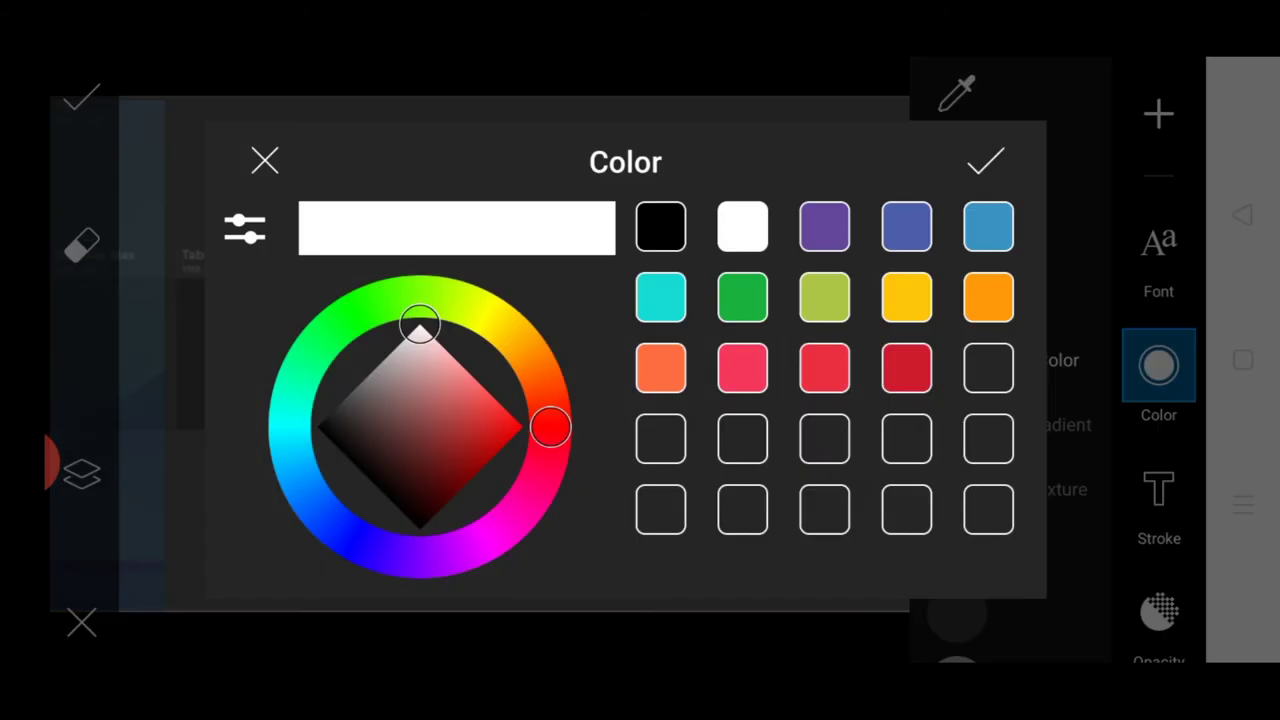
pyautogui.moveTo(550, 428); pyautogui.dragTo(490, 432)
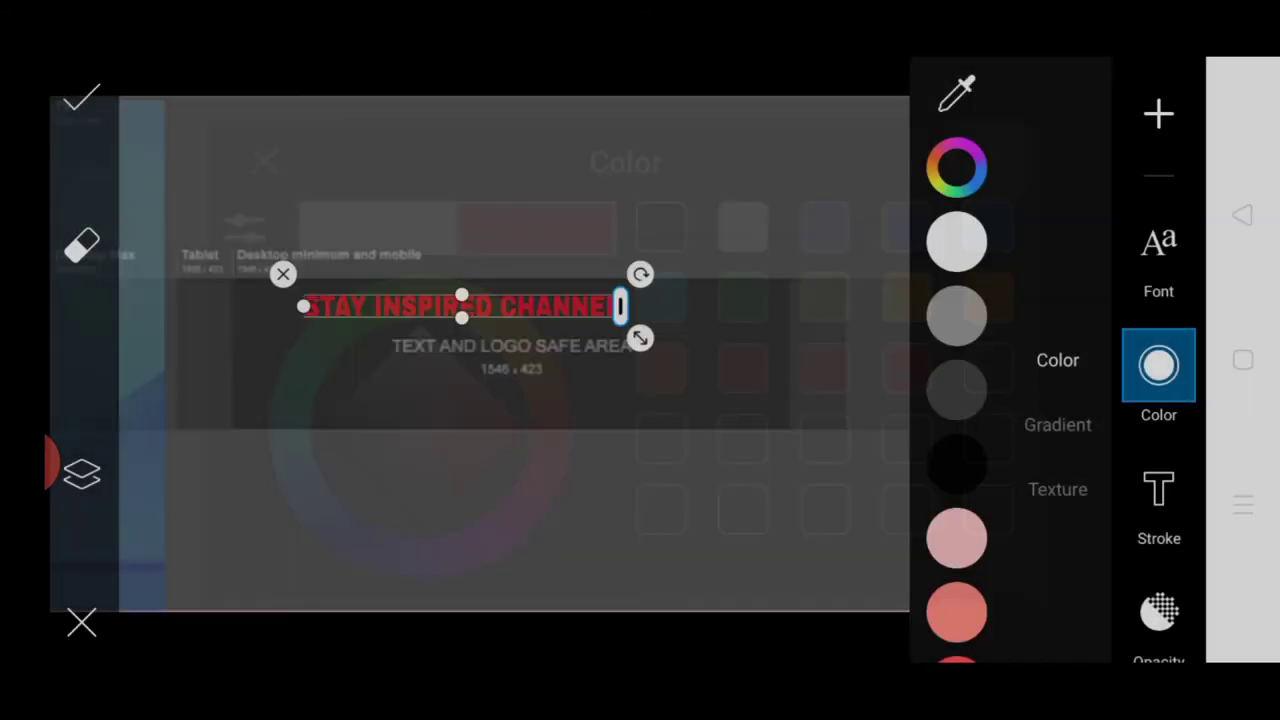
pyautogui.click(1158, 500)
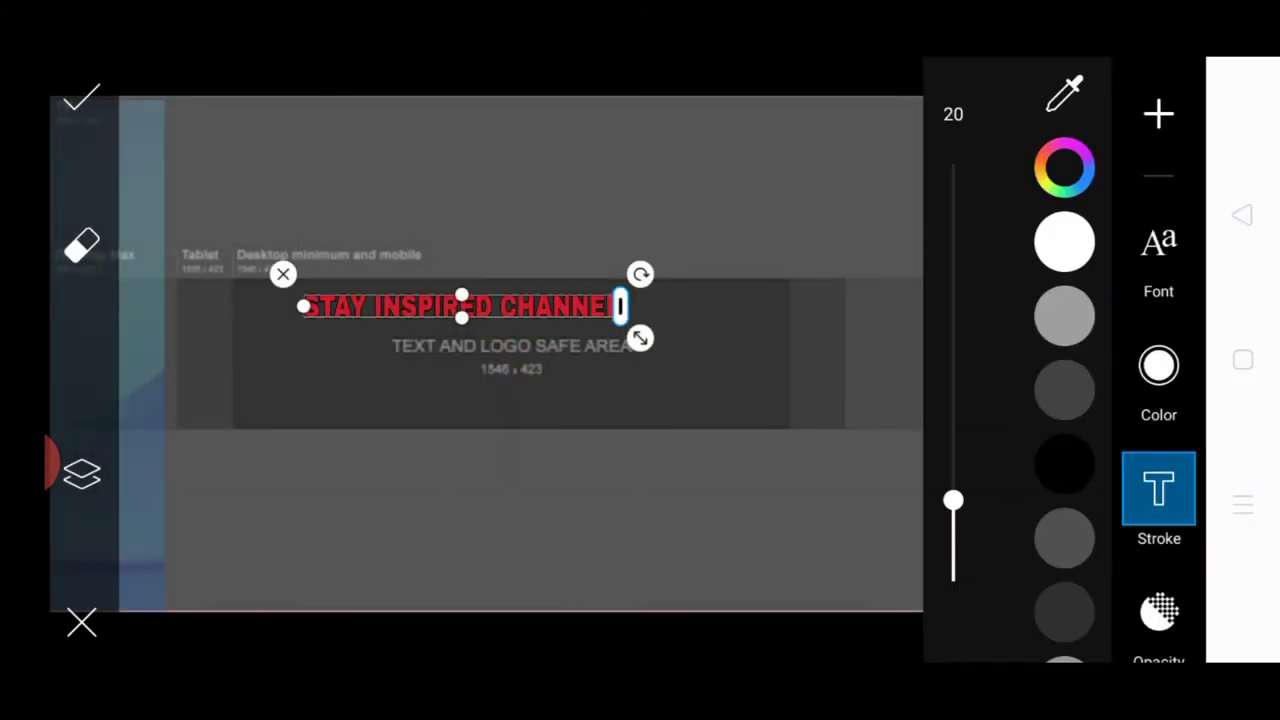
pyautogui.click(1064, 462)
pyautogui.write('VI')
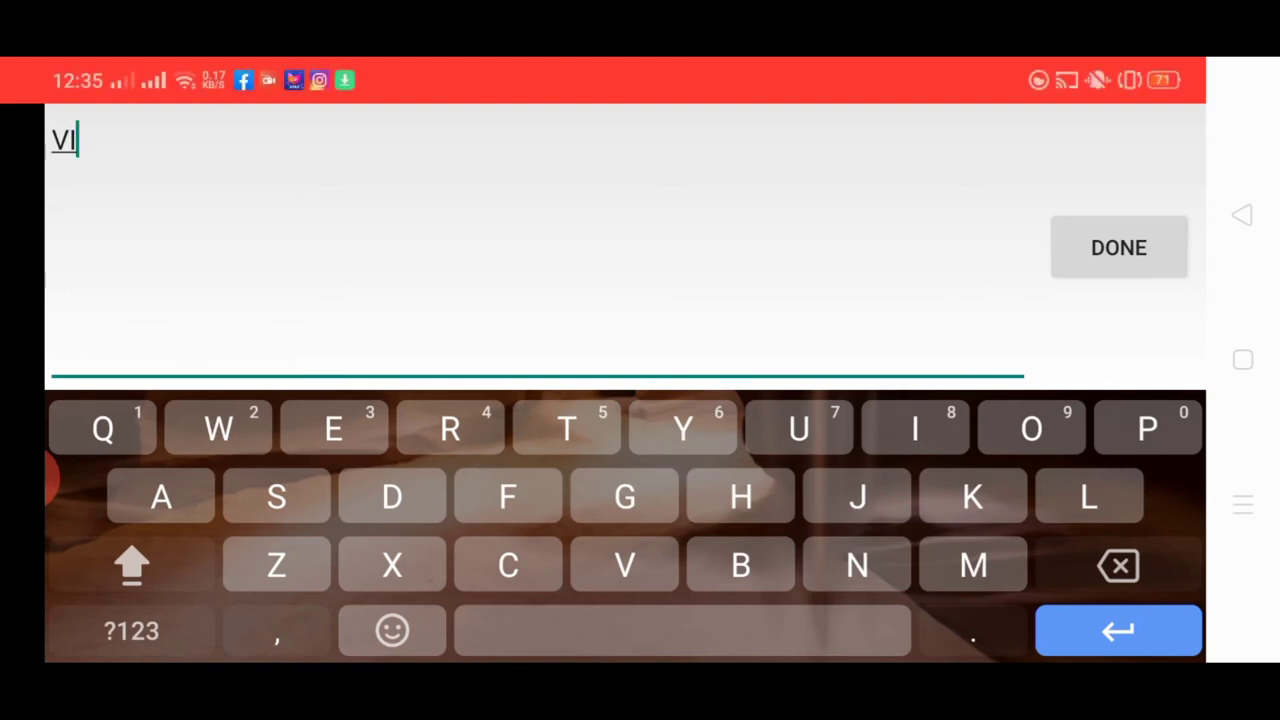
# - Add a second text line reading VIDEO TUTORIALS beneath the title
pyautogui.write('DEO')
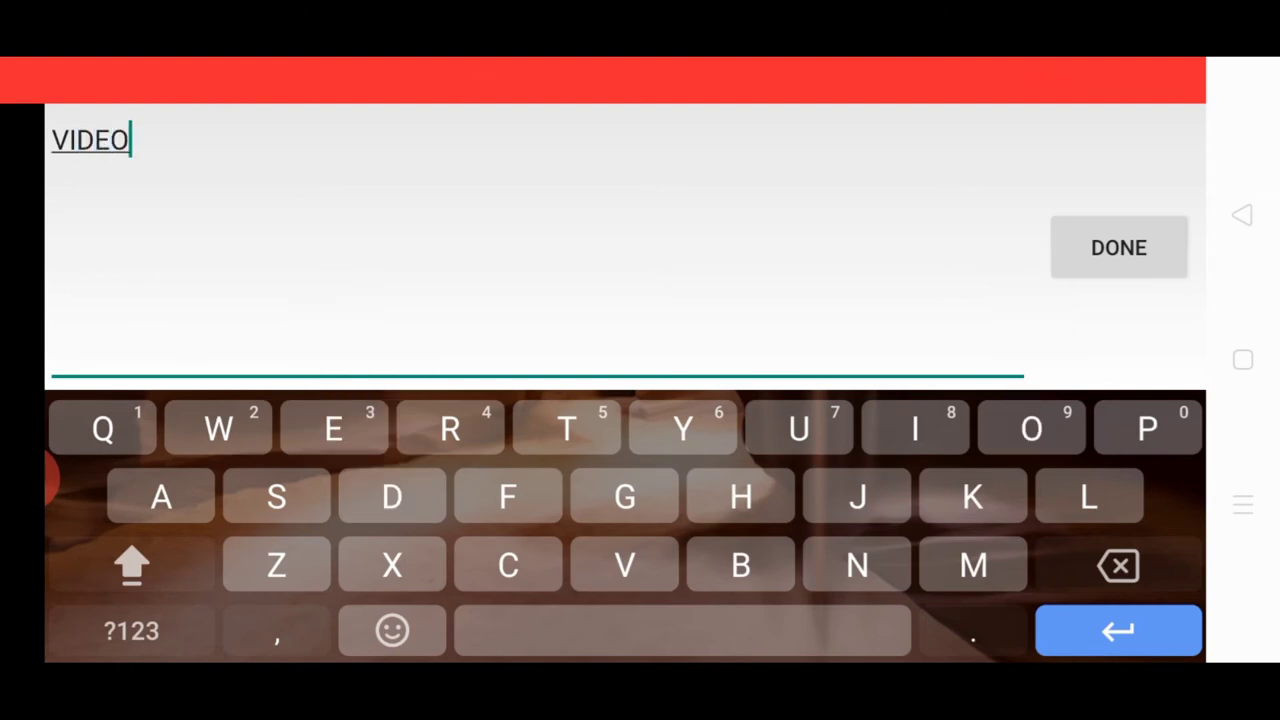
pyautogui.write('TUTO')
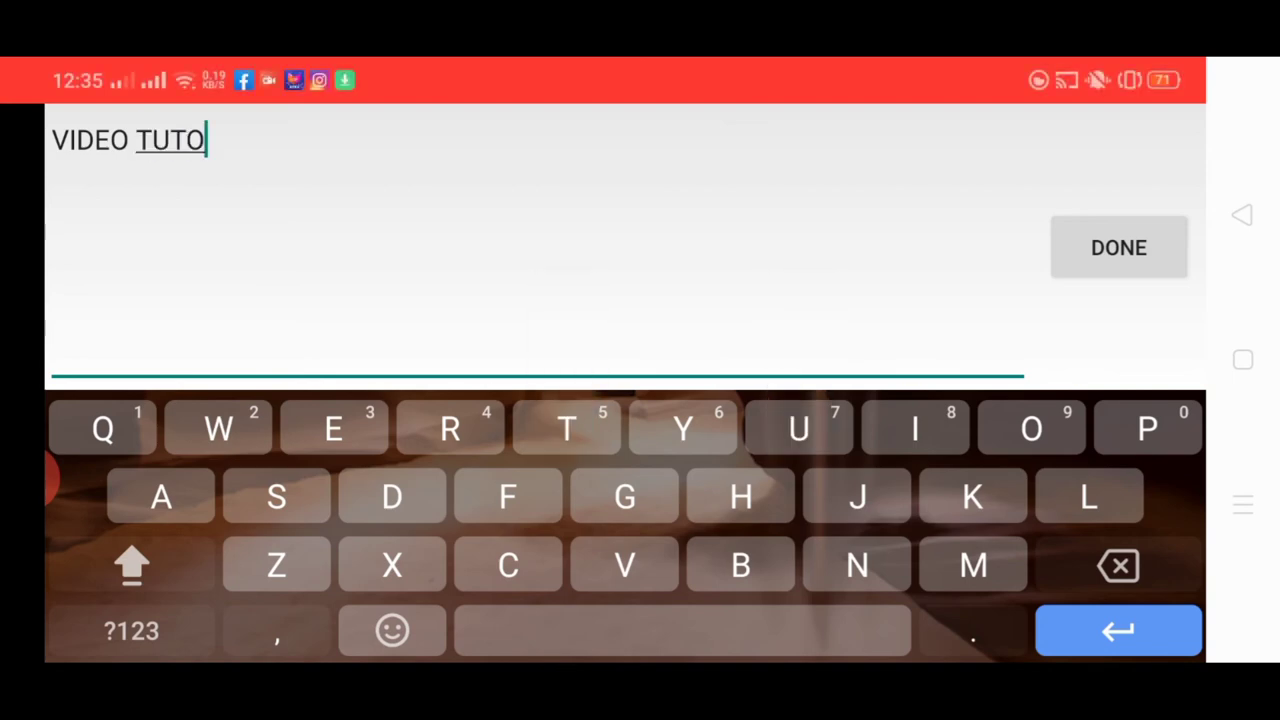
pyautogui.write('RIALS')
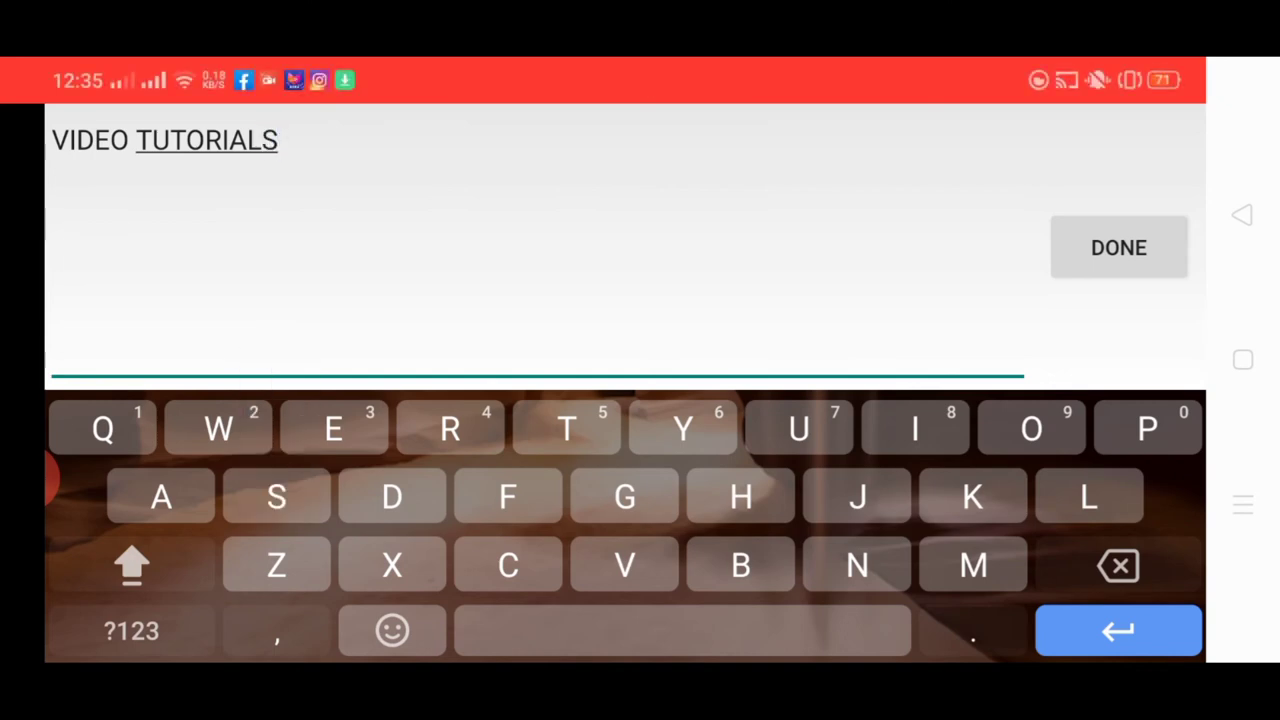
pyautogui.click(1118, 248)
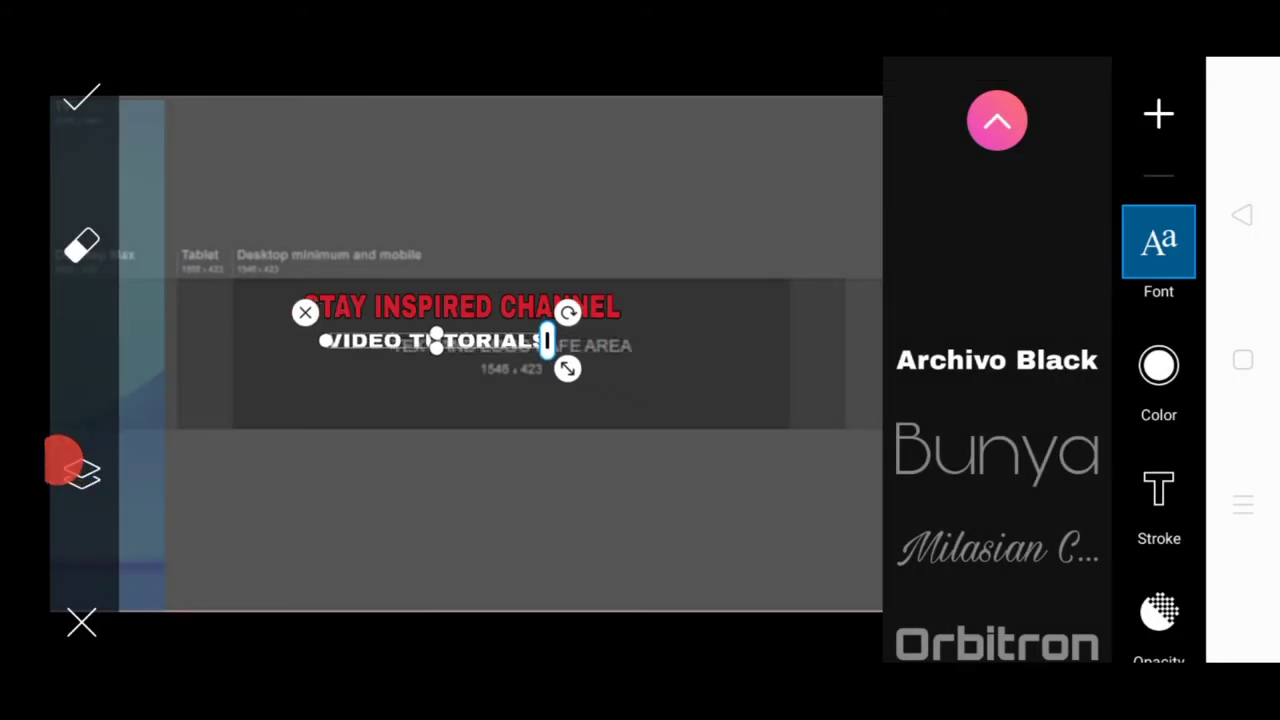
# - Give VIDEO TUTORIALS a different font and colour it yellow
pyautogui.scroll(-3)
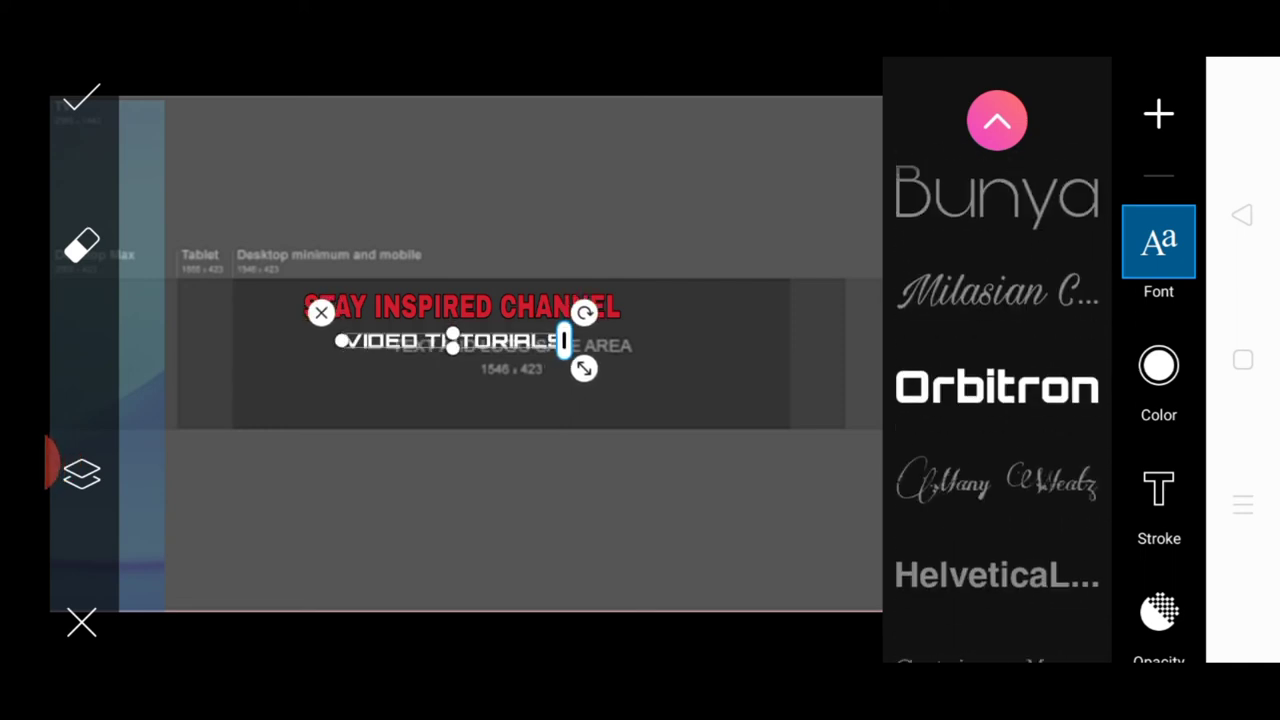
pyautogui.scroll(3)
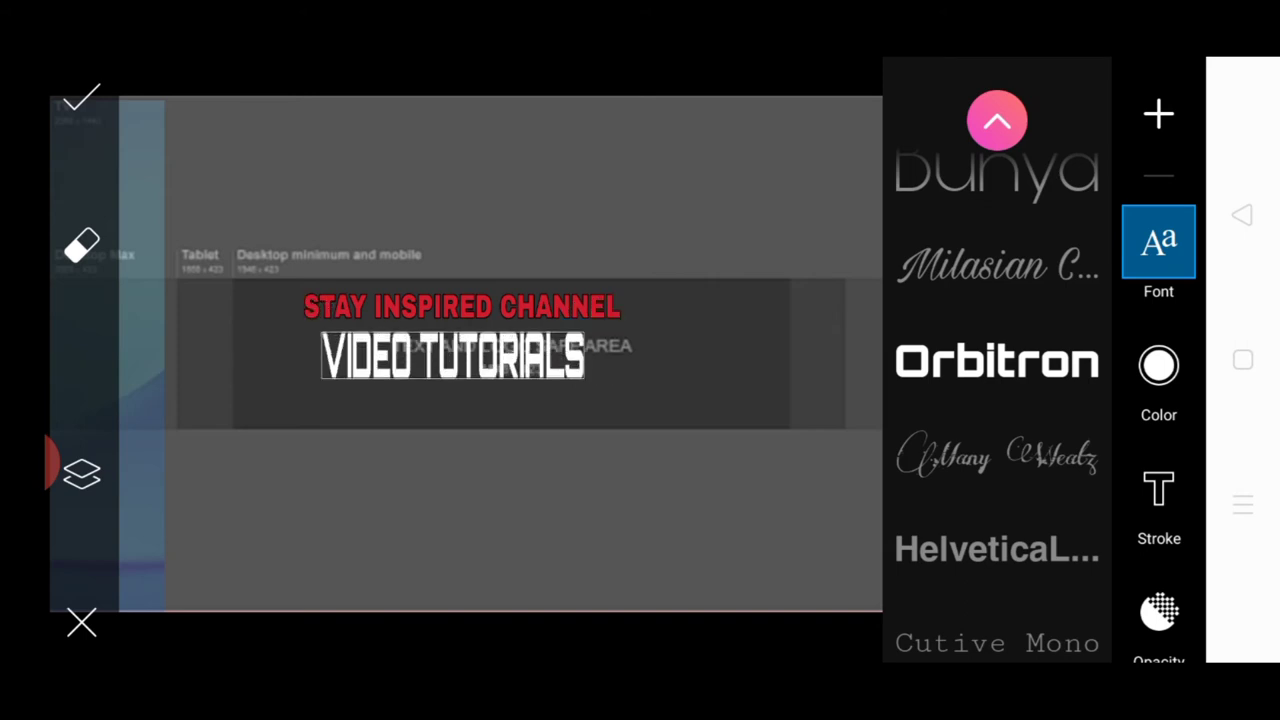
pyautogui.click(452, 356)
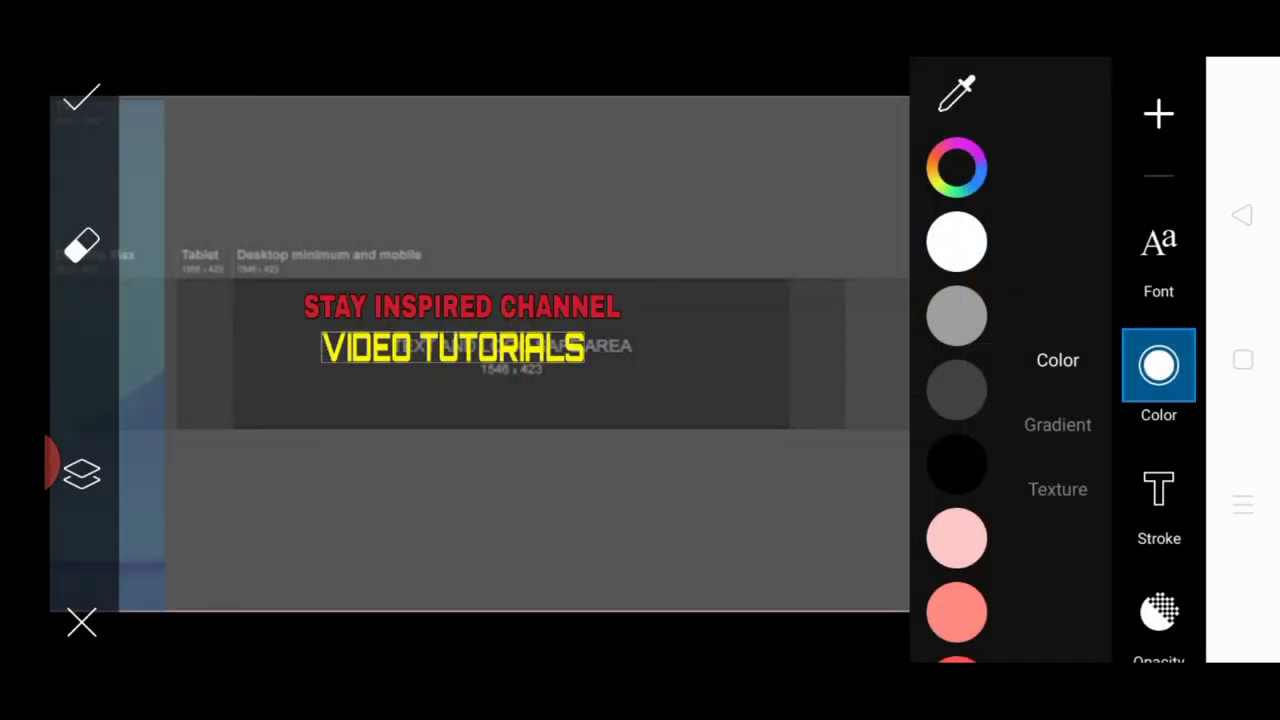
pyautogui.click(450, 348)
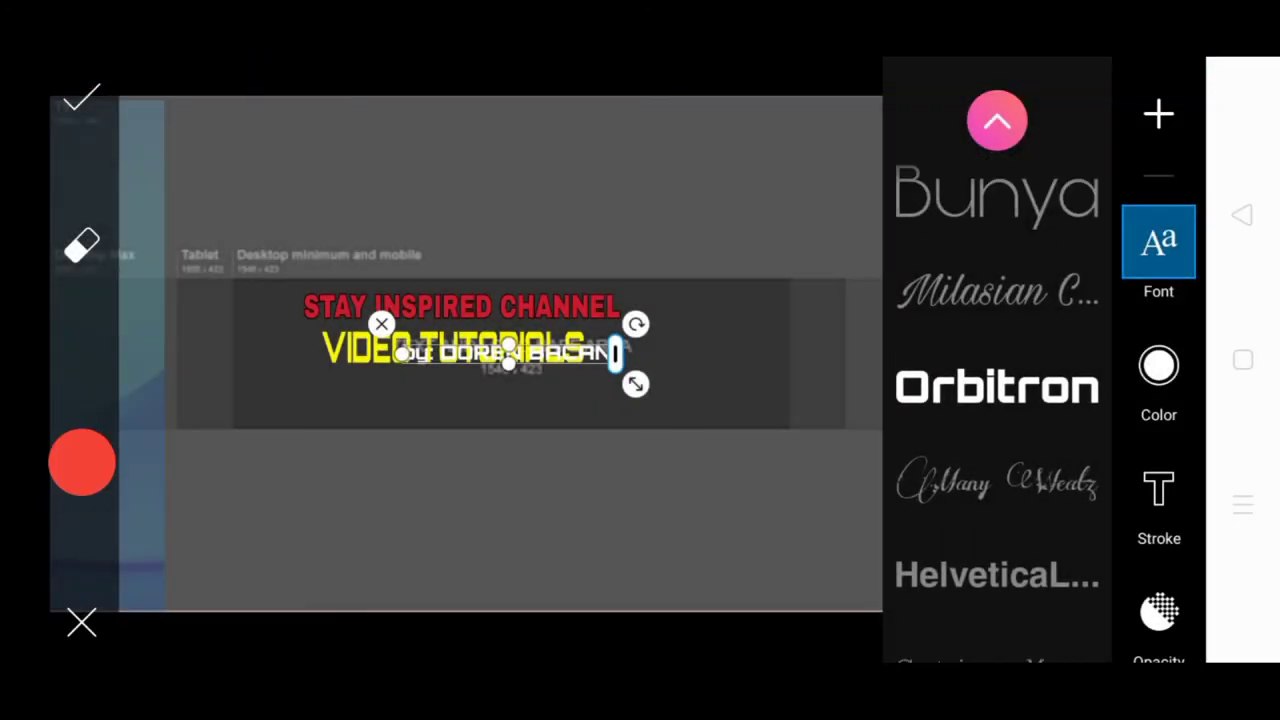
# - Place a byline line below VIDEO TUTORIALS and colour it pink
pyautogui.scroll(-3)
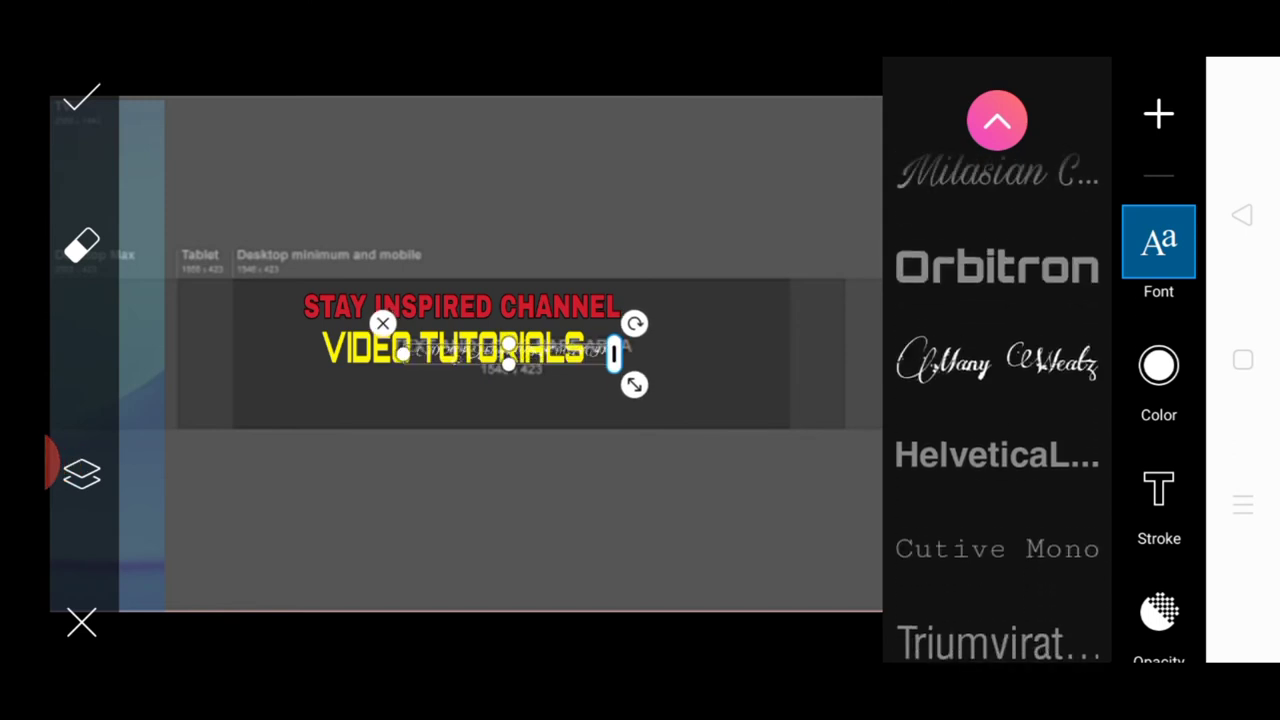
pyautogui.scroll(-3)
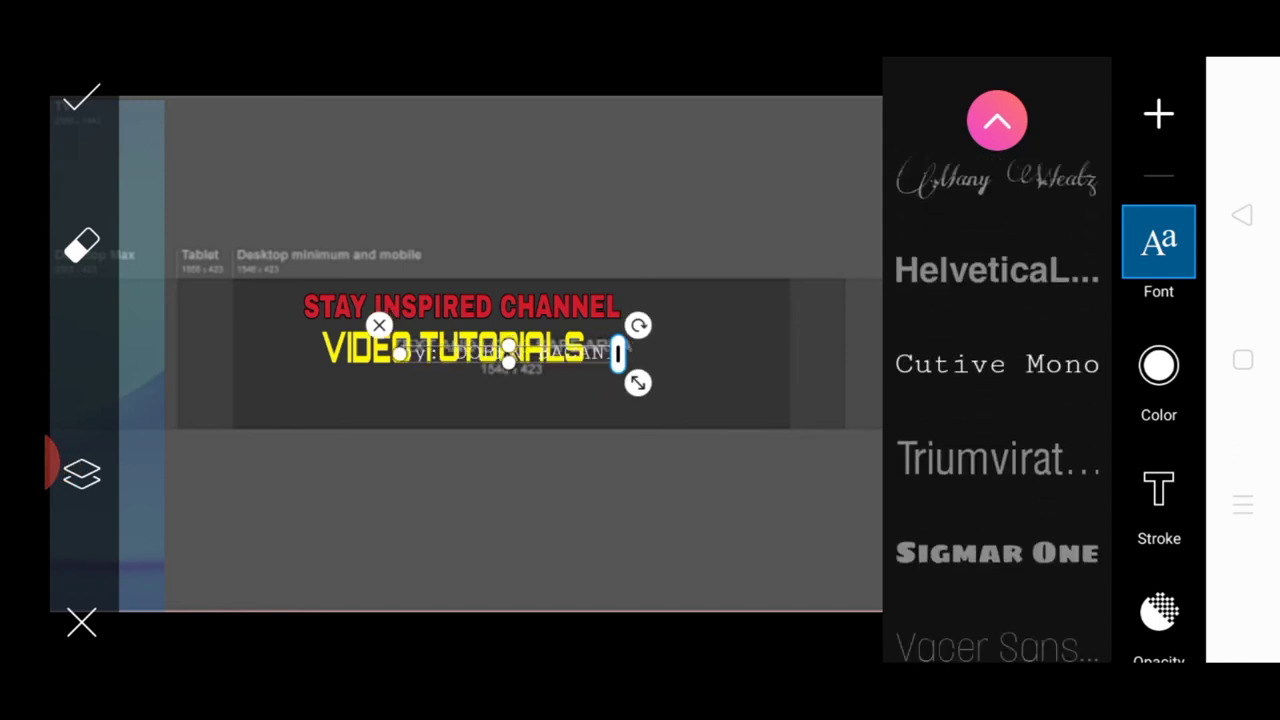
pyautogui.scroll(-3)
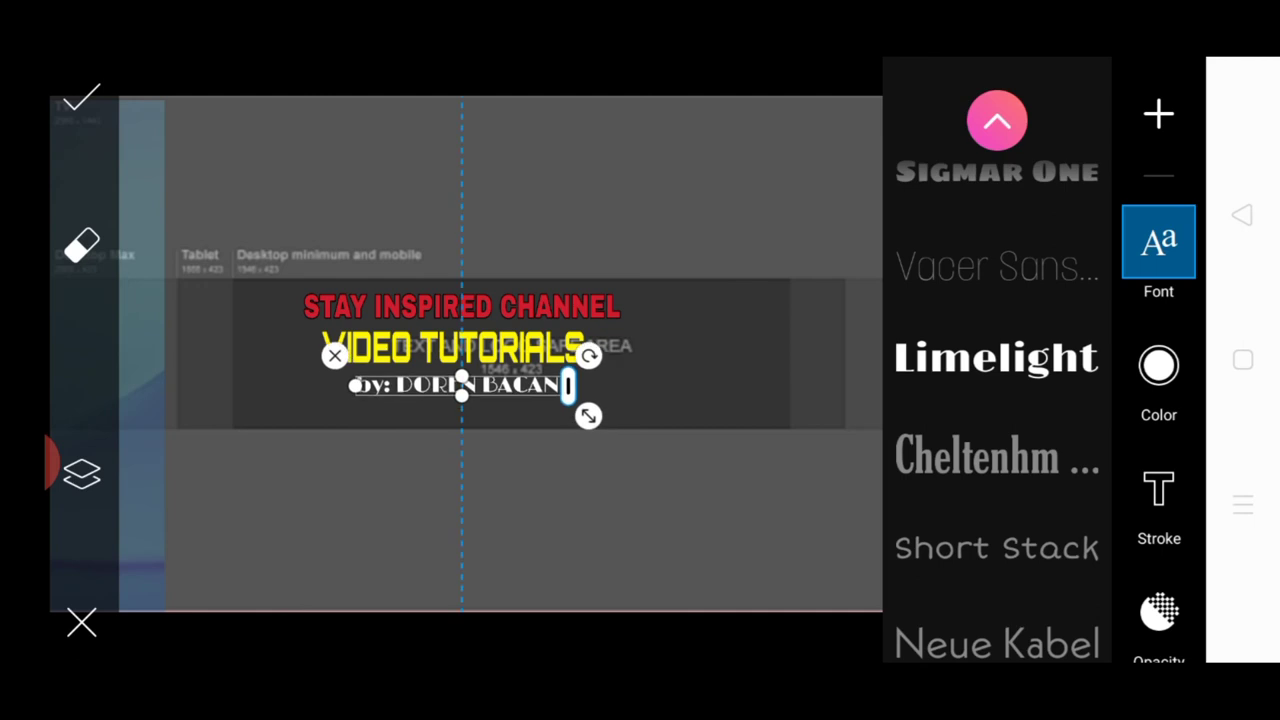
pyautogui.moveTo(460, 384); pyautogui.dragTo(460, 390)
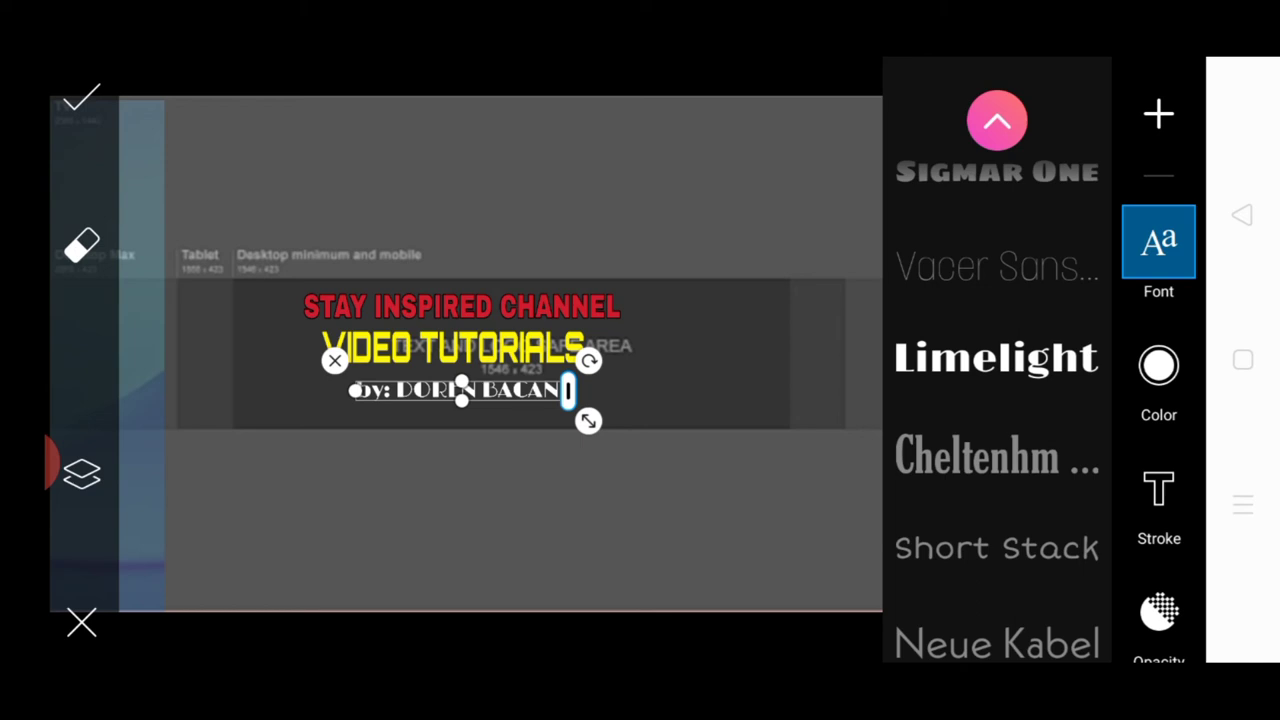
pyautogui.click(1158, 364)
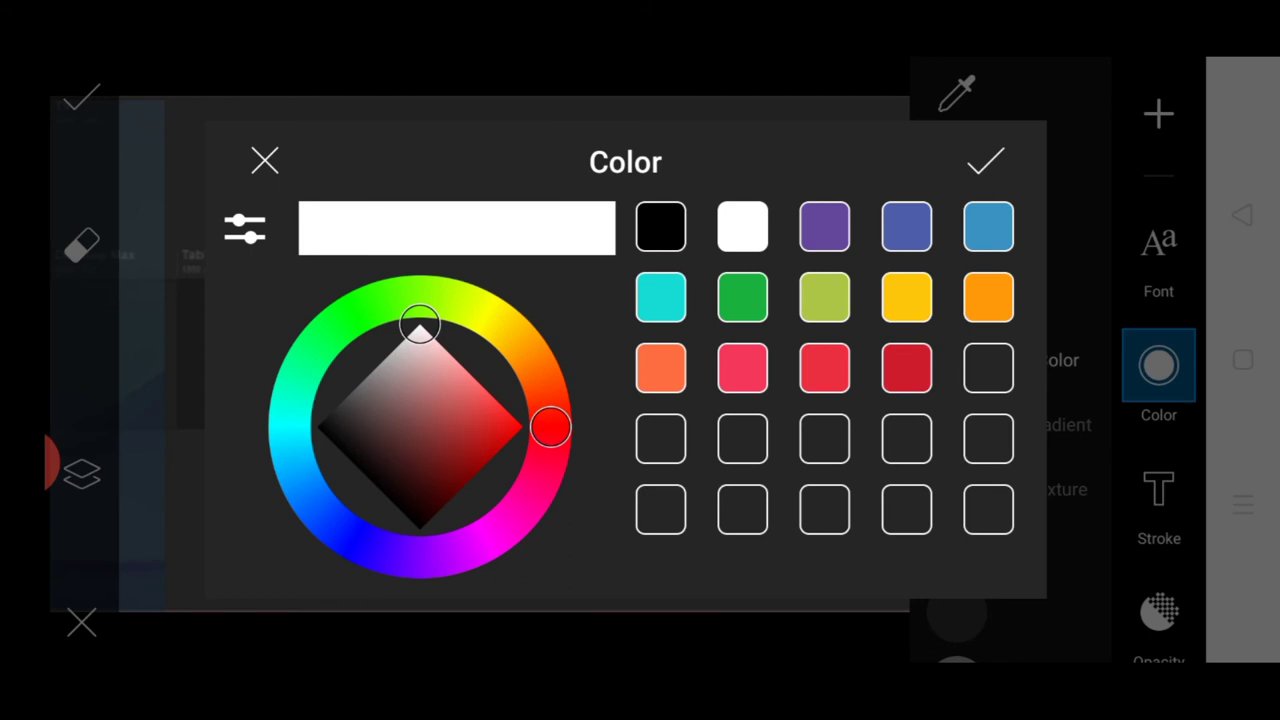
pyautogui.click(264, 160)
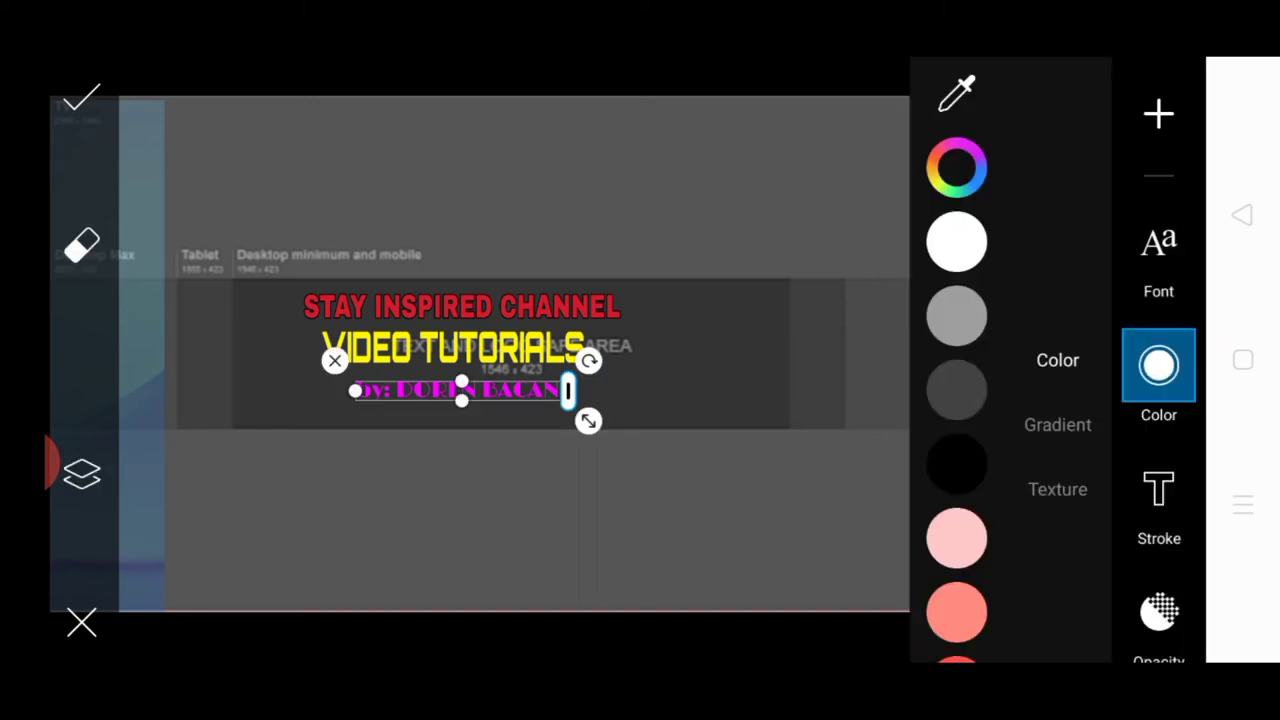
# - Reposition the yellow VIDEO TUTORIALS line under the red title
pyautogui.click(1158, 250)
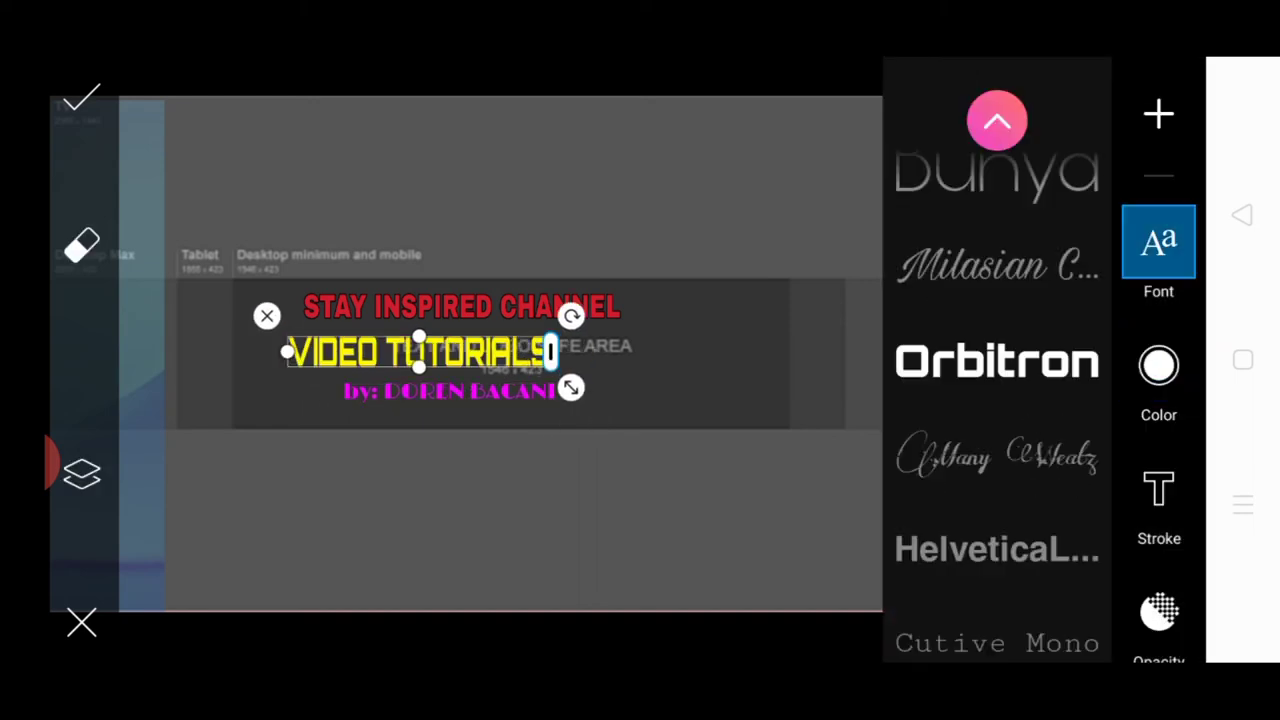
pyautogui.moveTo(418, 350); pyautogui.dragTo(444, 348)
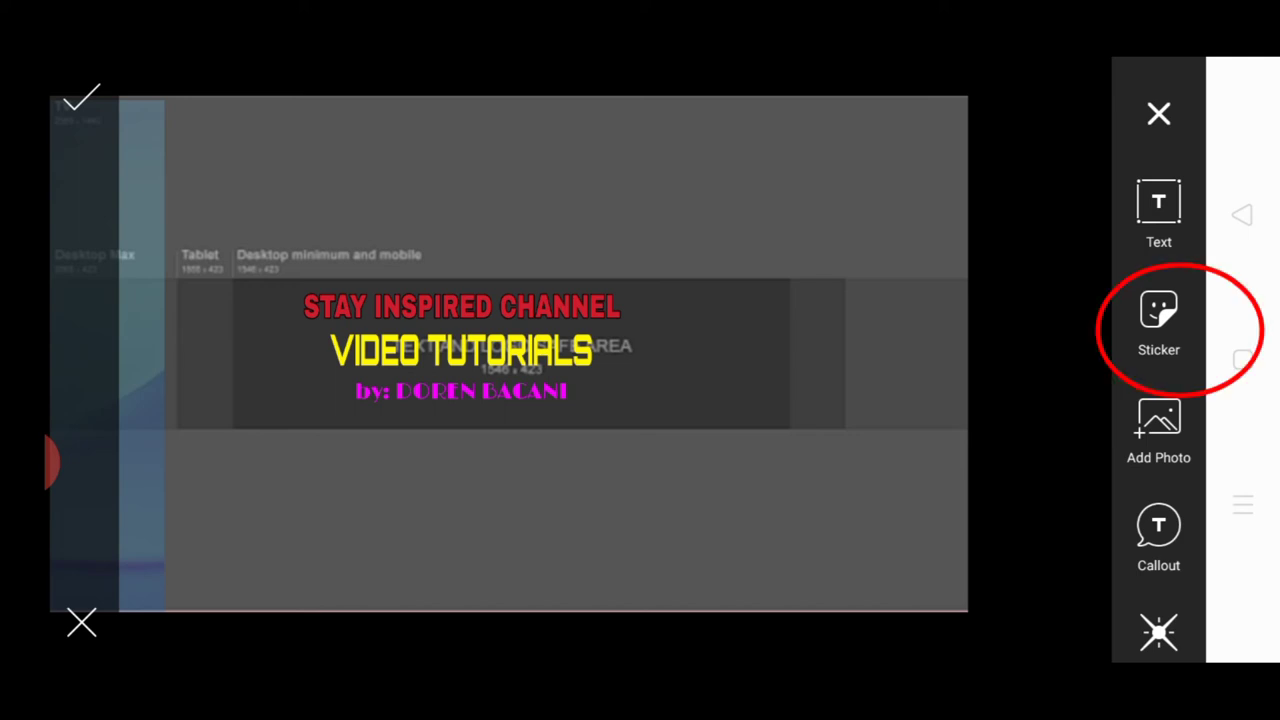
# - Browse the Discover sticker collection and start a sticker search
pyautogui.click(1158, 310)
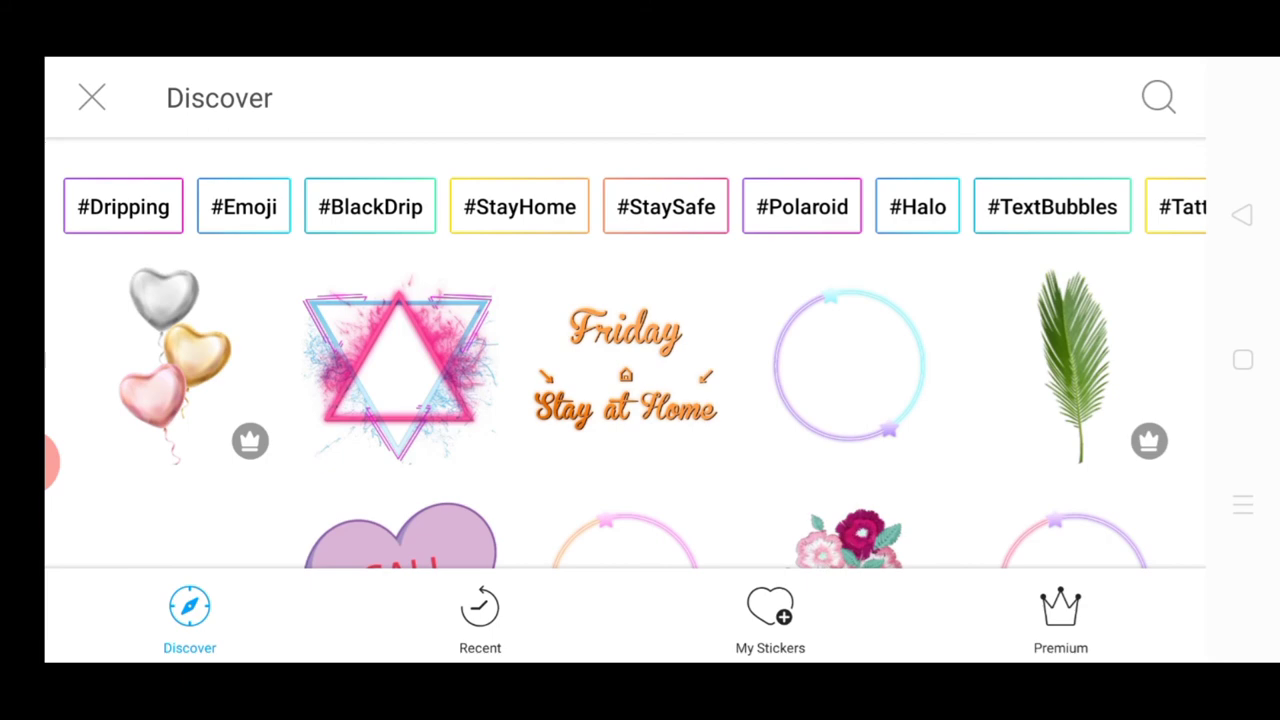
pyautogui.scroll(-3)
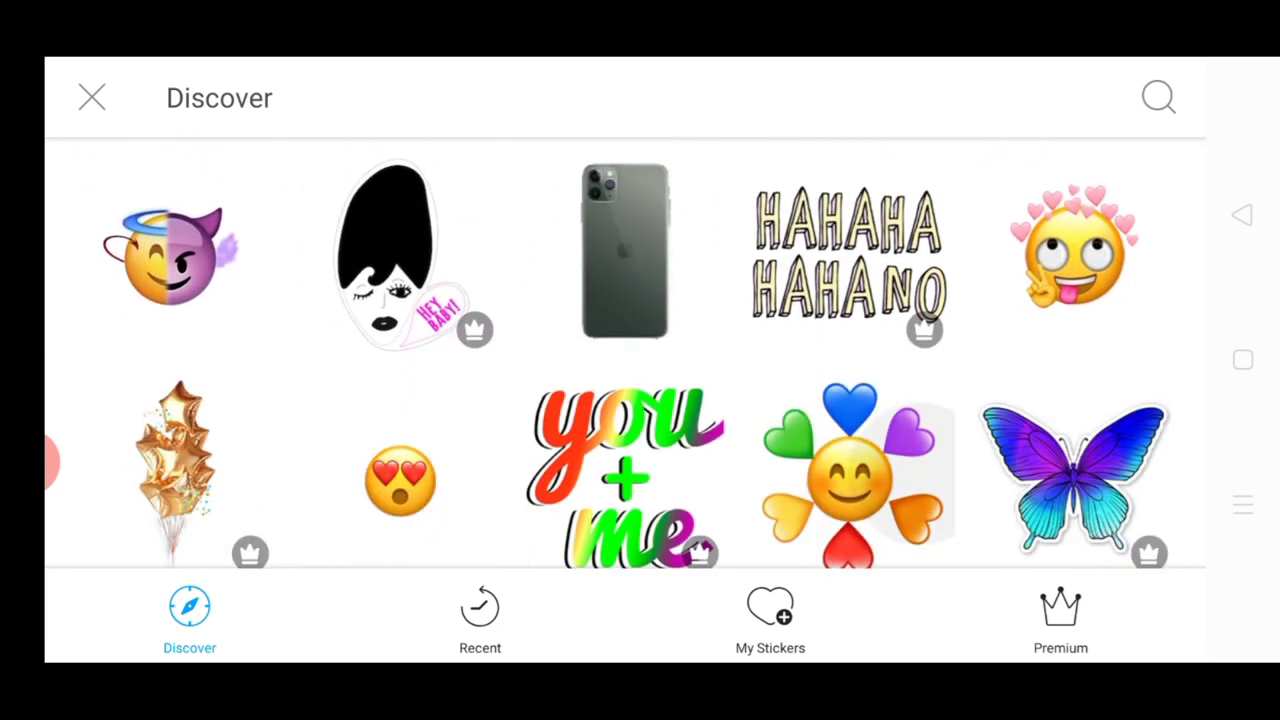
pyautogui.scroll(-3)
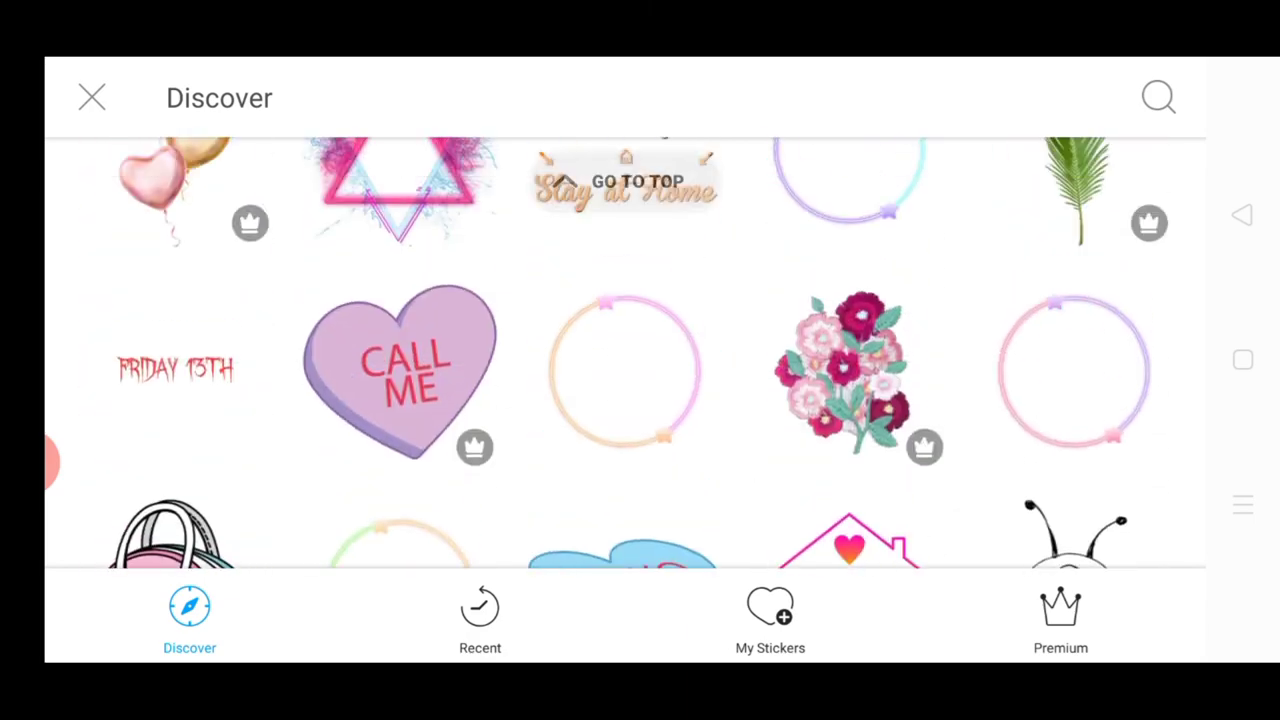
pyautogui.scroll(3)
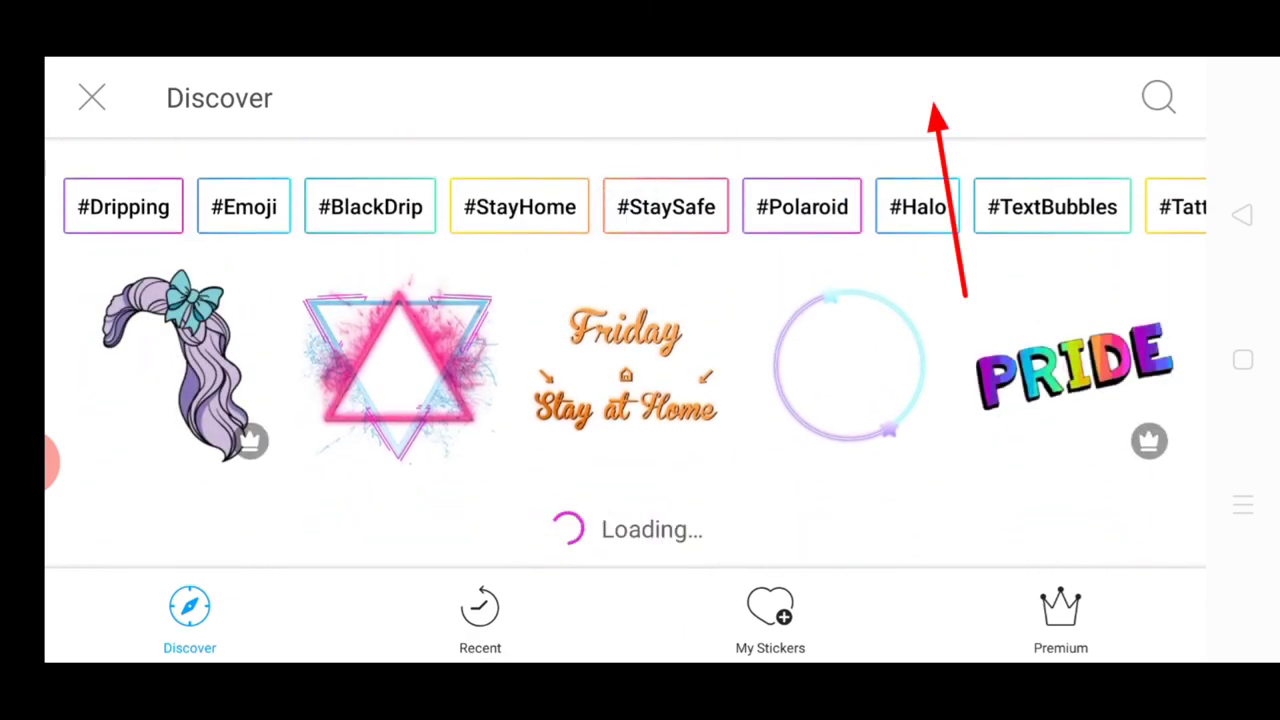
pyautogui.scroll(-3)
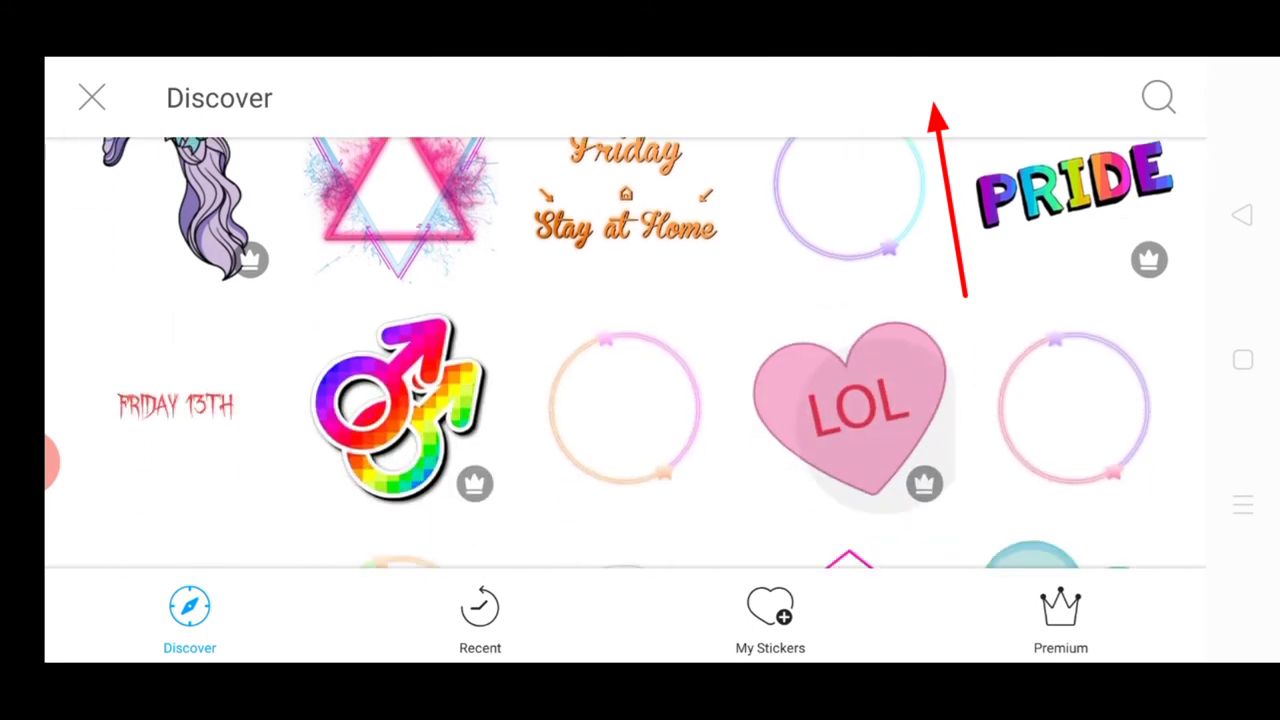
pyautogui.click(1158, 96)
pyautogui.write('ce')
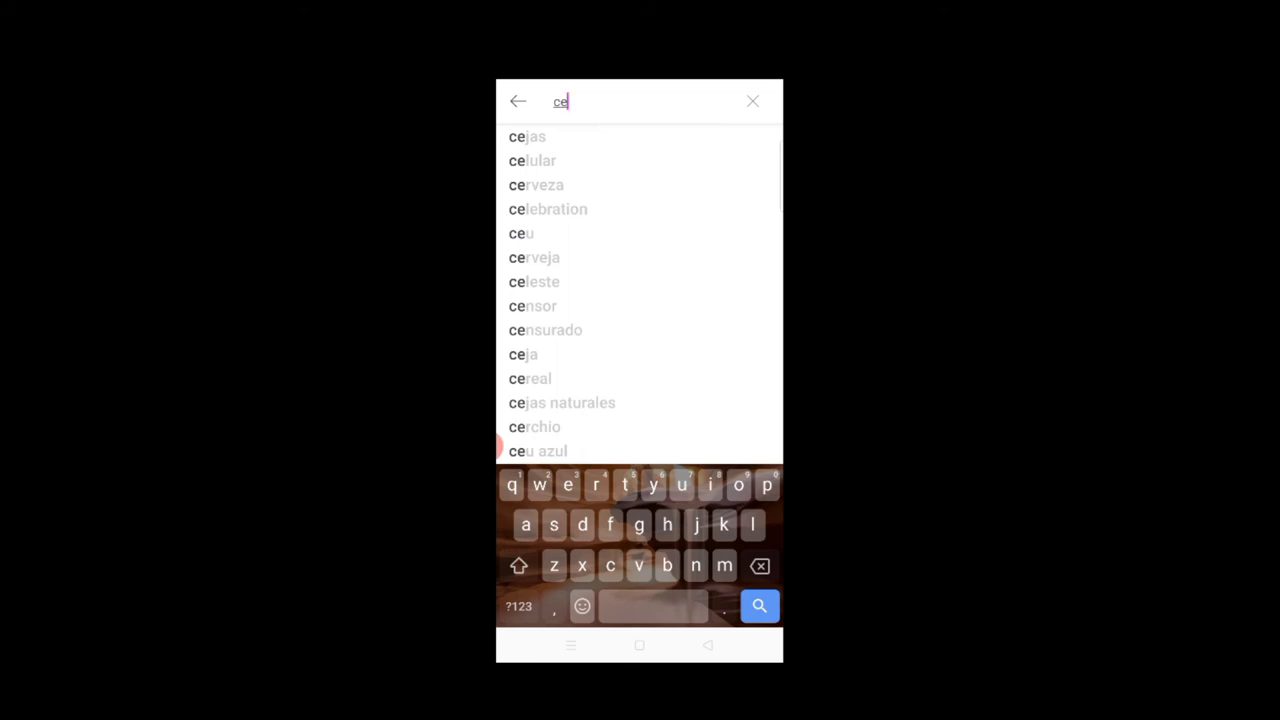
# - Search stickers for 'cellphone' and place the fanned colourful phones sticker on the banner
pyautogui.write('l')
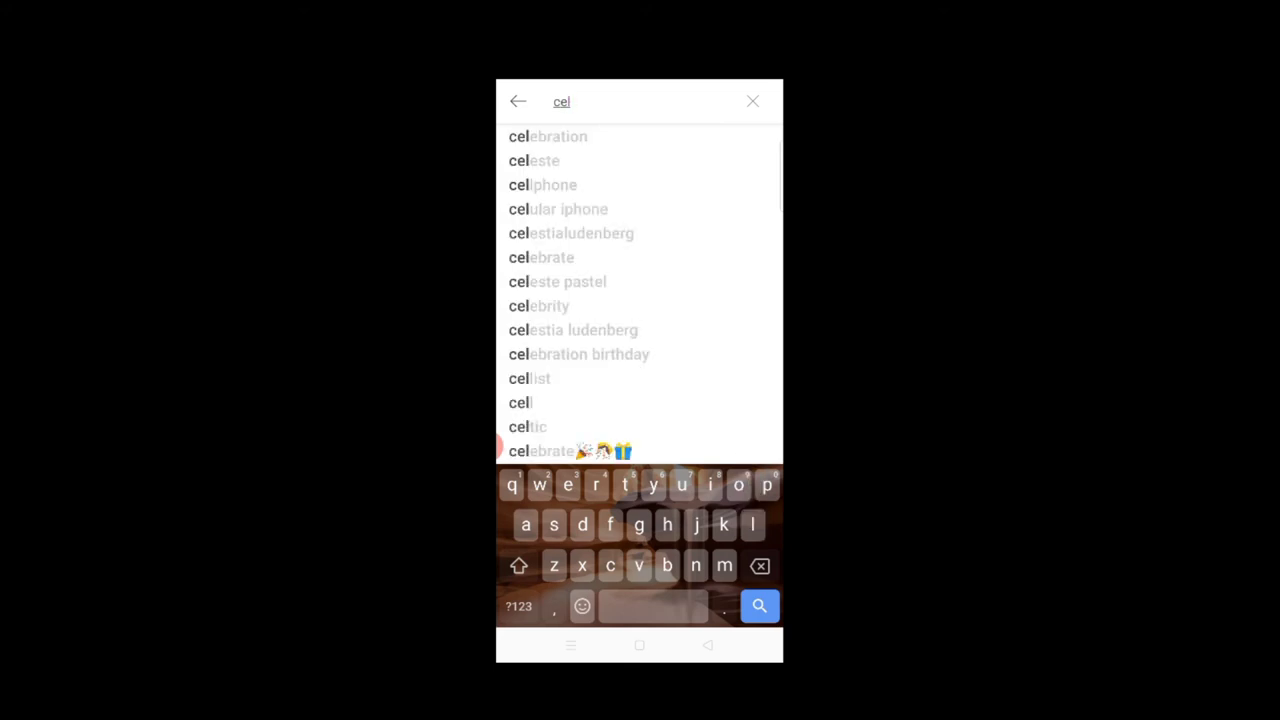
pyautogui.click(542, 184)
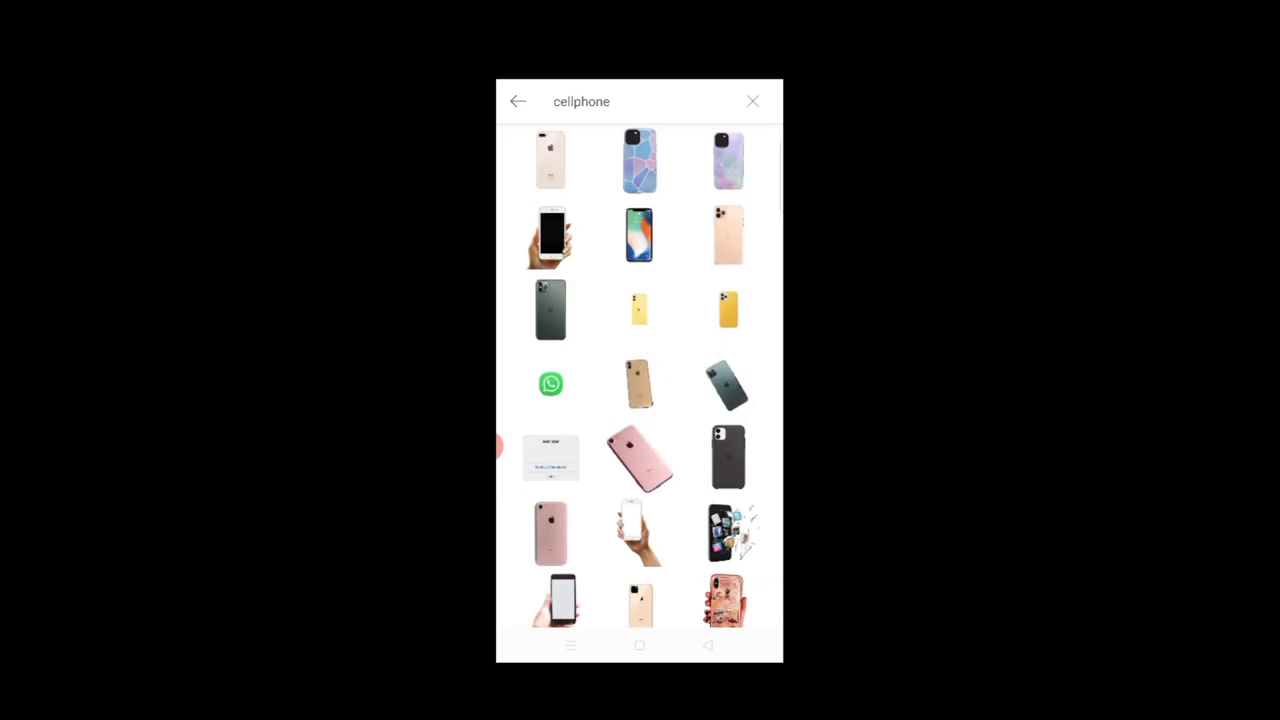
pyautogui.scroll(-3)
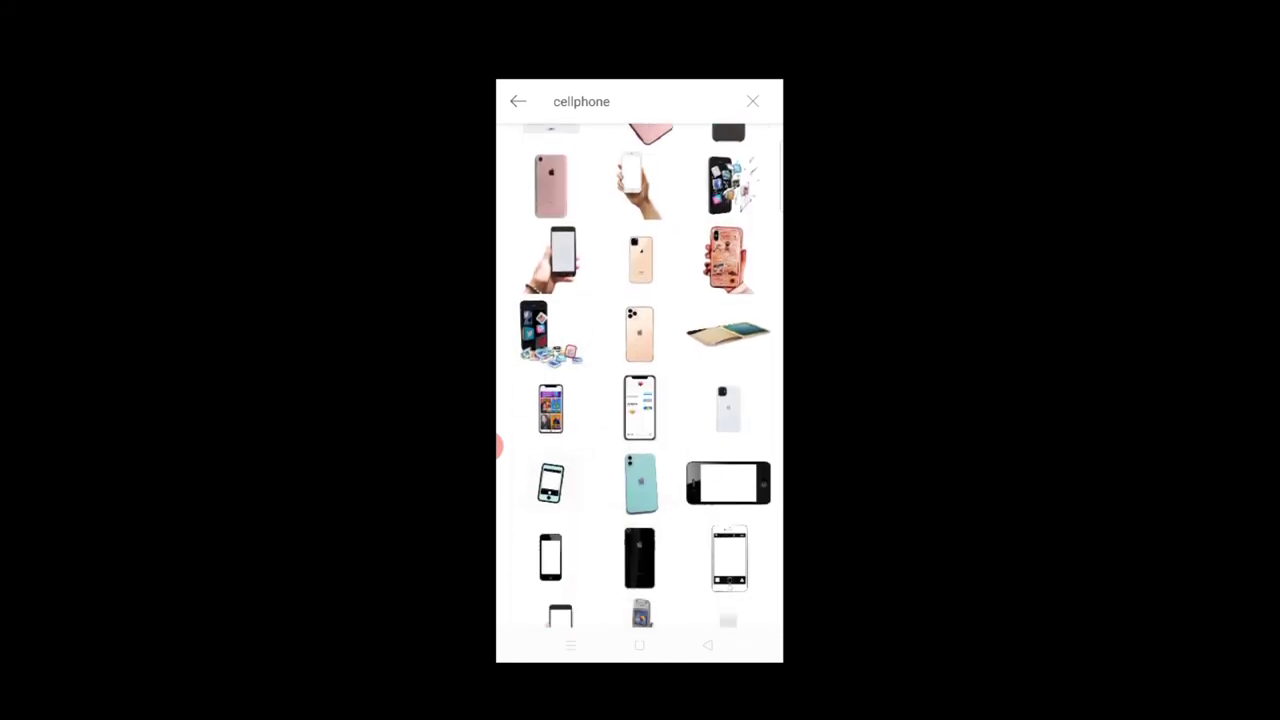
pyautogui.scroll(-3)
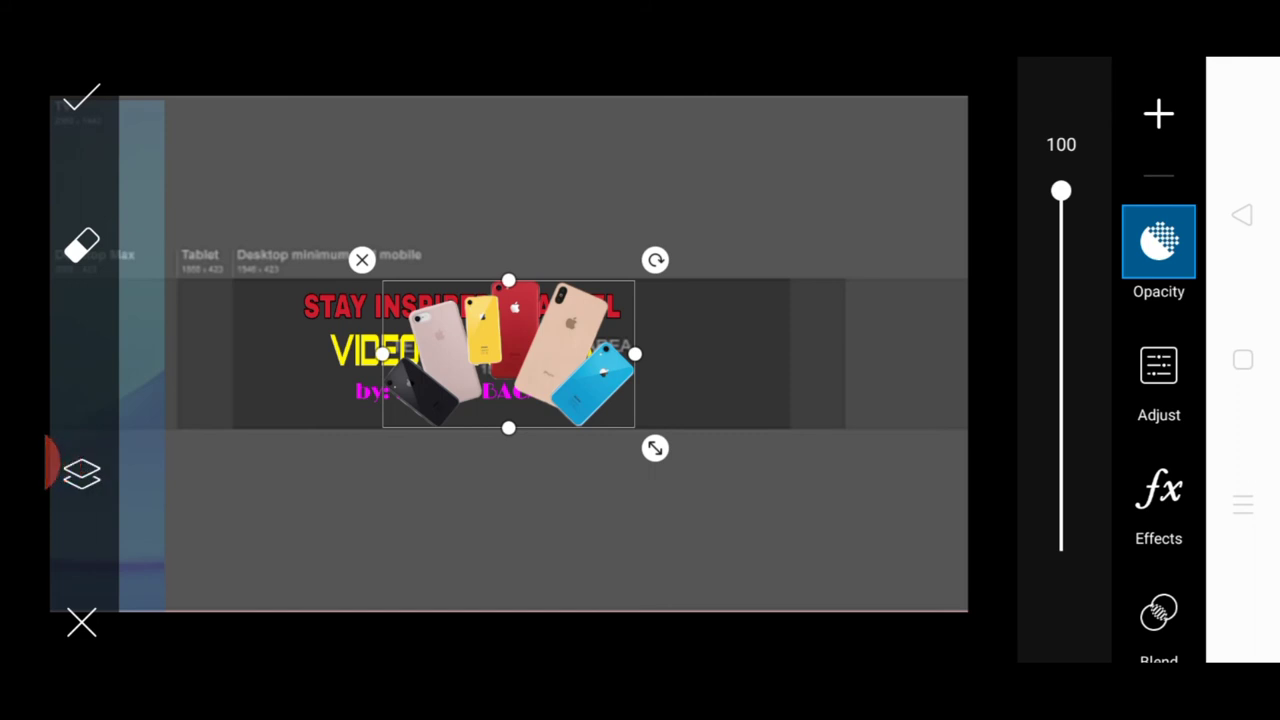
# - Shrink the phone sticker and move it to the right of the text lines
pyautogui.moveTo(508, 354); pyautogui.dragTo(740, 368)
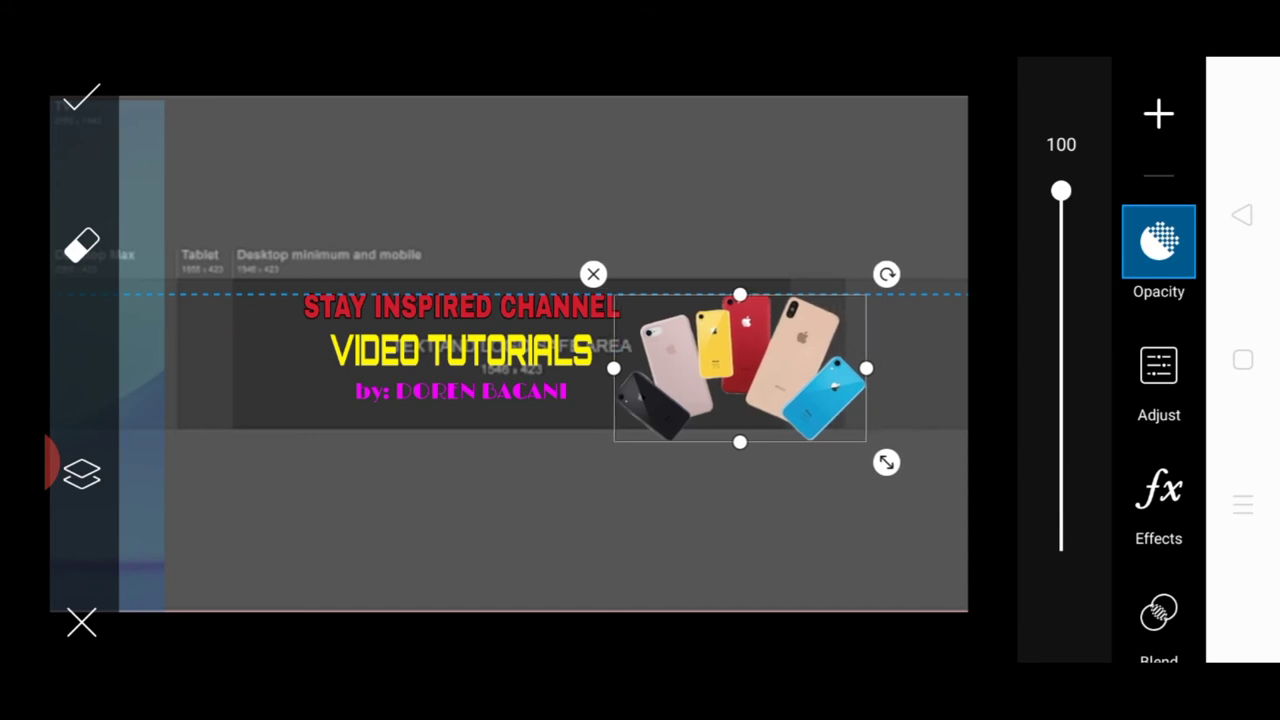
pyautogui.moveTo(888, 462); pyautogui.dragTo(832, 422)
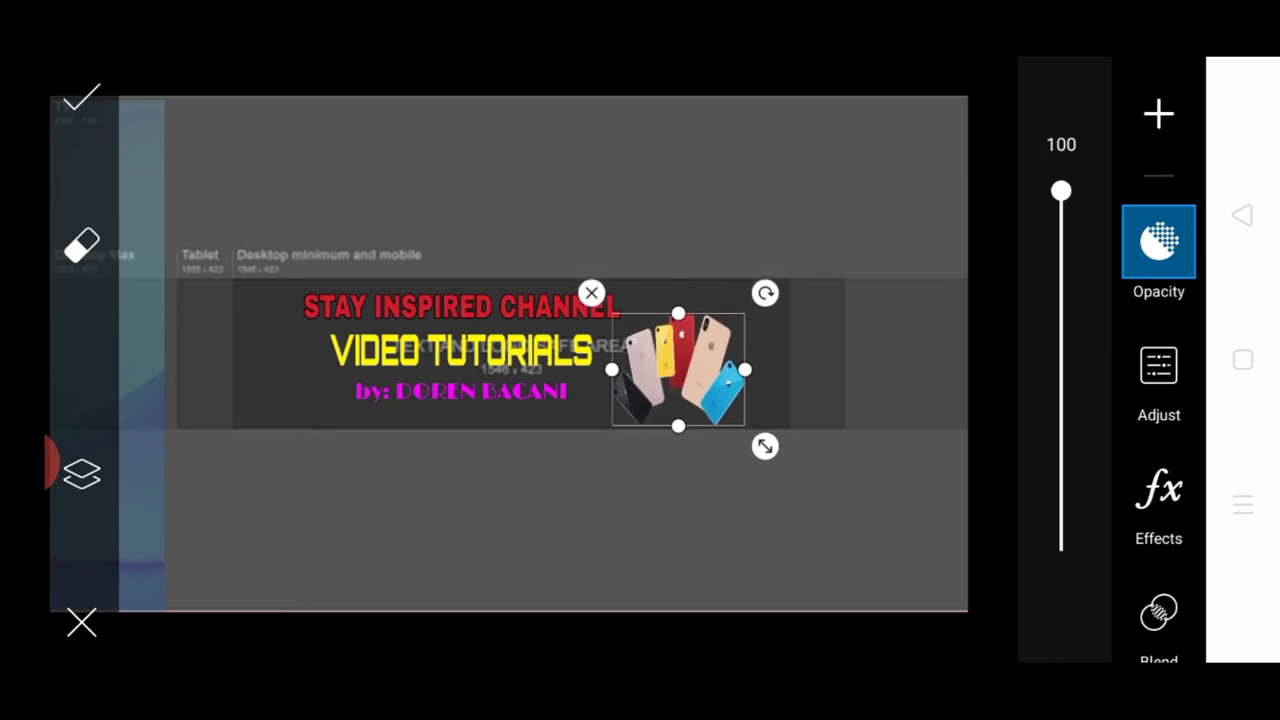
pyautogui.moveTo(678, 370); pyautogui.dragTo(680, 356)
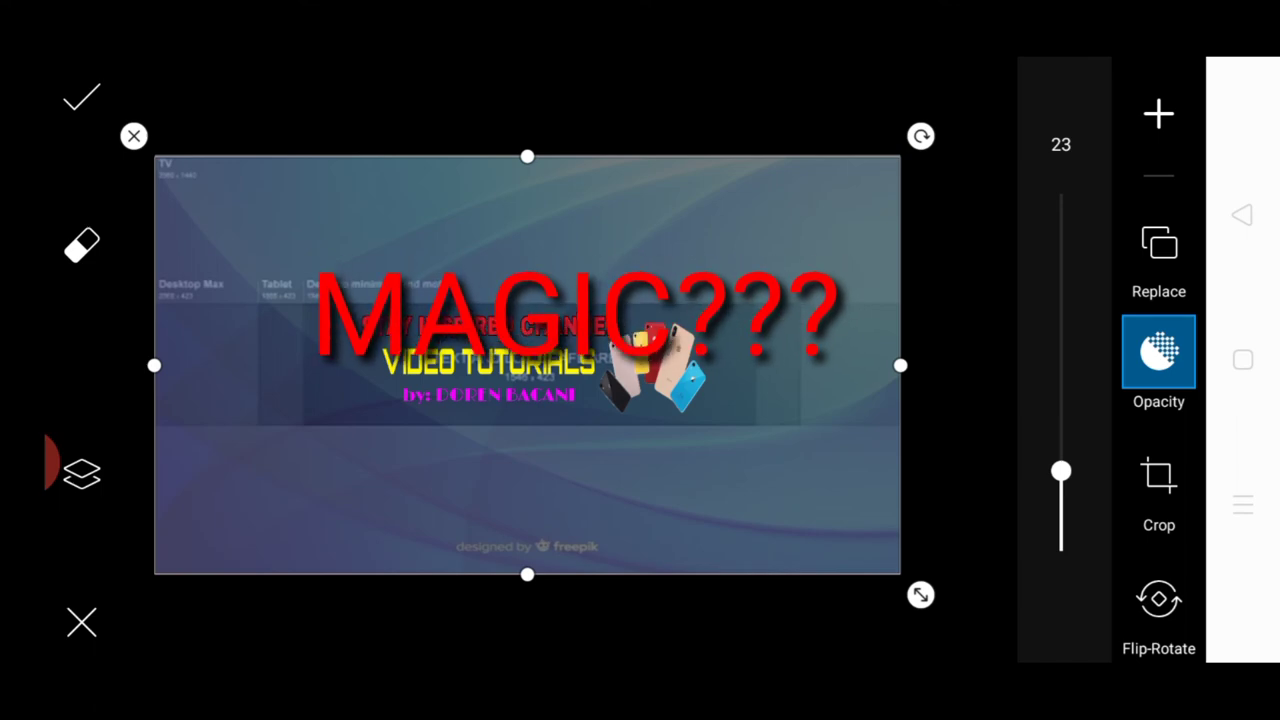
# - Set the blue background image to opacity 100 and apply the edits to finish the banner
pyautogui.moveTo(1060, 470); pyautogui.dragTo(1060, 192)
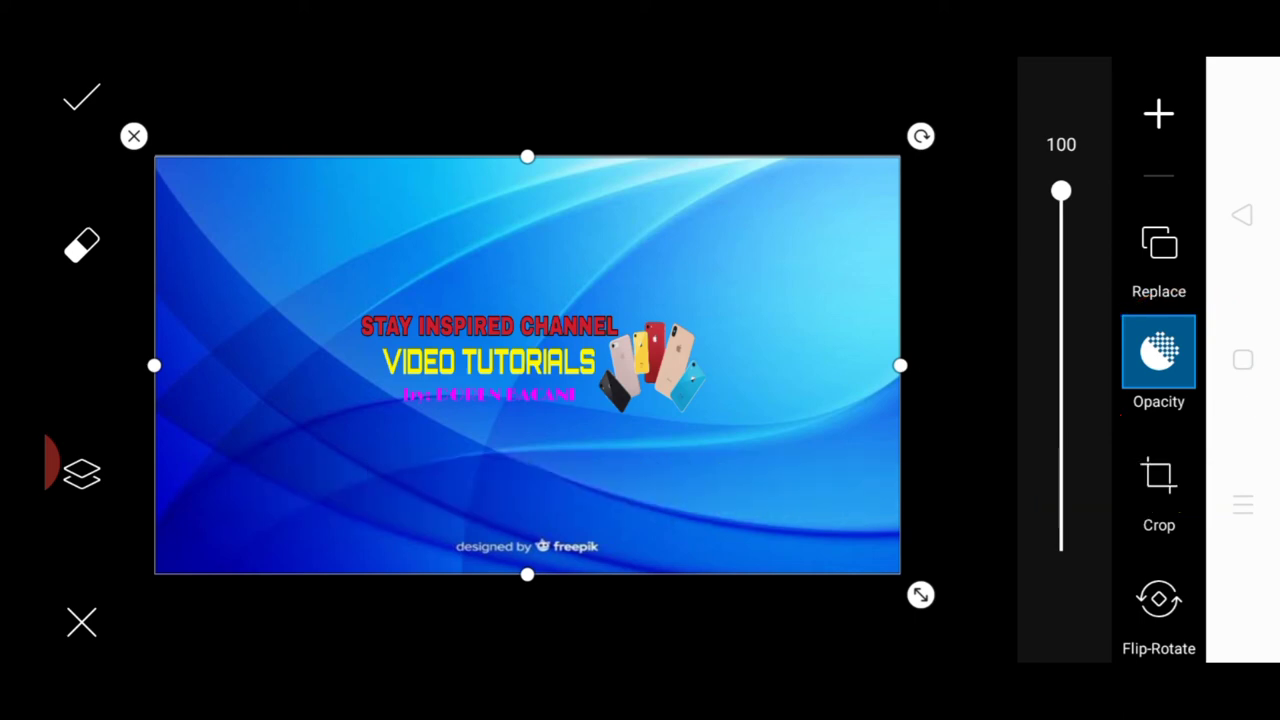
pyautogui.click(80, 96)
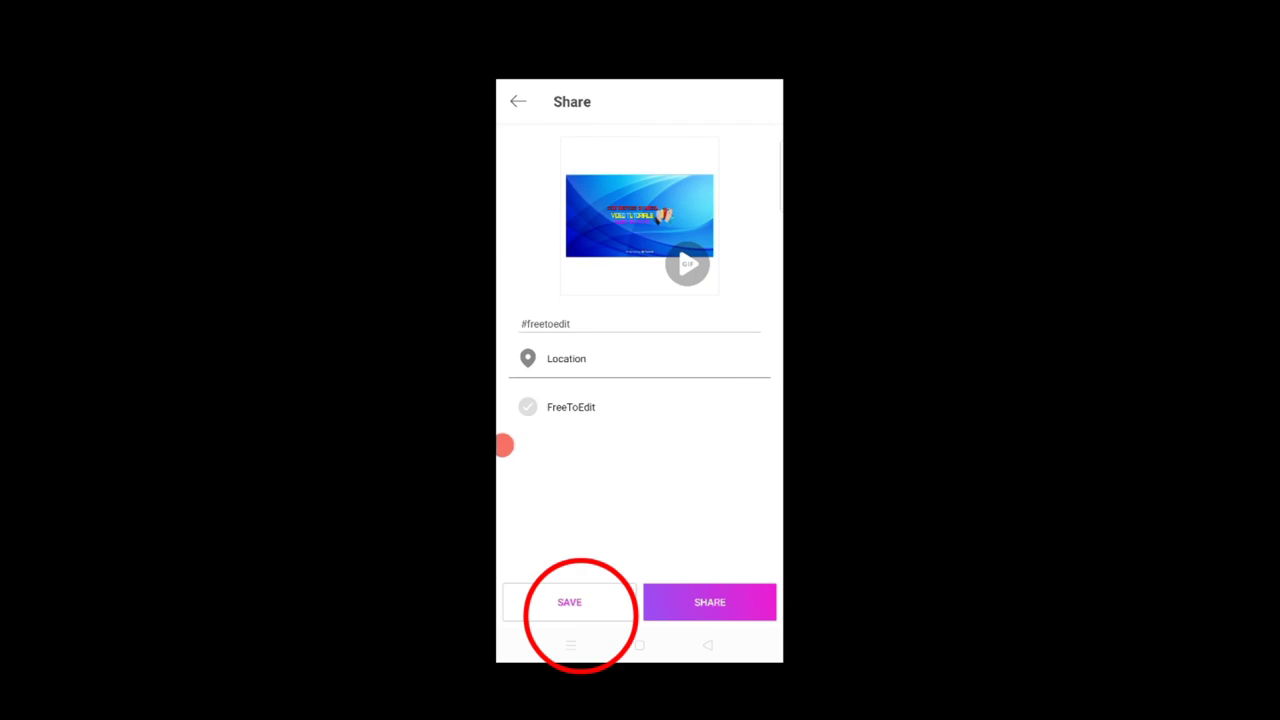
# - Save the finished banner picture to the device from the Share screen
pyautogui.click(568, 600)
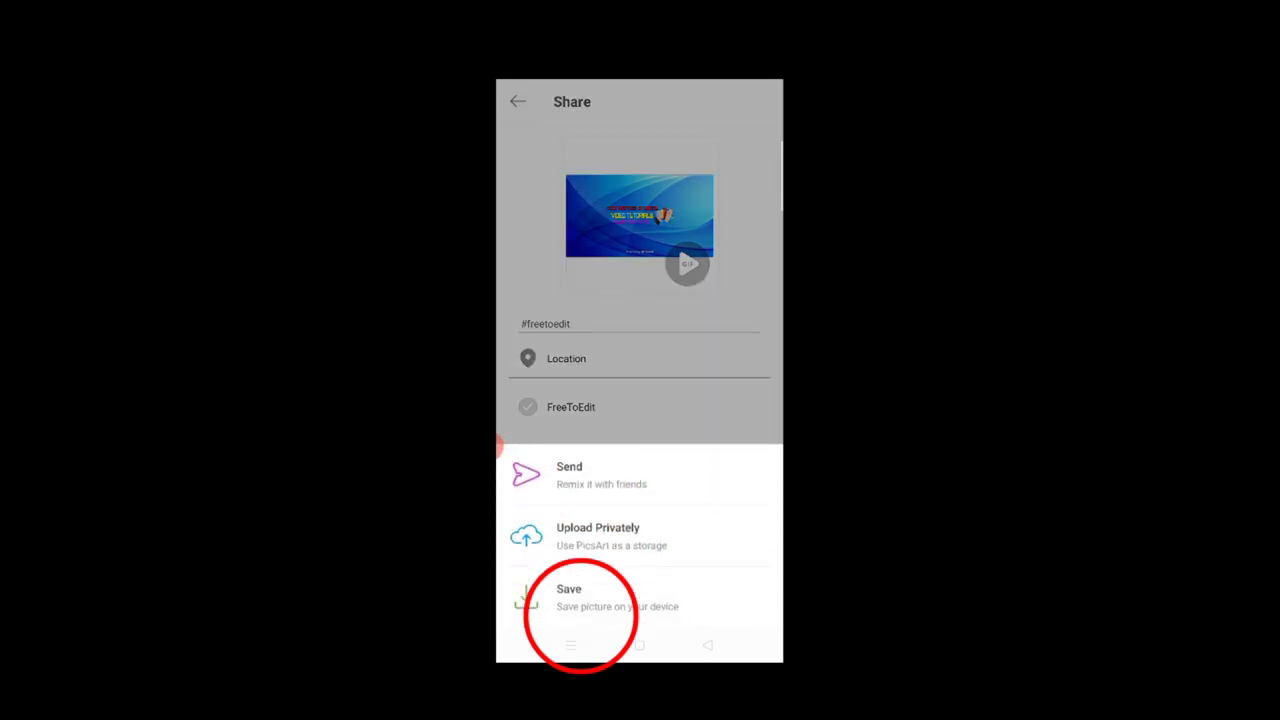
pyautogui.click(568, 596)
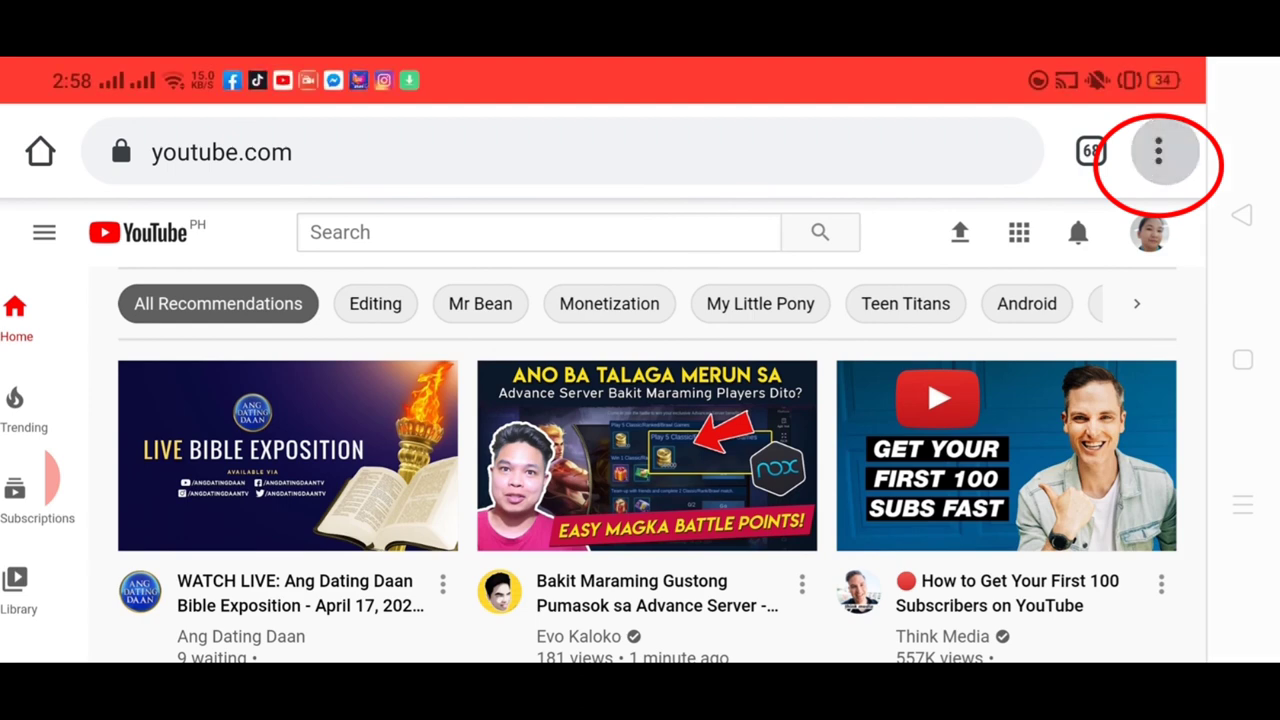
# - Go to the user's own YouTube channel page via the profile avatar's Your channel option
pyautogui.click(1158, 152)
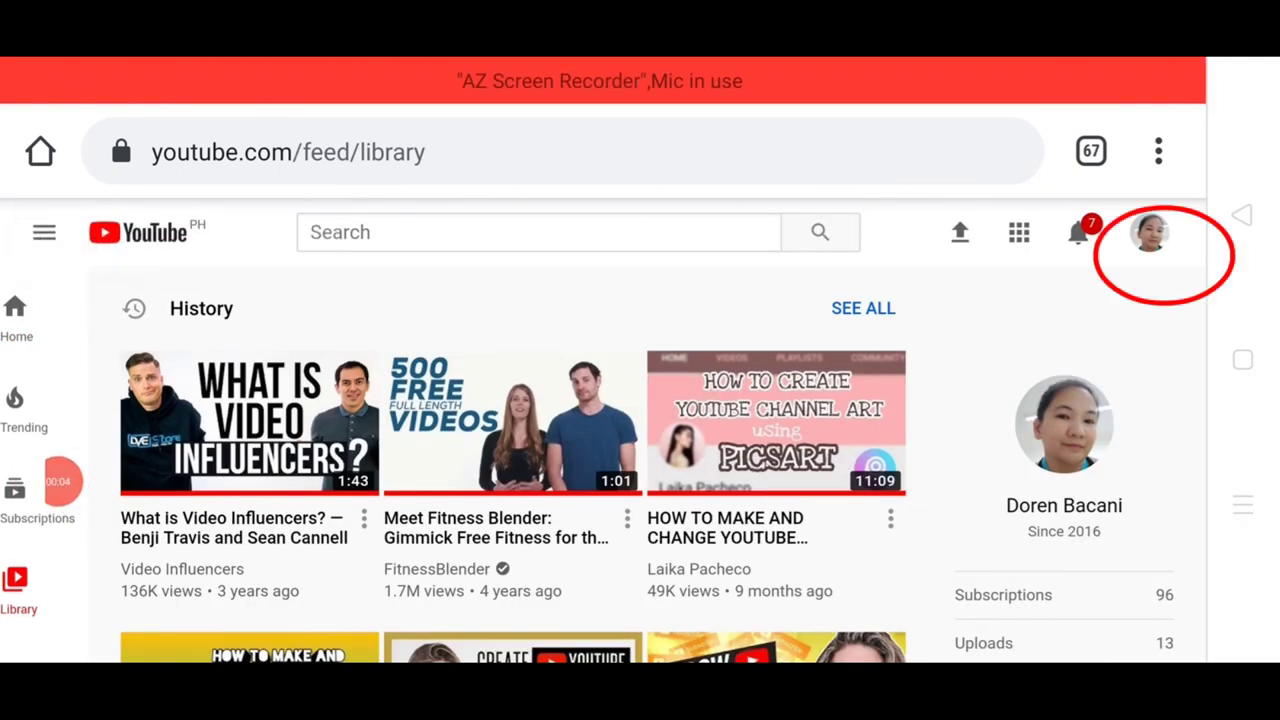
pyautogui.click(1150, 232)
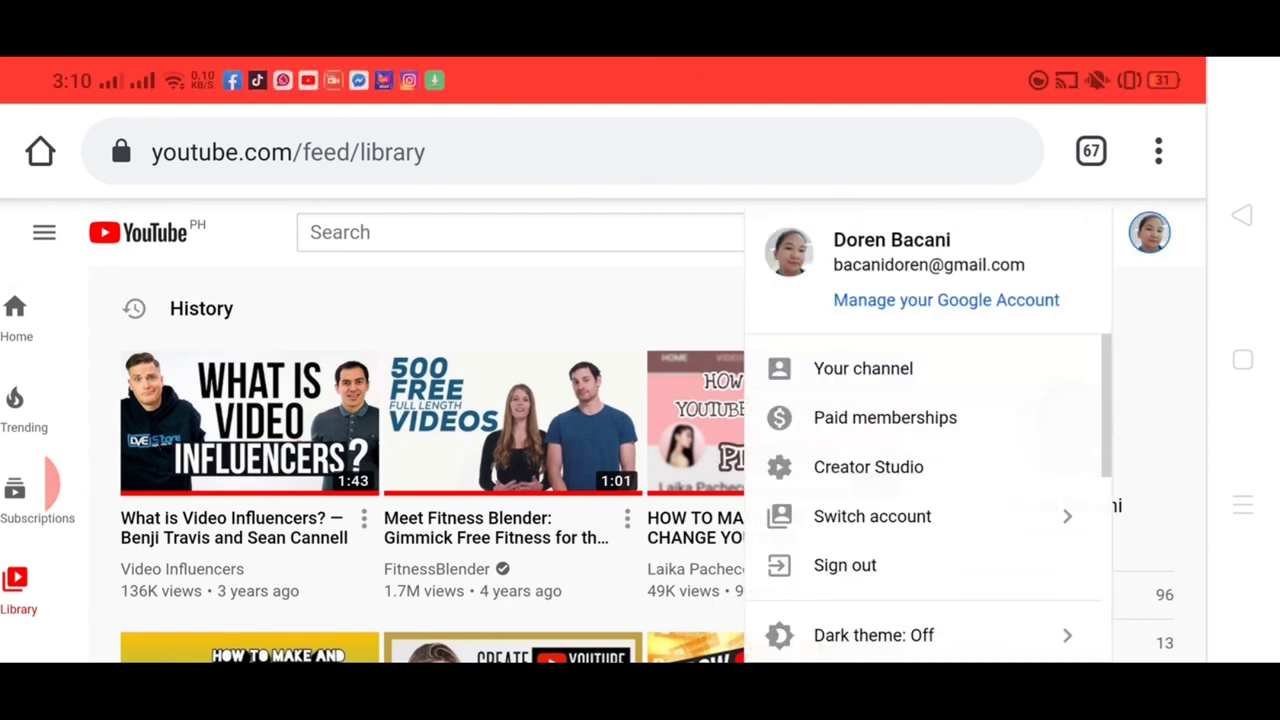
pyautogui.click(862, 368)
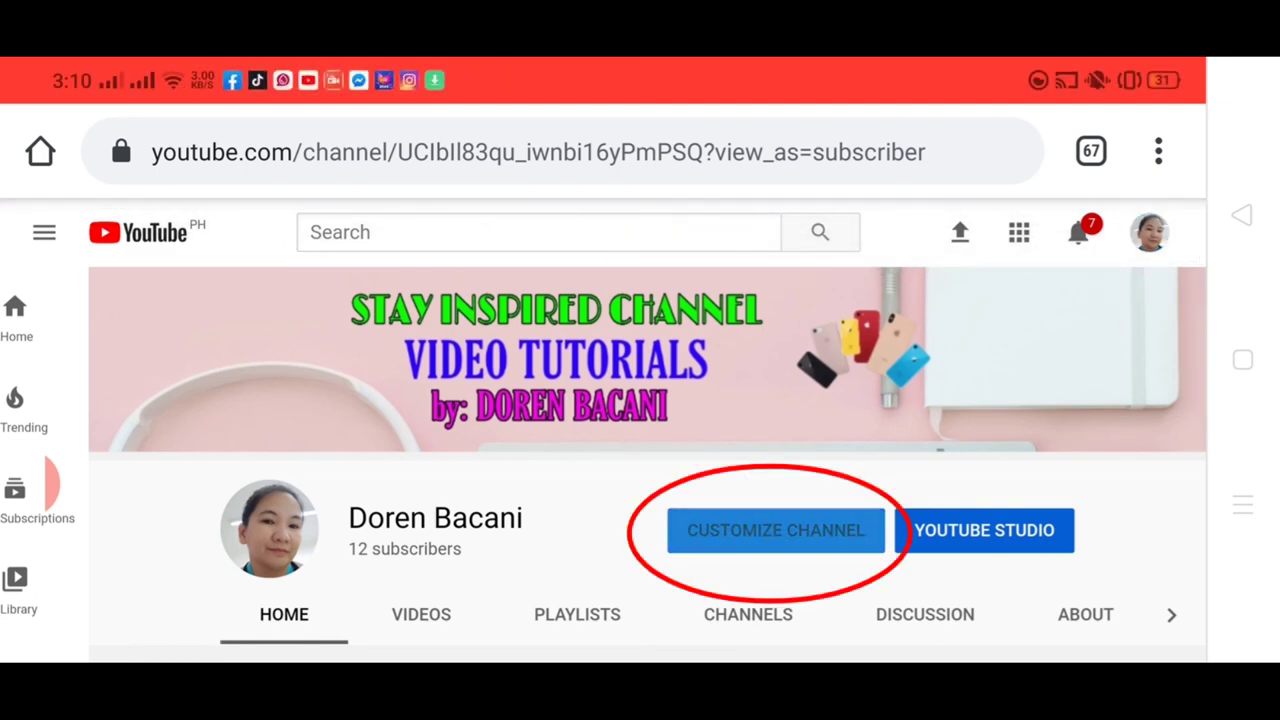
# - Bring up the channel art upload dialog through Customize Channel and Edit channel art
pyautogui.click(776, 530)
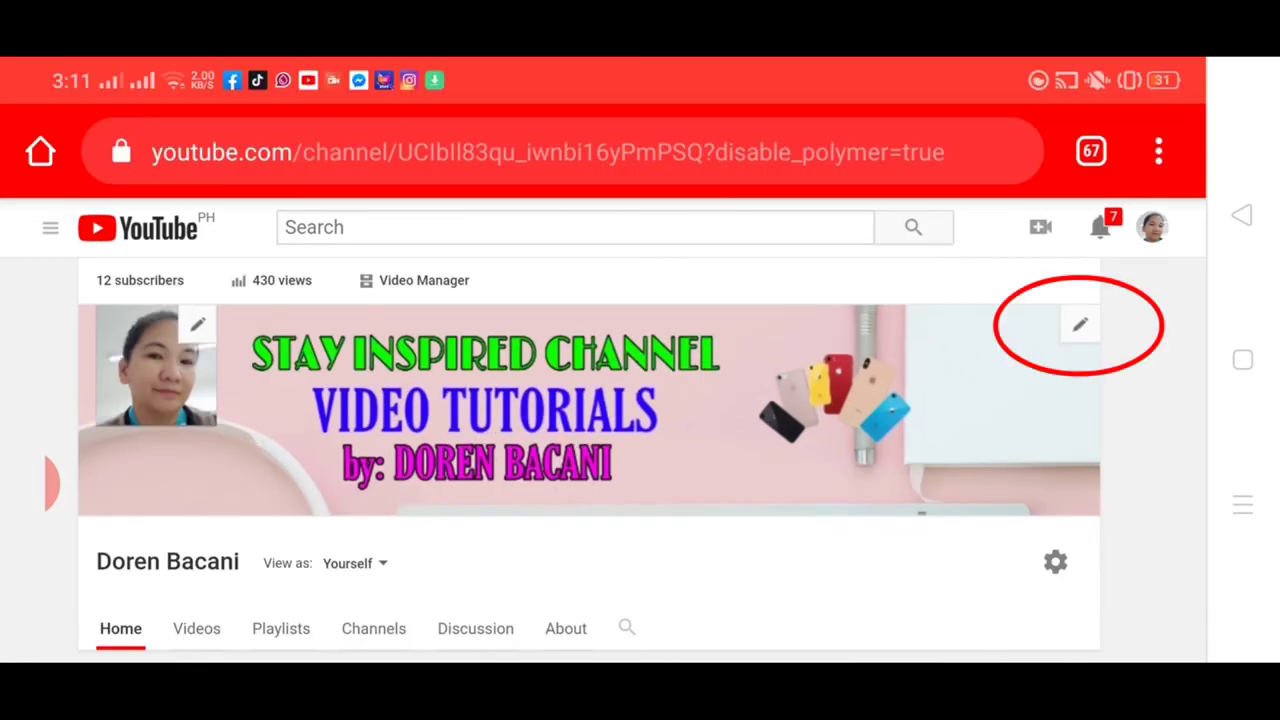
pyautogui.click(1080, 324)
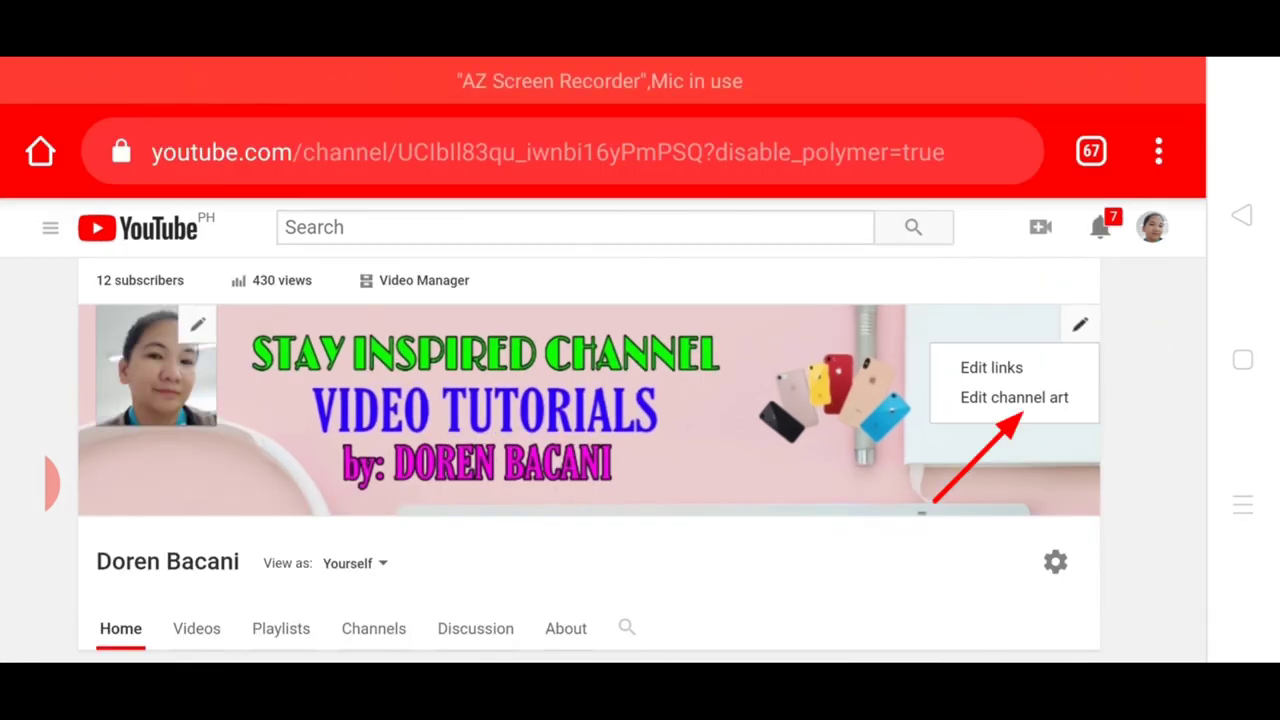
pyautogui.click(1014, 396)
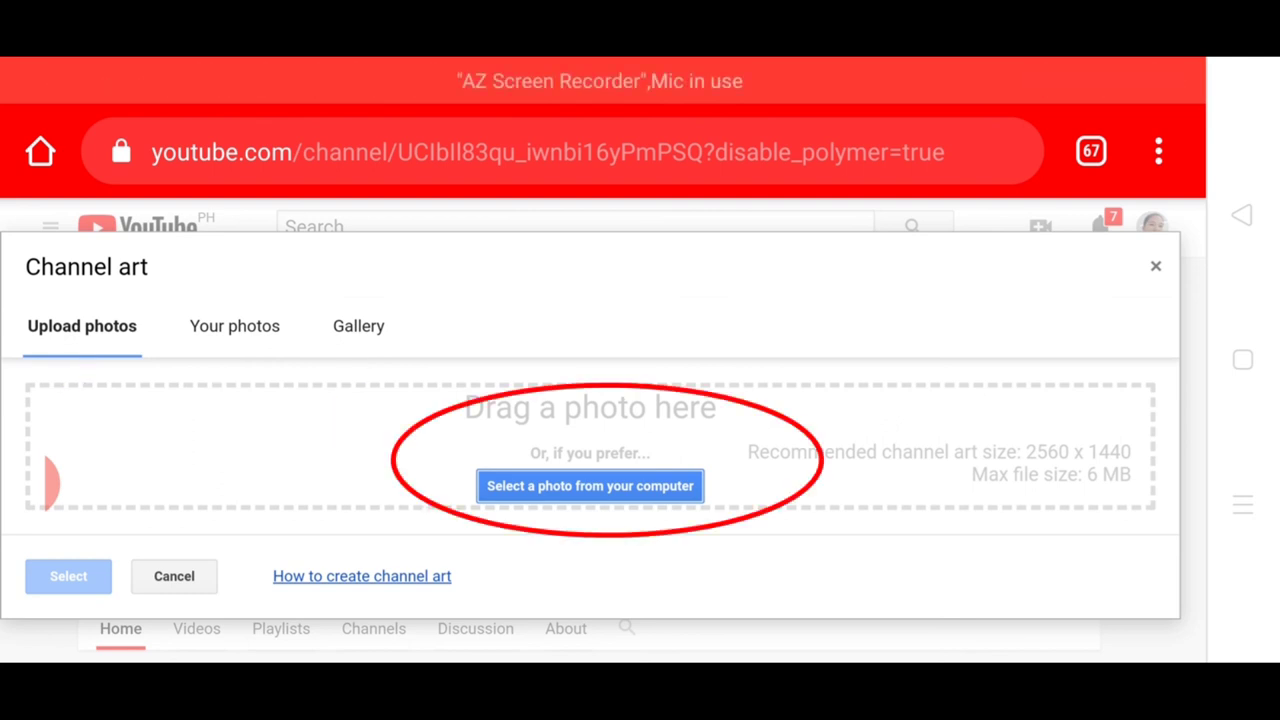
# - Pick the saved banner from the device's Files as the new channel art and confirm it
pyautogui.click(588, 486)
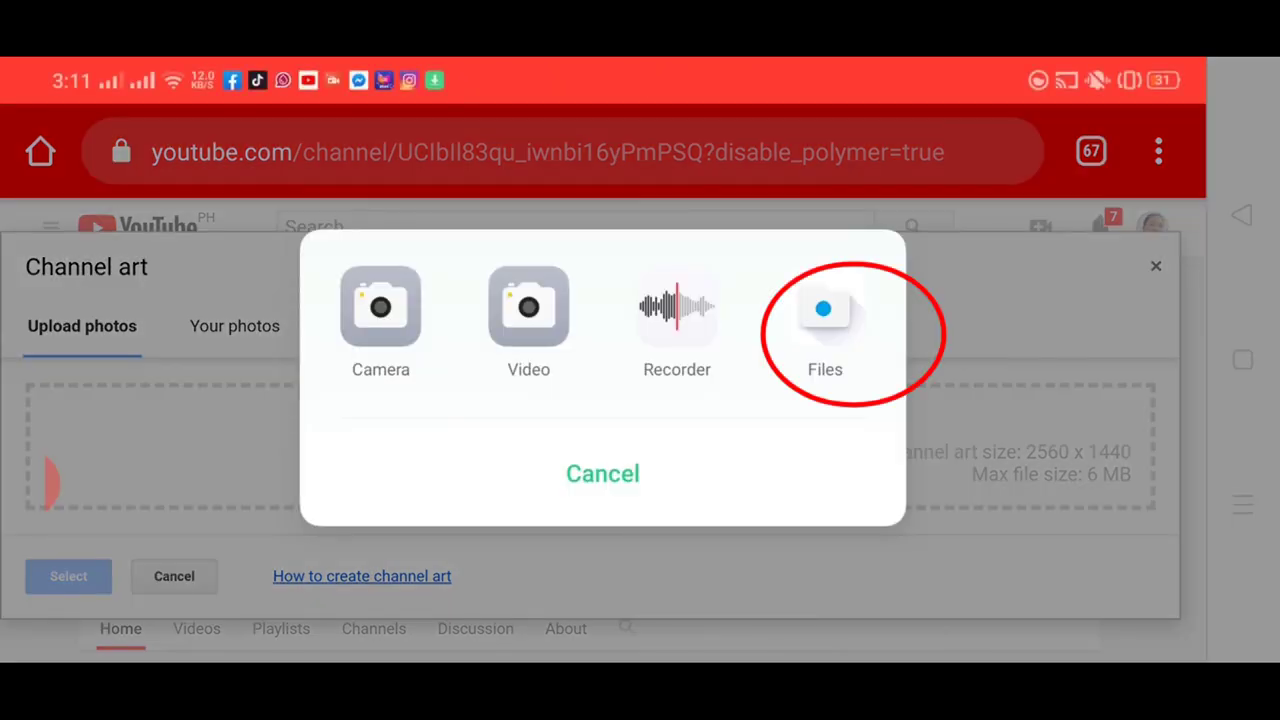
pyautogui.click(824, 320)
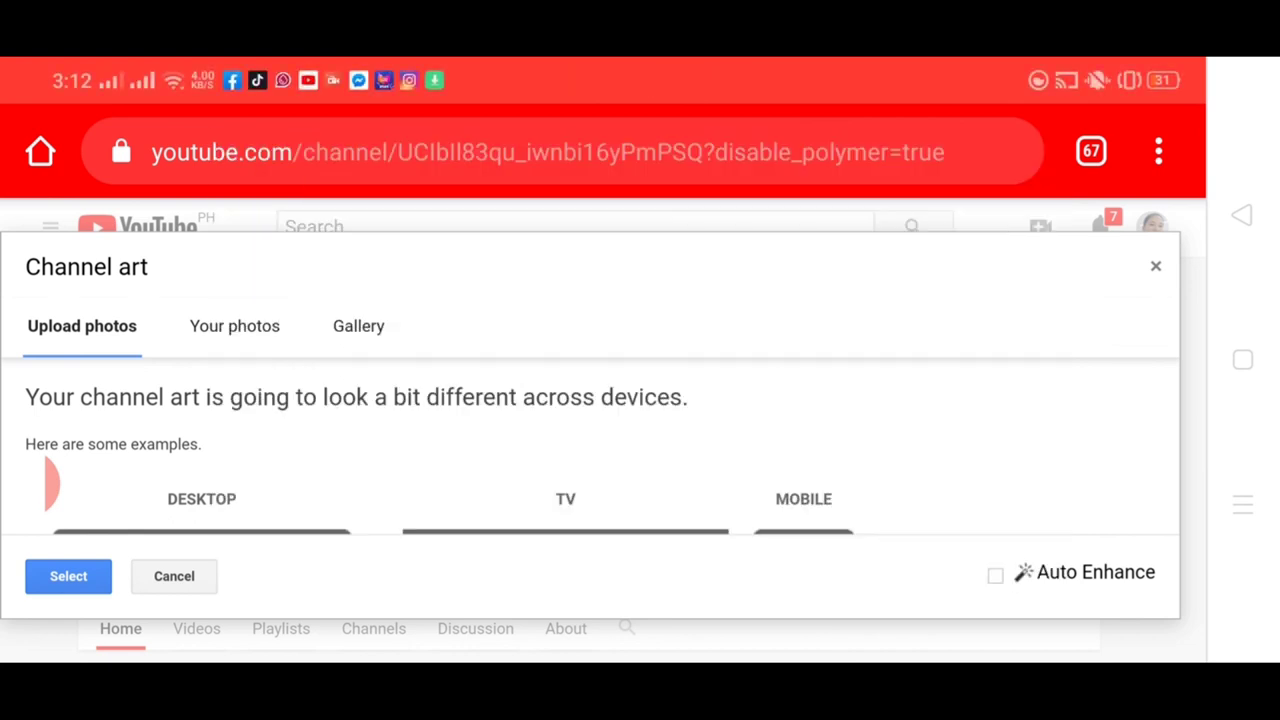
pyautogui.click(68, 576)
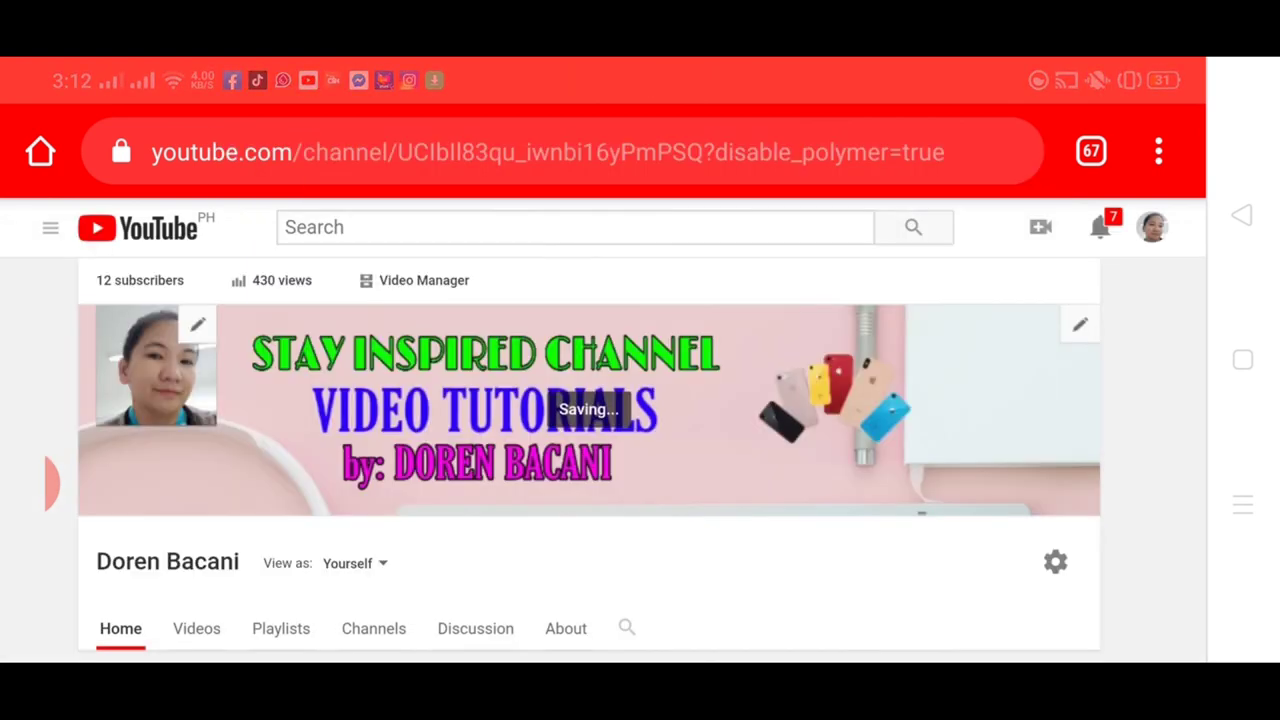